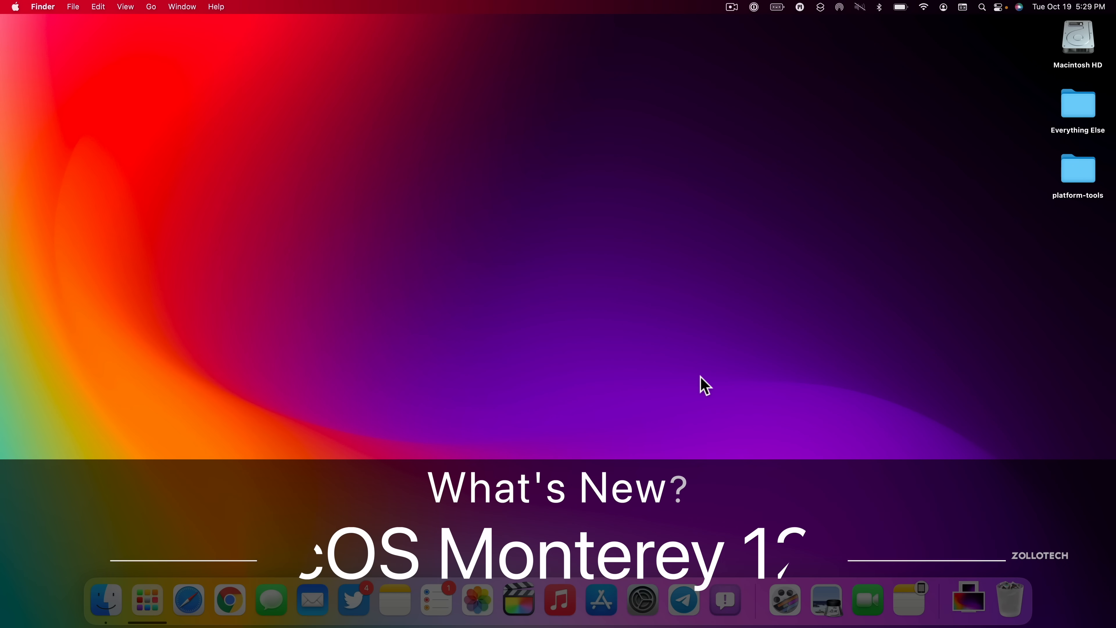
mouse_move(542, 411)
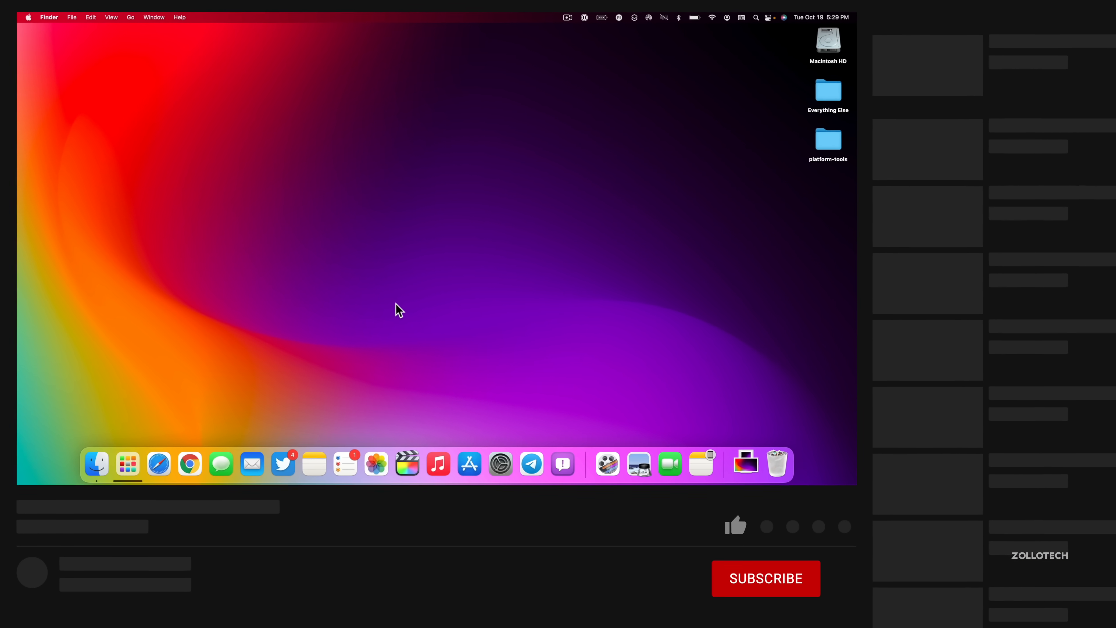
Show About This Mac with the macOS Monterey 12.0.1 version and hardware overview.
left_click(767, 578)
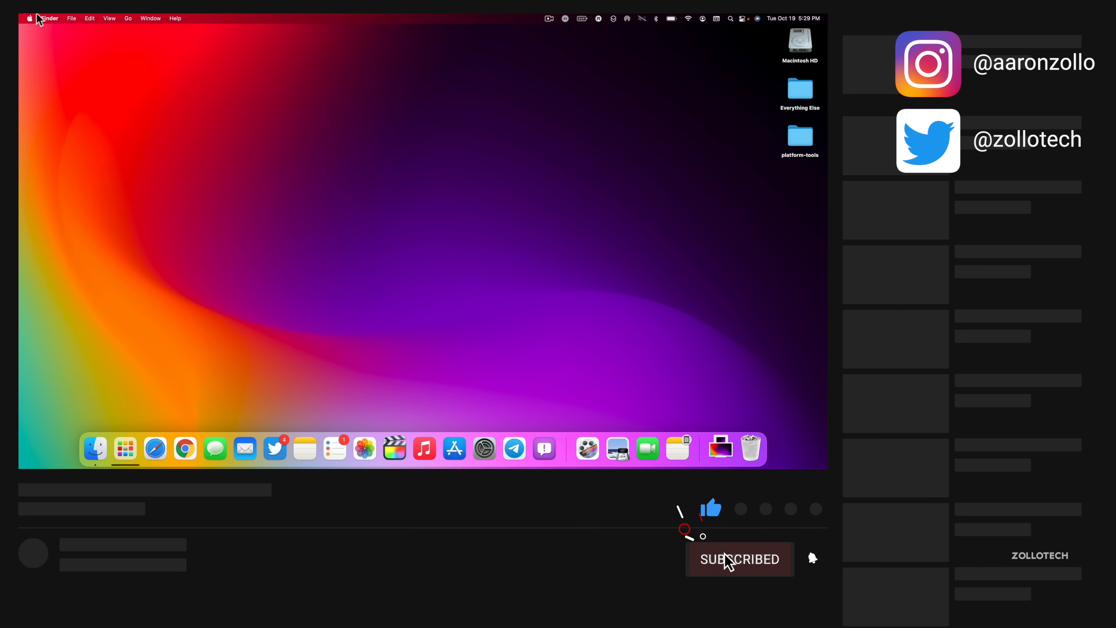
left_click(28, 18)
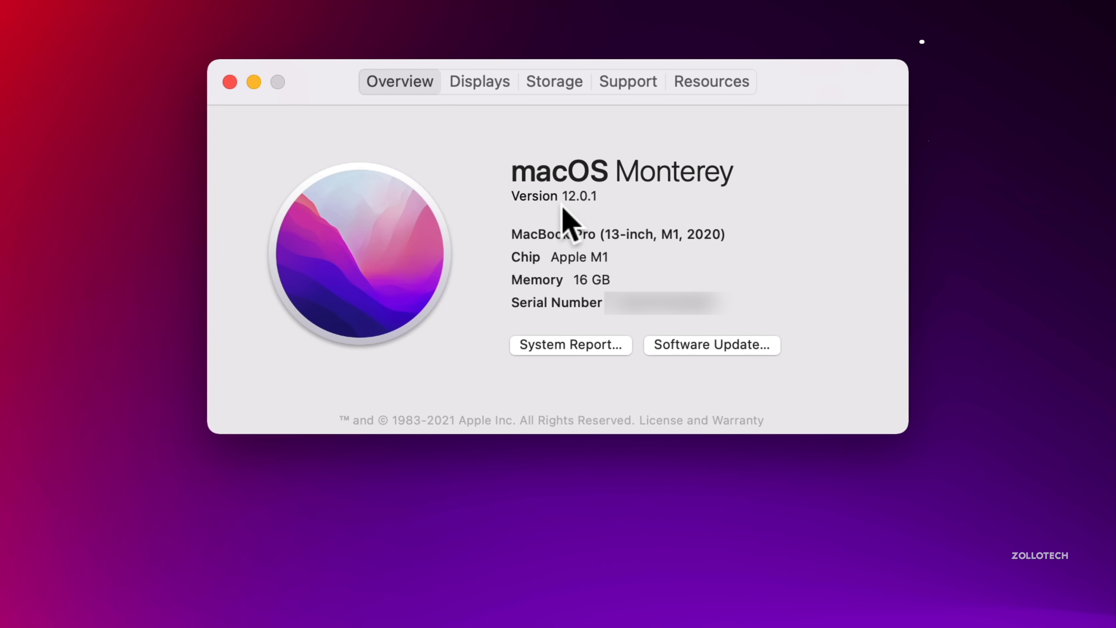
mouse_move(605, 221)
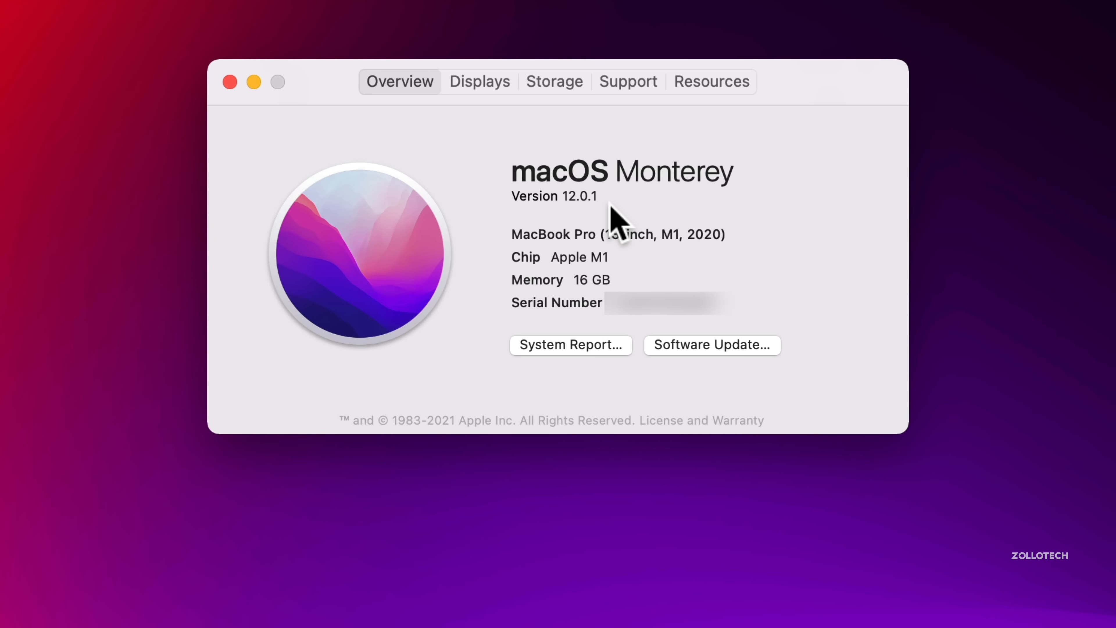
mouse_move(625, 228)
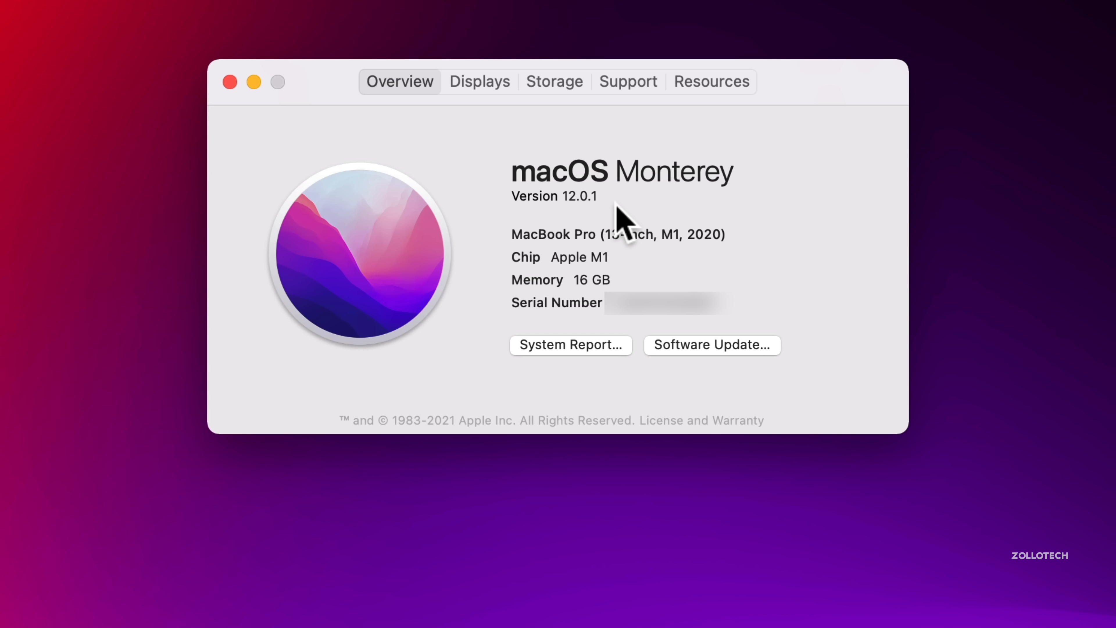
mouse_move(632, 213)
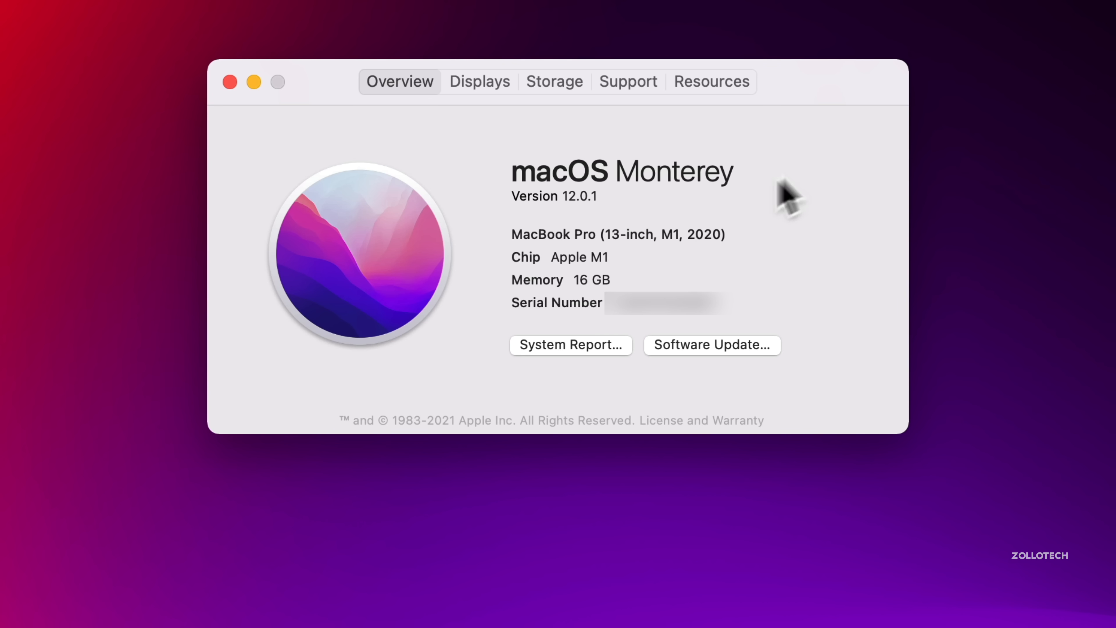
mouse_move(570, 239)
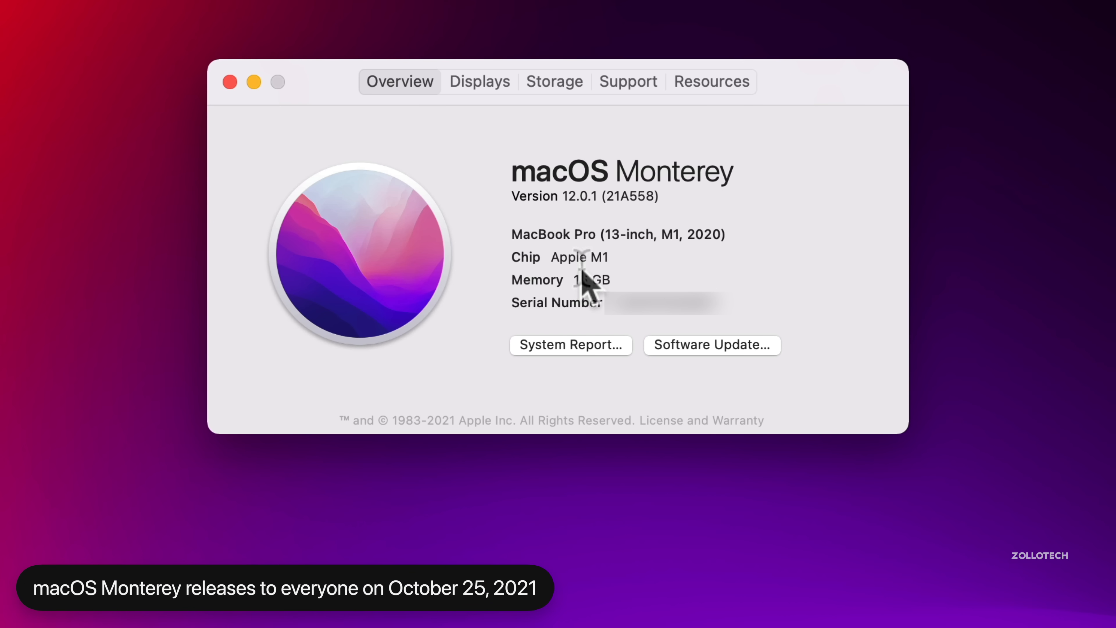
mouse_move(632, 226)
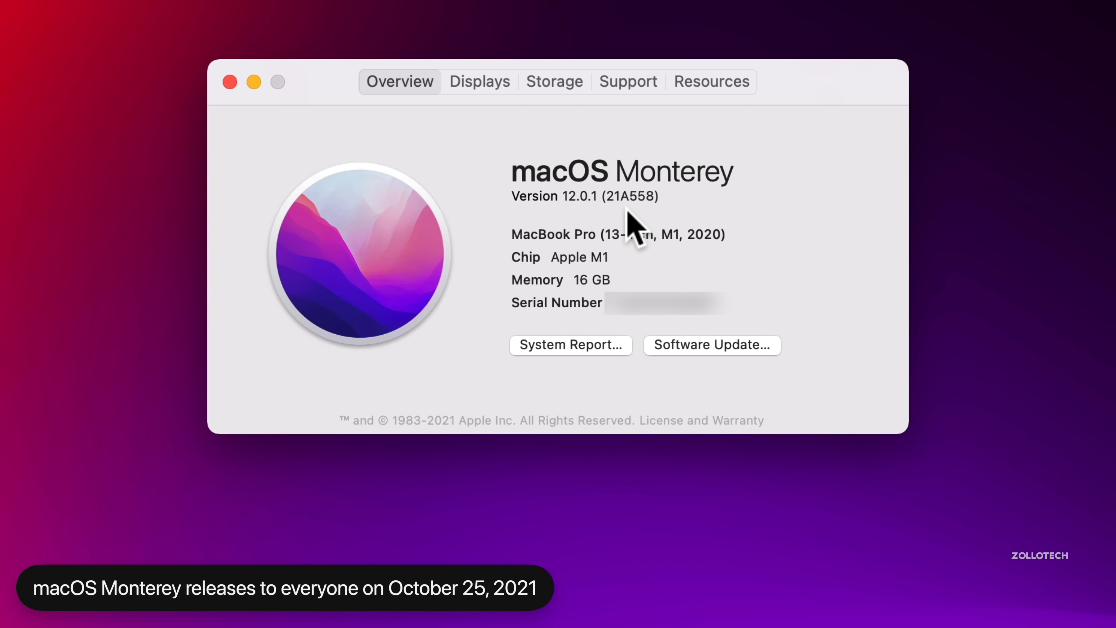
mouse_move(675, 228)
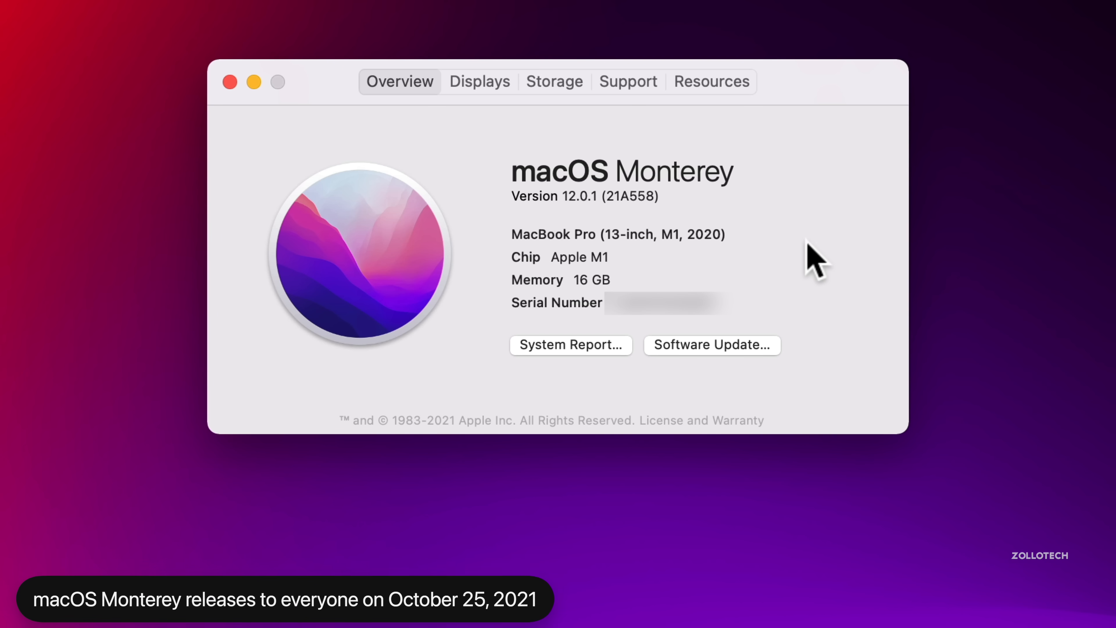
mouse_move(822, 239)
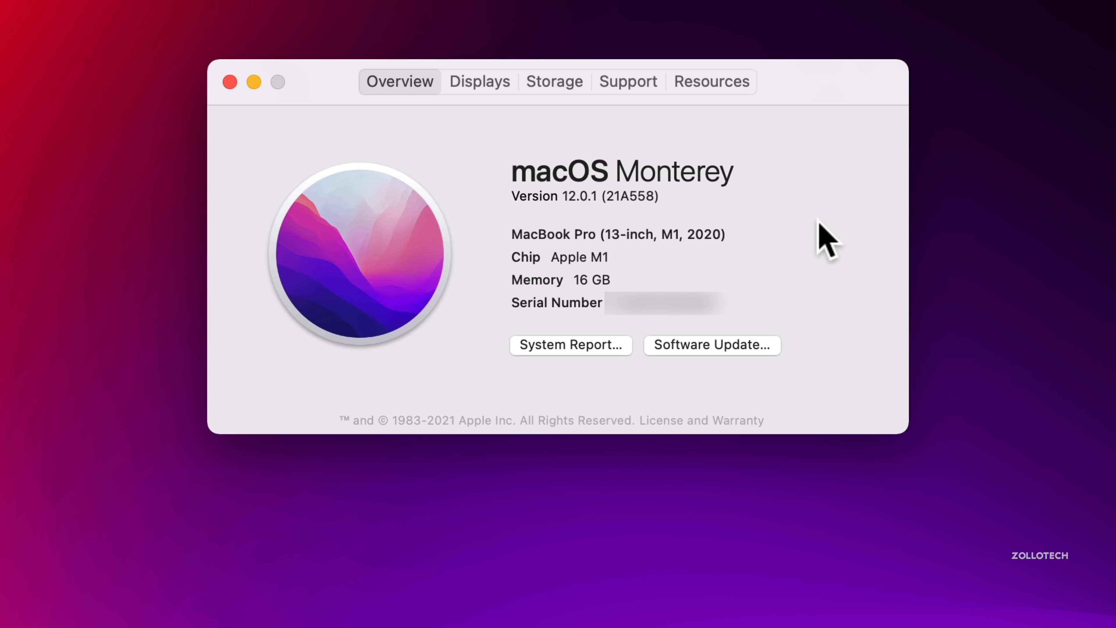
mouse_move(811, 213)
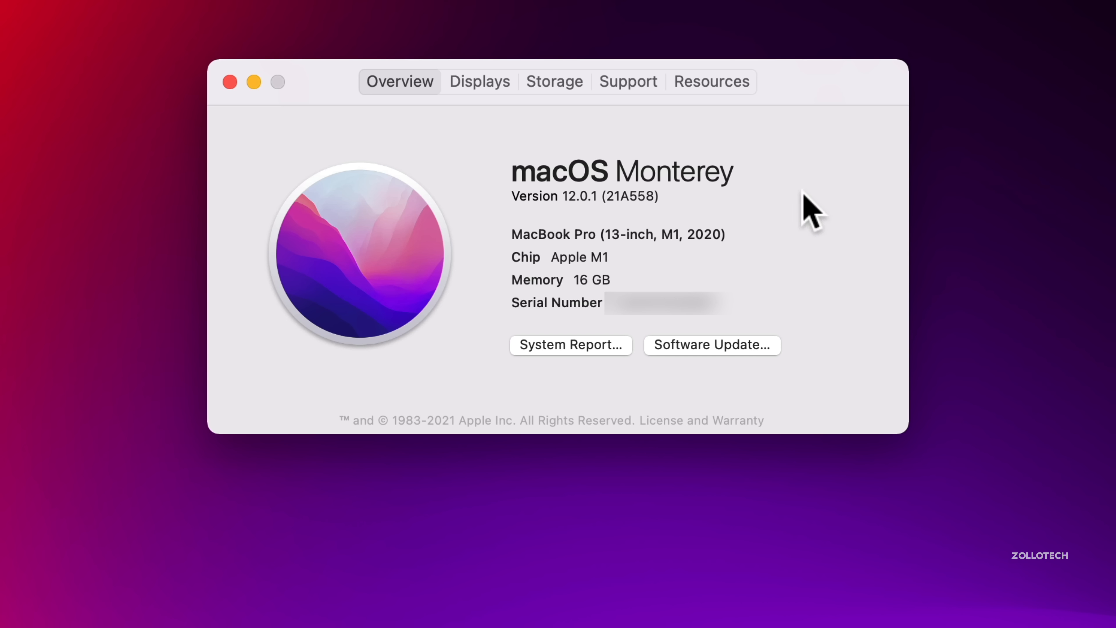
mouse_move(594, 231)
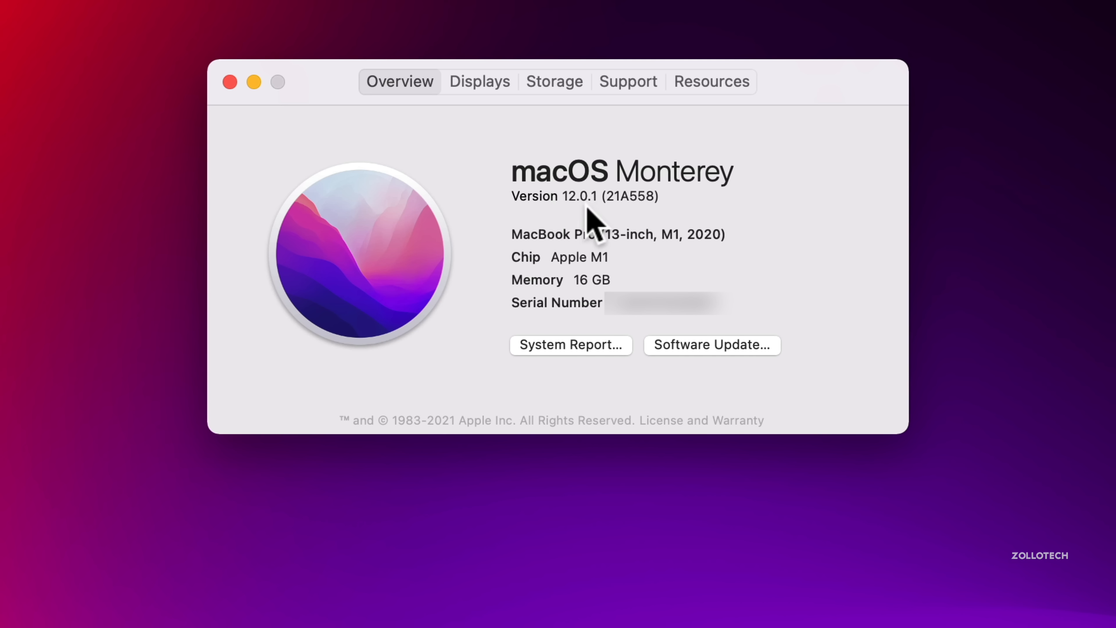
mouse_move(597, 225)
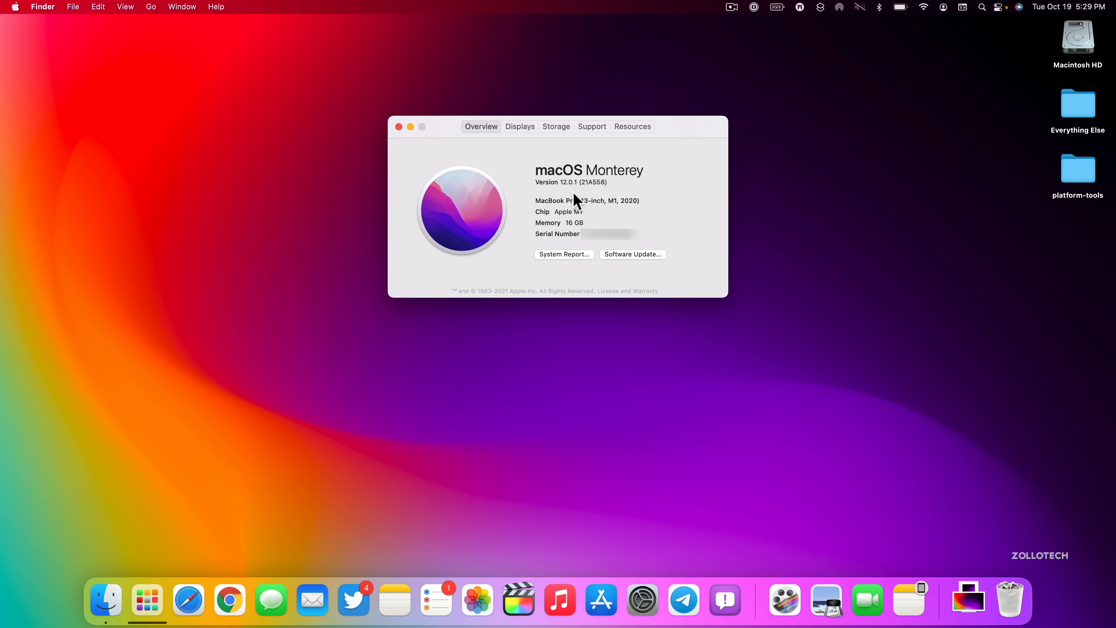
mouse_move(644, 201)
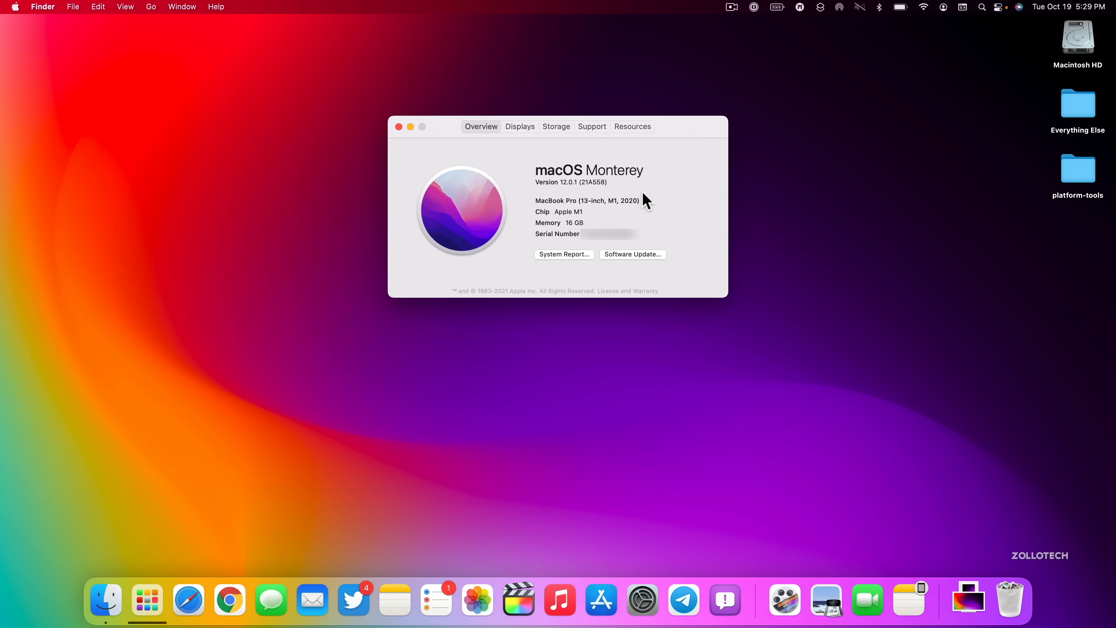
In Software Update, review the Advanced automatic-update options, then view the Developer Seed enrollment details.
left_click(641, 594)
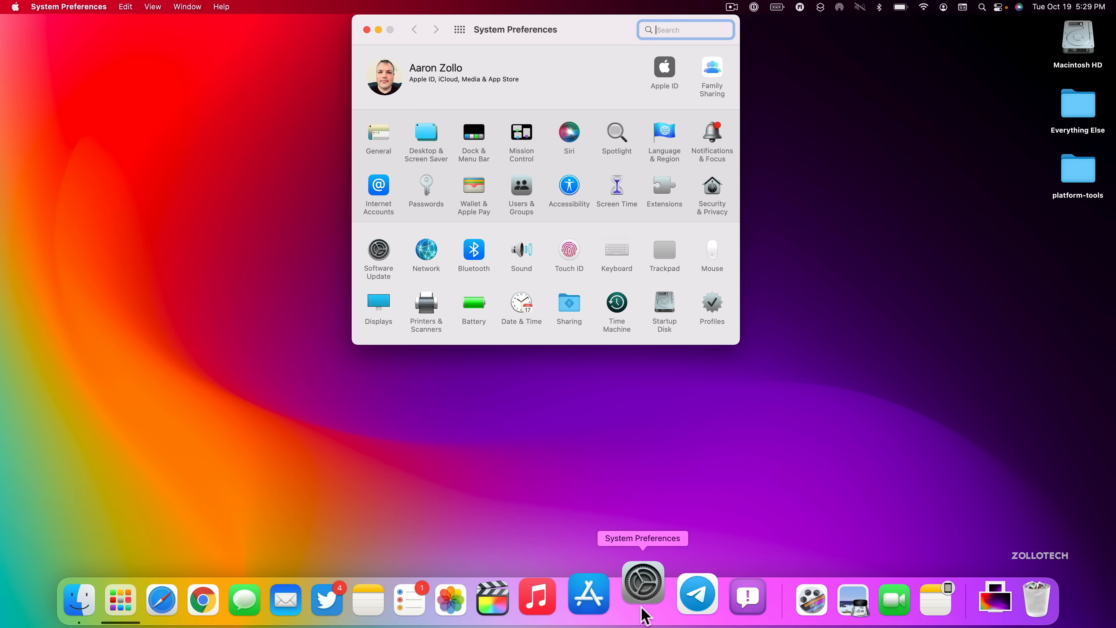
left_click(378, 251)
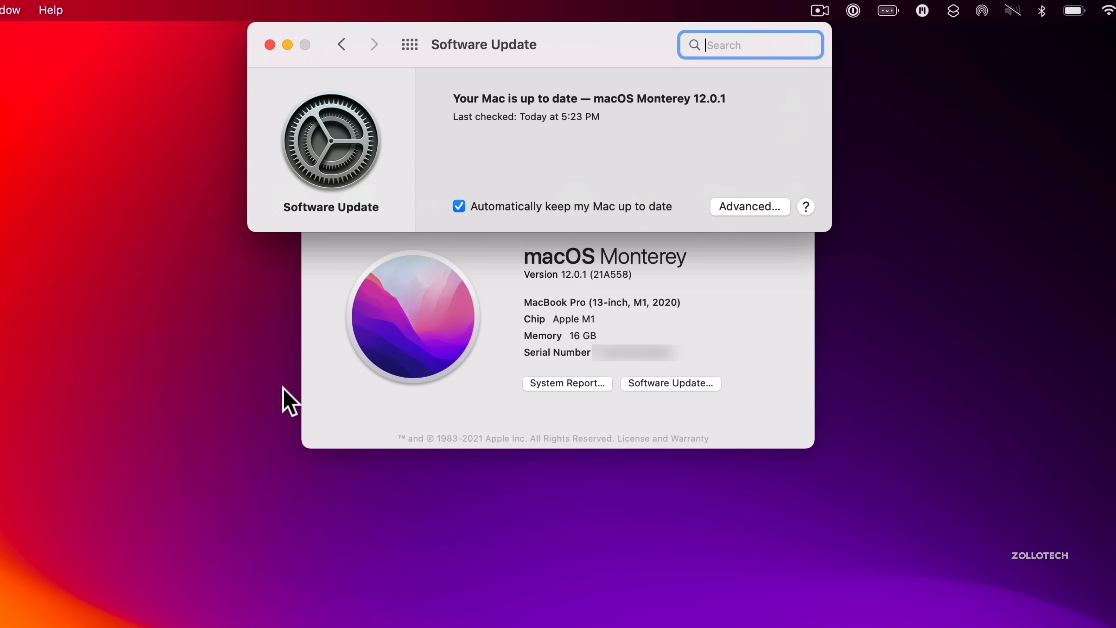
left_click(749, 206)
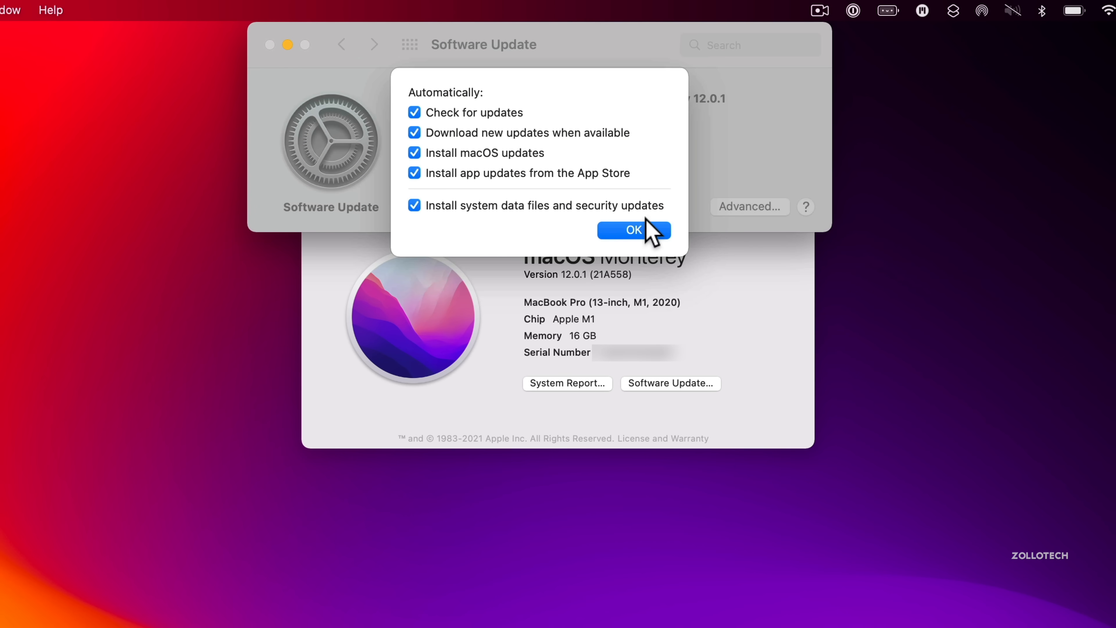
left_click(633, 229)
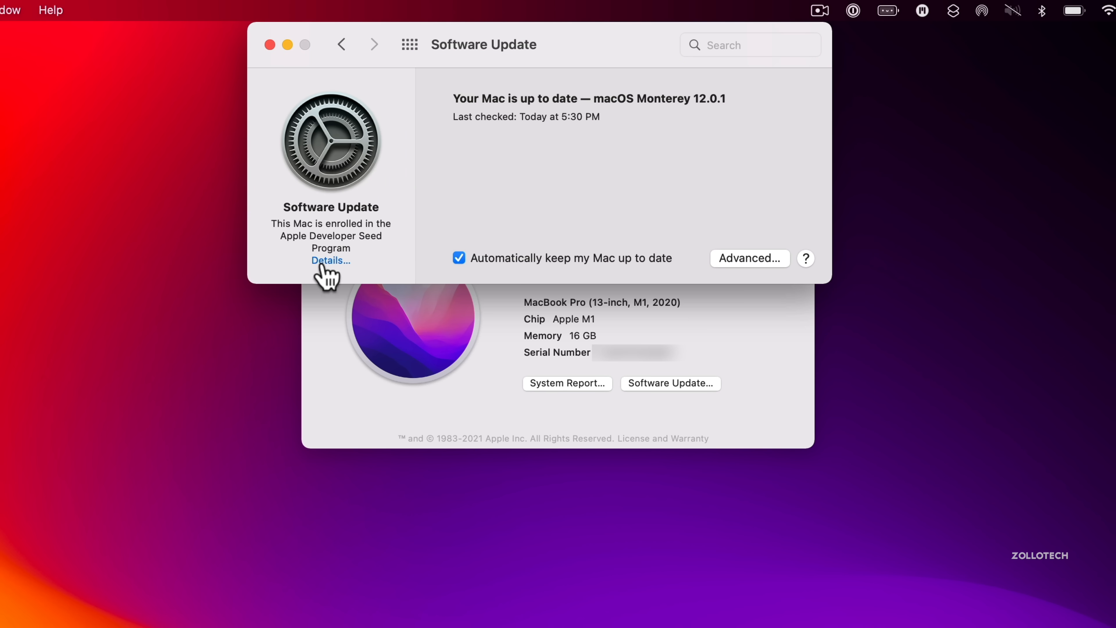
left_click(330, 260)
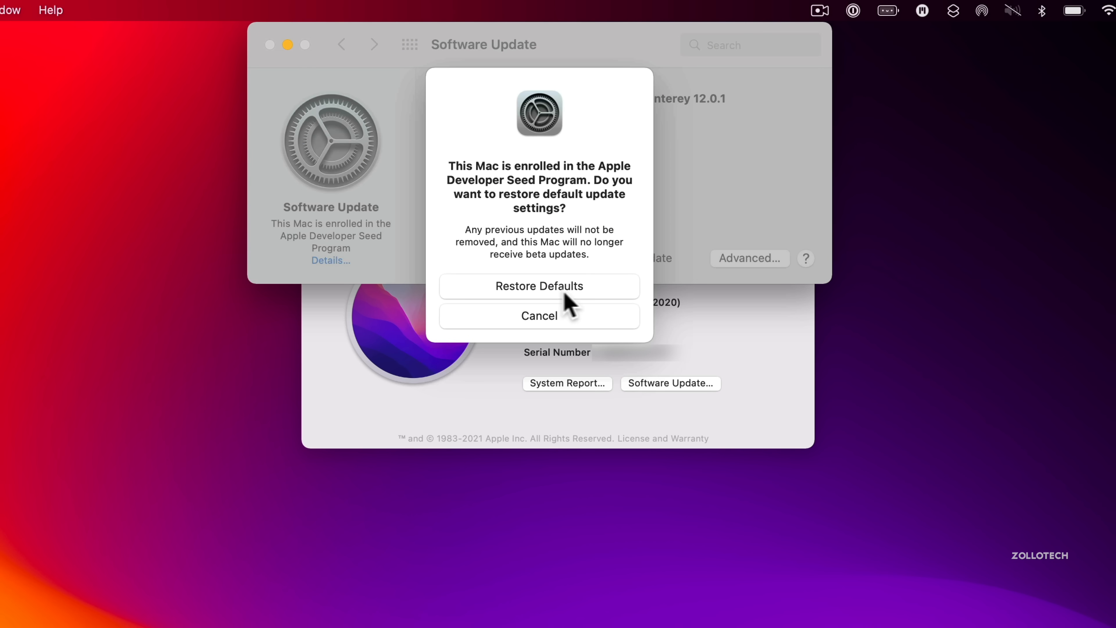
mouse_move(571, 293)
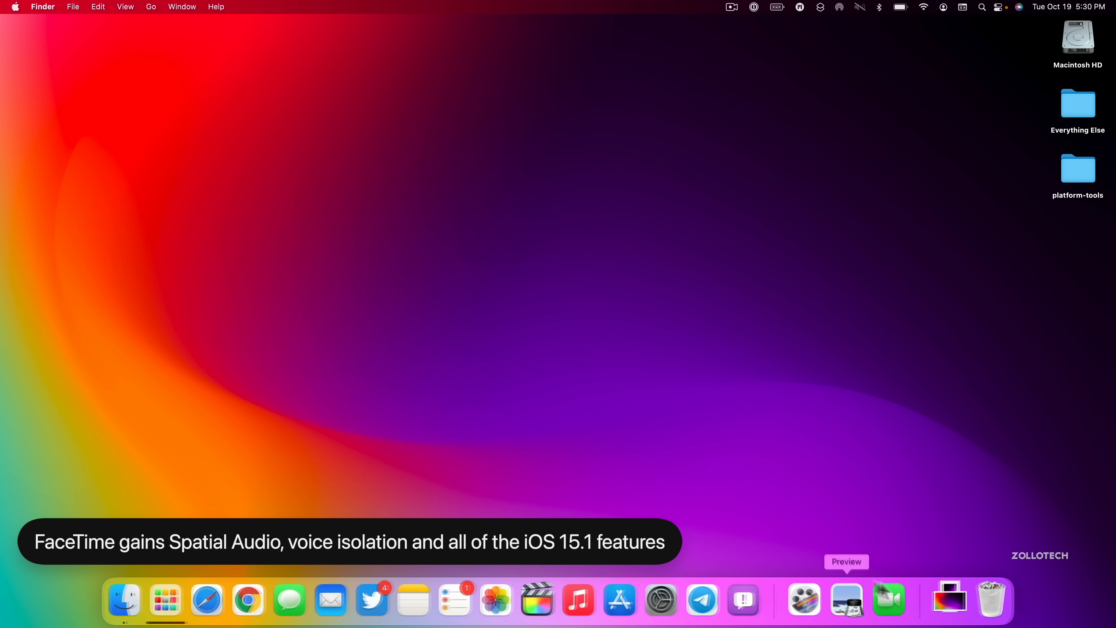
mouse_move(888, 596)
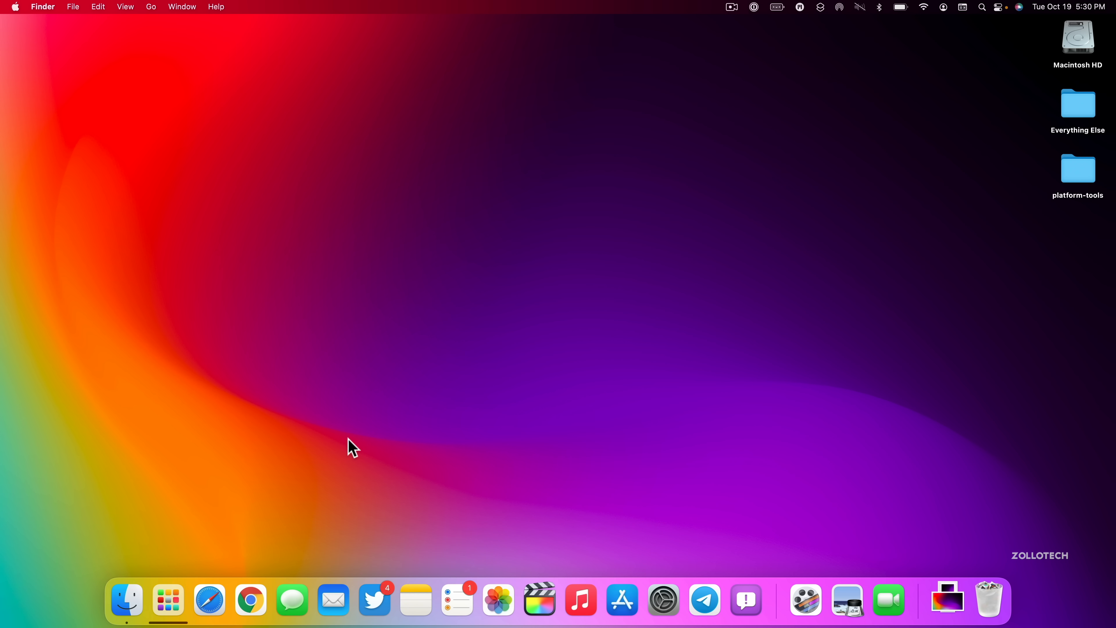
mouse_move(365, 440)
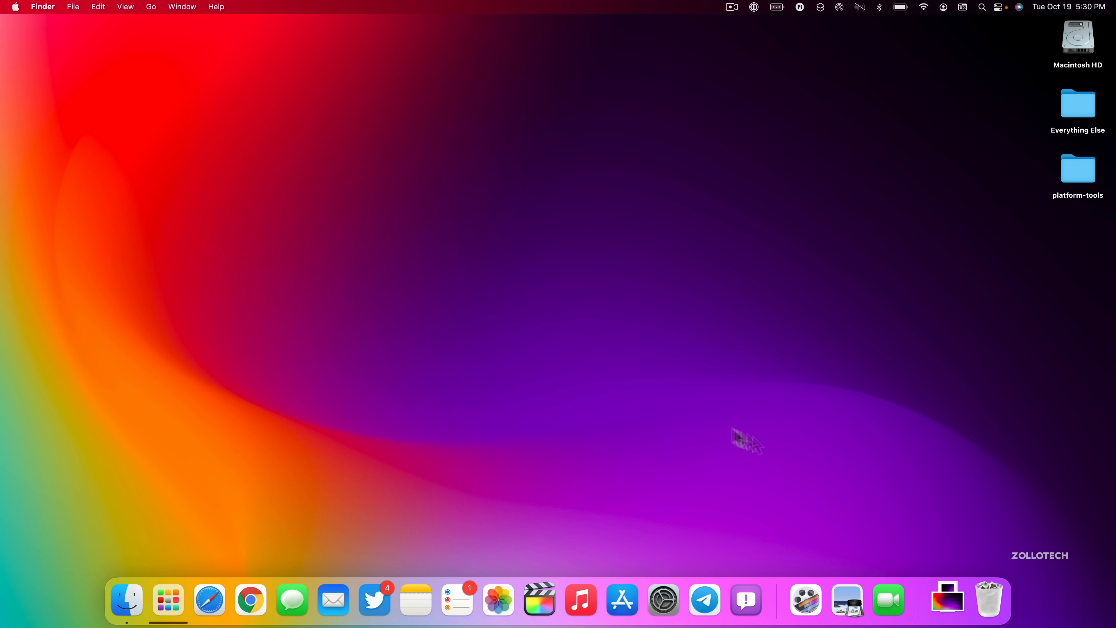
mouse_move(888, 600)
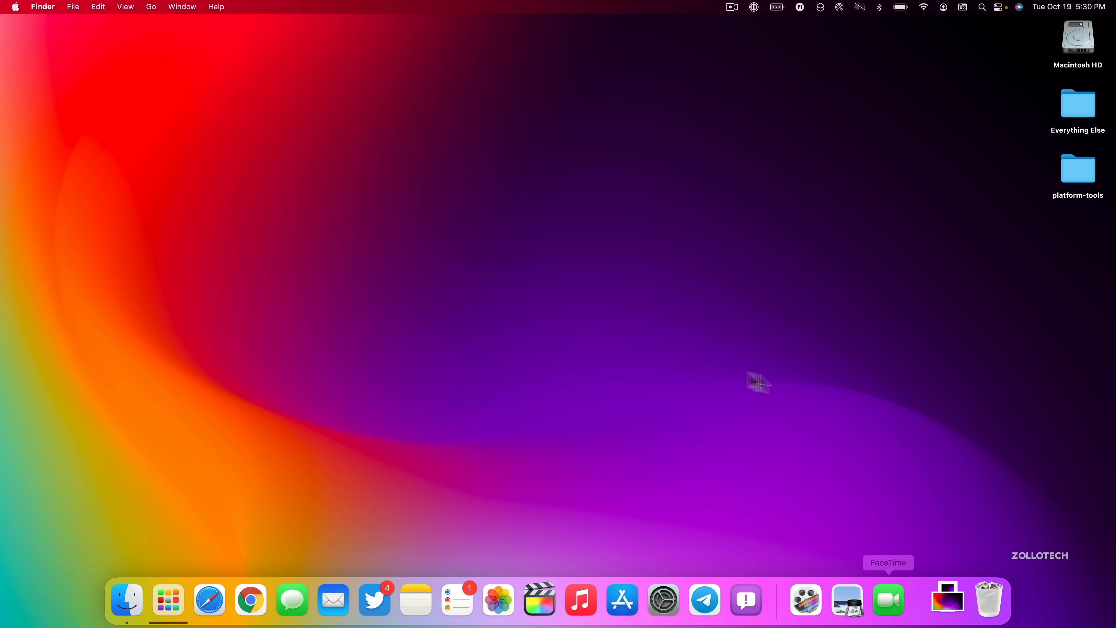
mouse_move(675, 346)
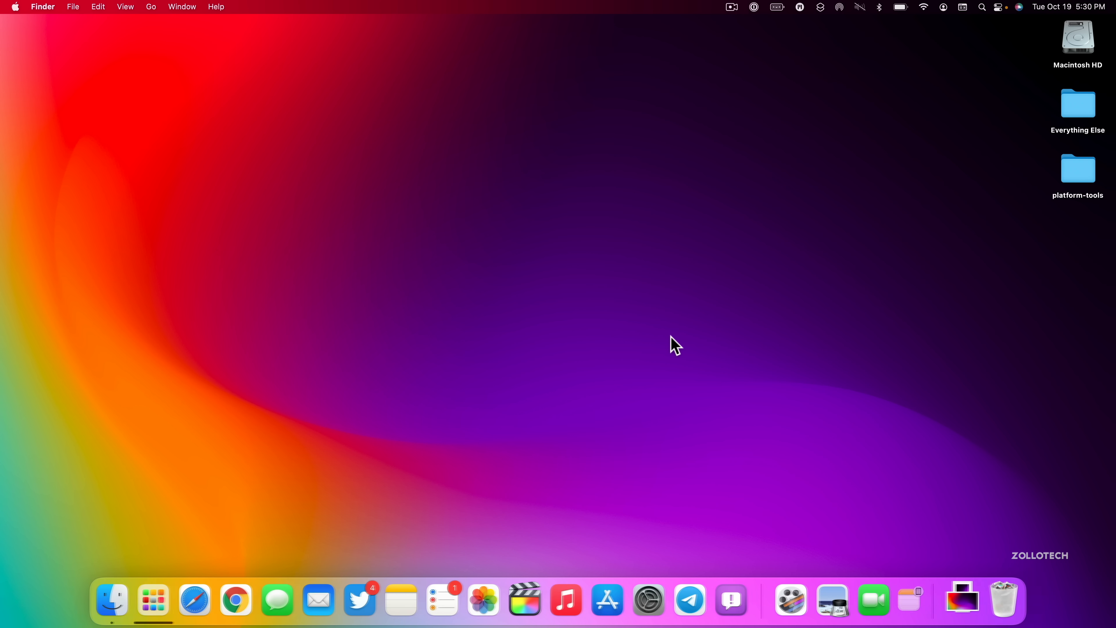
mouse_move(273, 600)
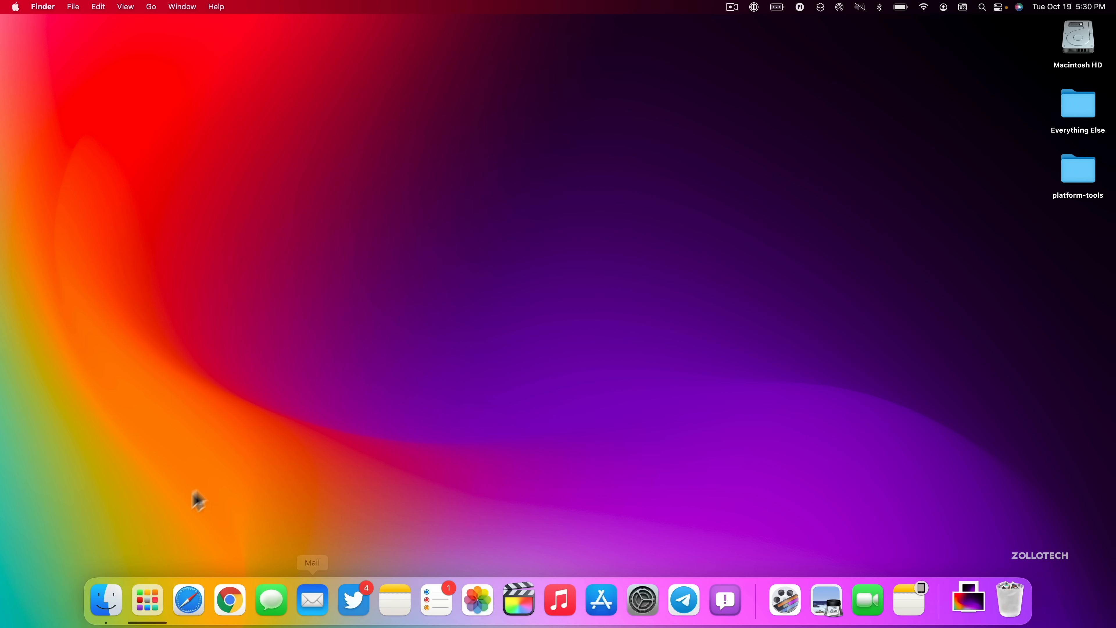
Launch Safari to its Start Page with Favorites, Privacy Report and Shared with You.
left_click(187, 599)
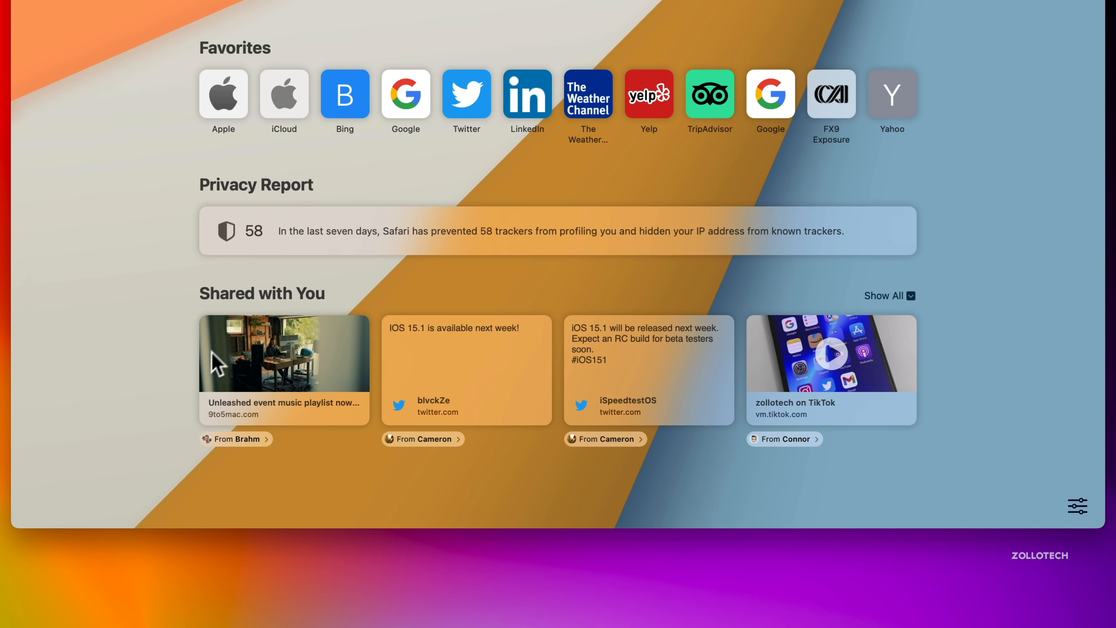
mouse_move(226, 381)
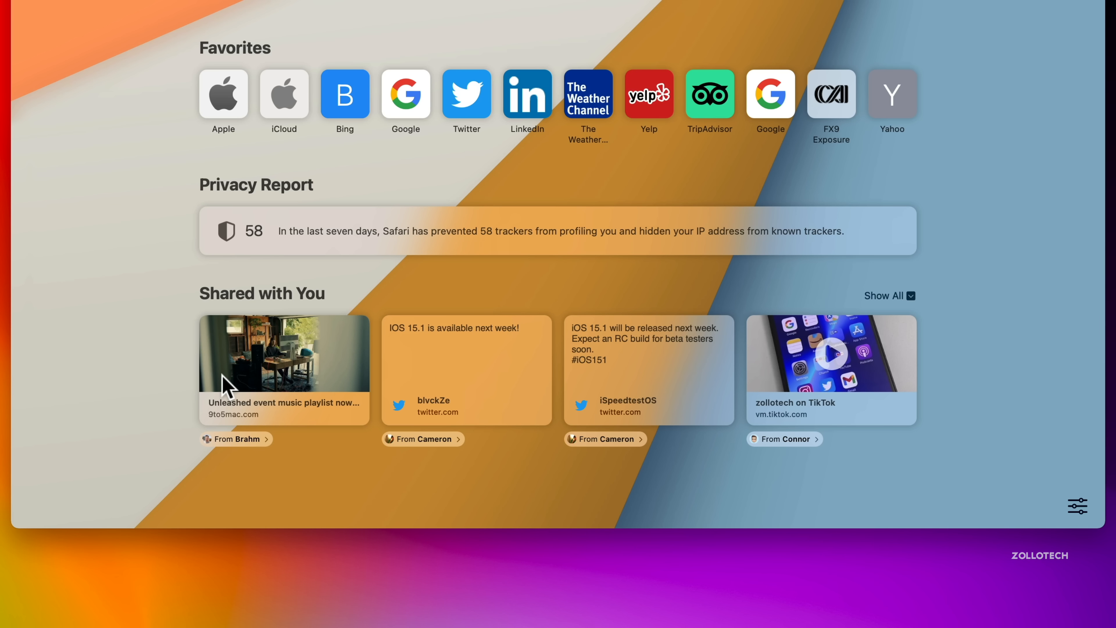
mouse_move(314, 470)
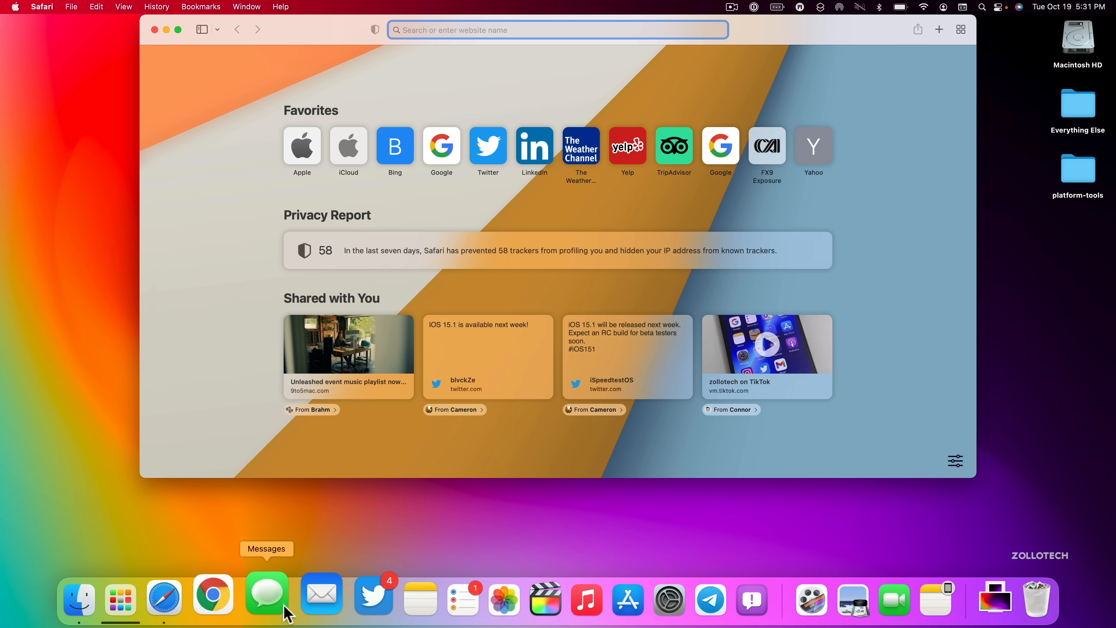
left_click(266, 593)
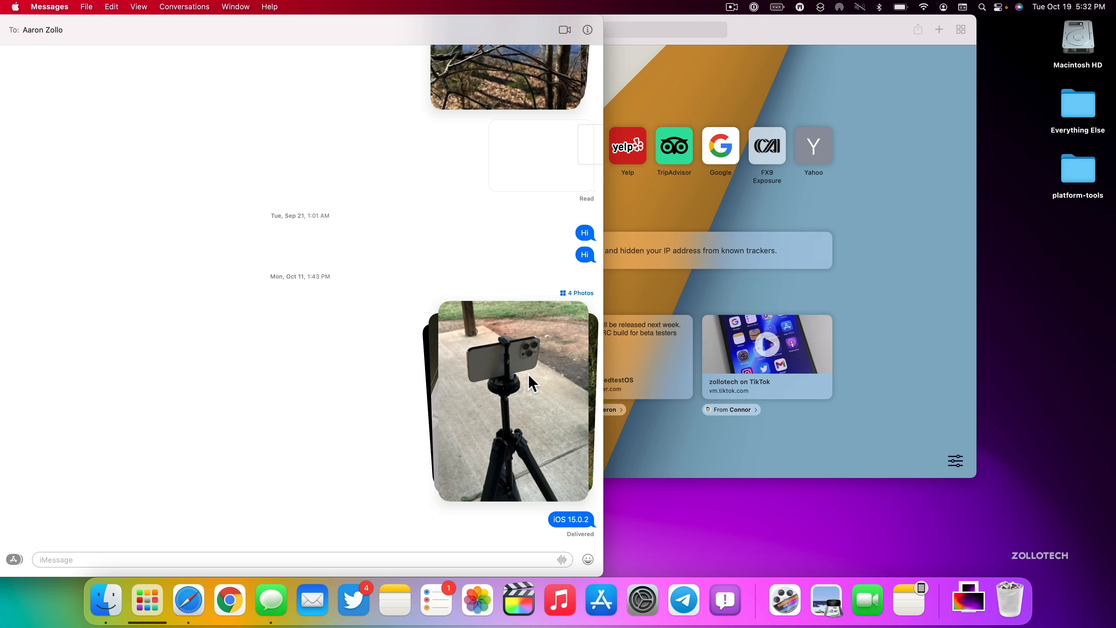
left_click(49, 6)
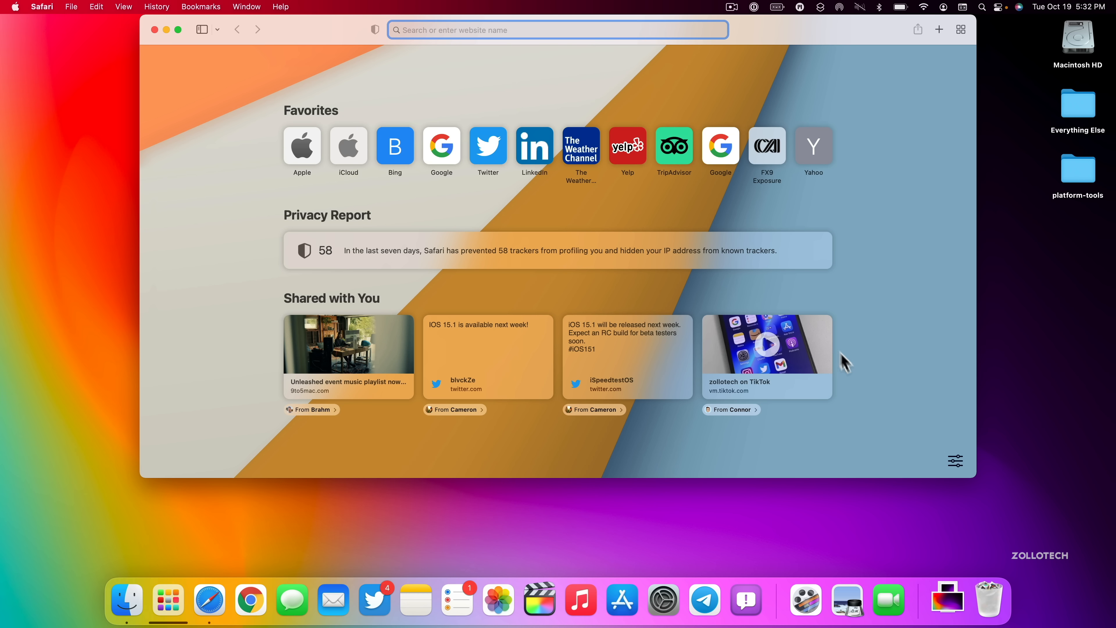
mouse_move(868, 318)
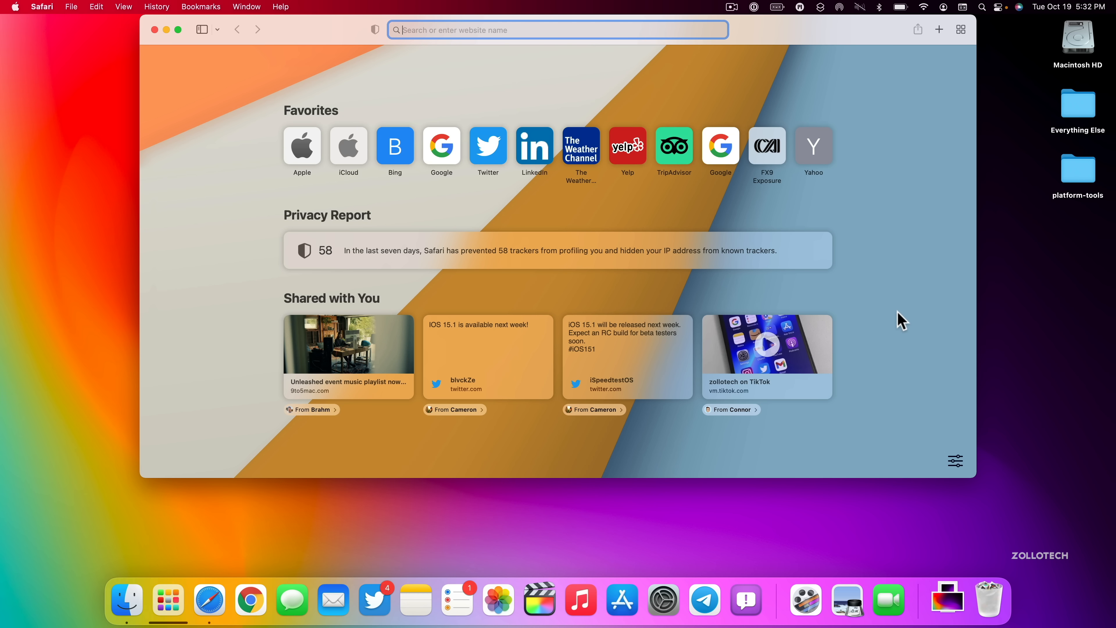
mouse_move(887, 325)
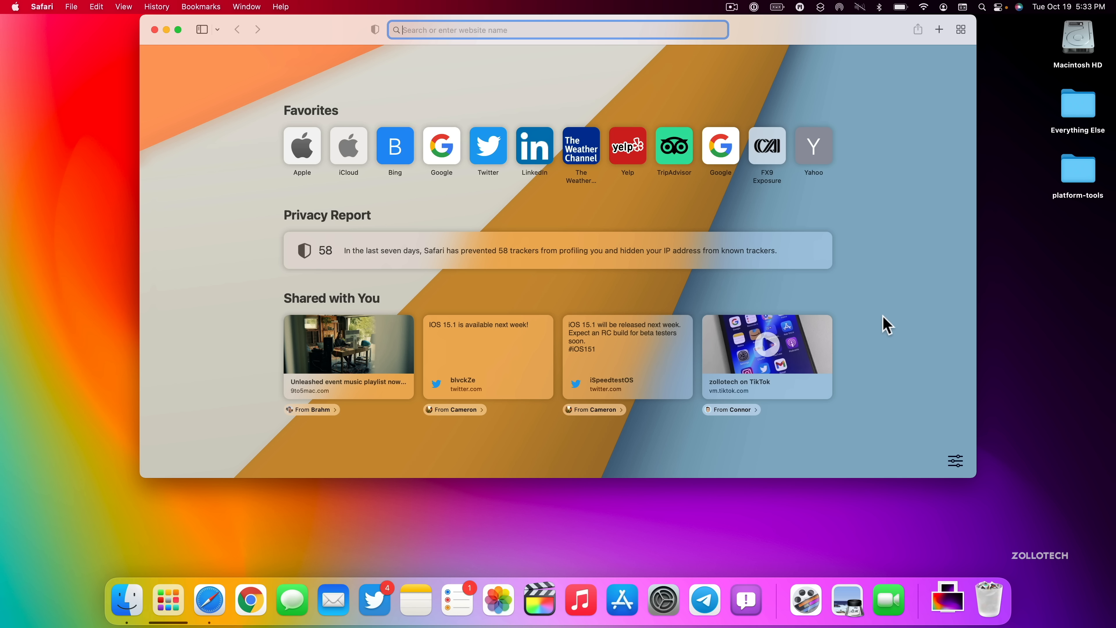
mouse_move(546, 332)
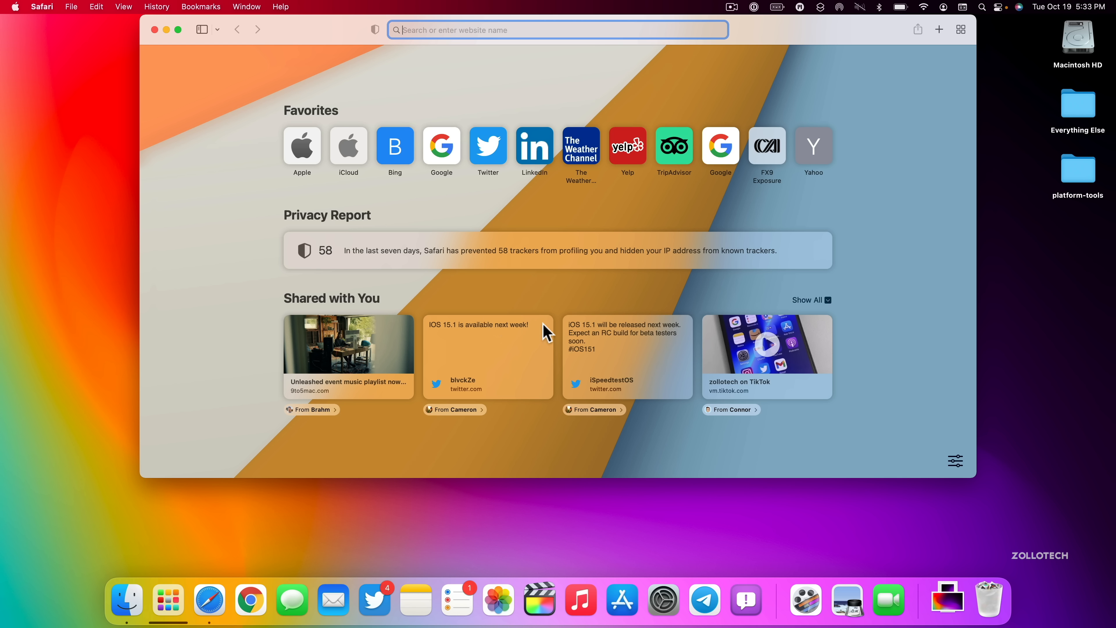
mouse_move(797, 139)
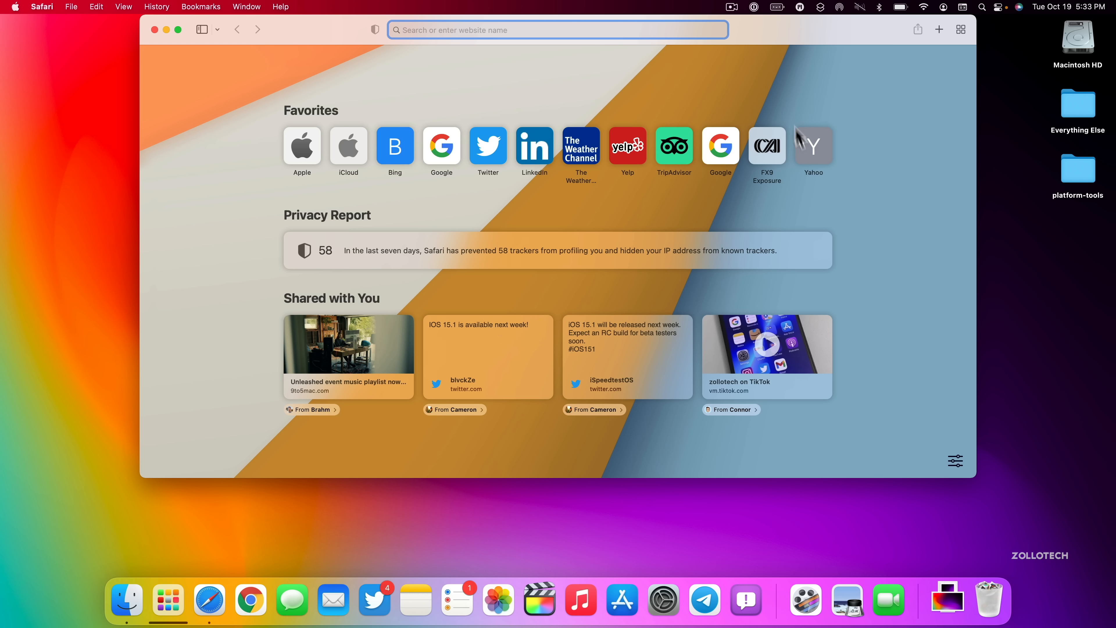
mouse_move(479, 61)
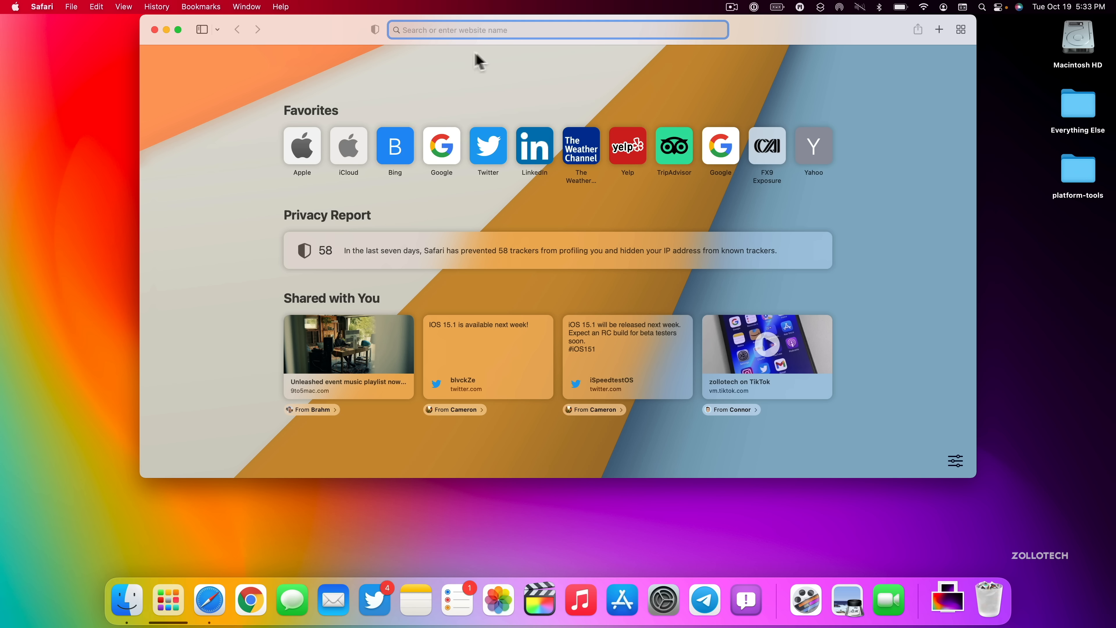
Load apple.com, then add a second tab on the Start Page beside it.
type("apple.com")
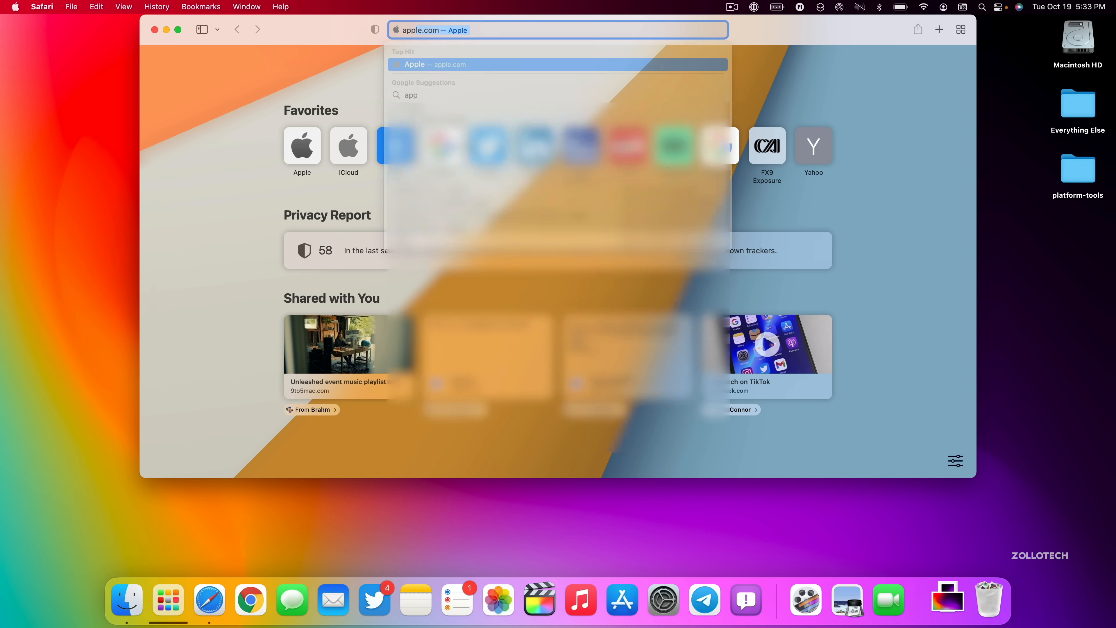
key("Return")
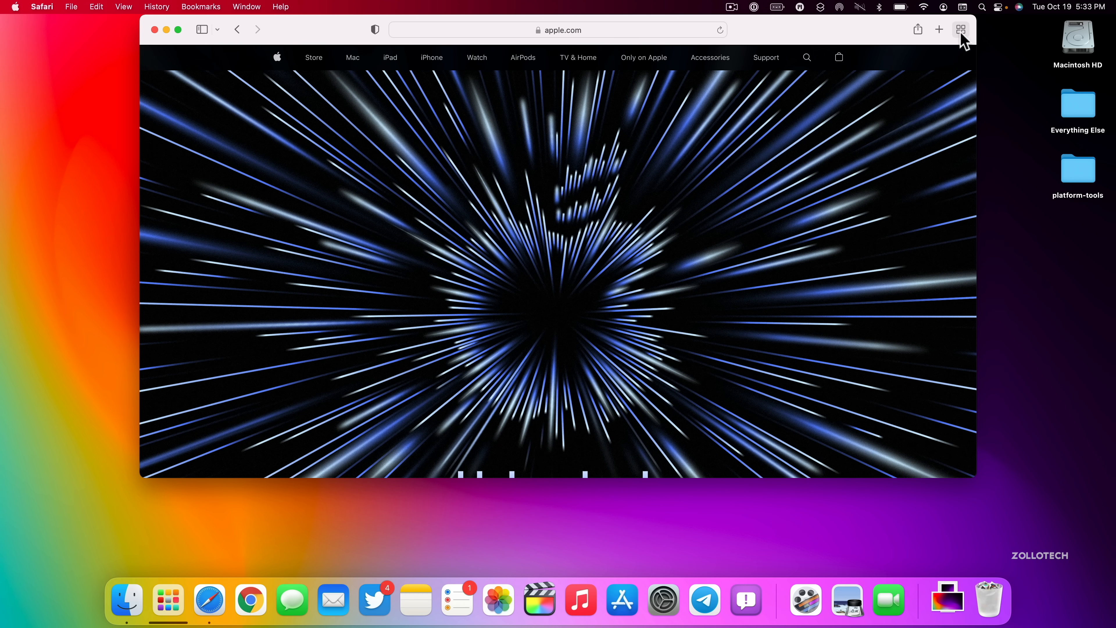
left_click(939, 30)
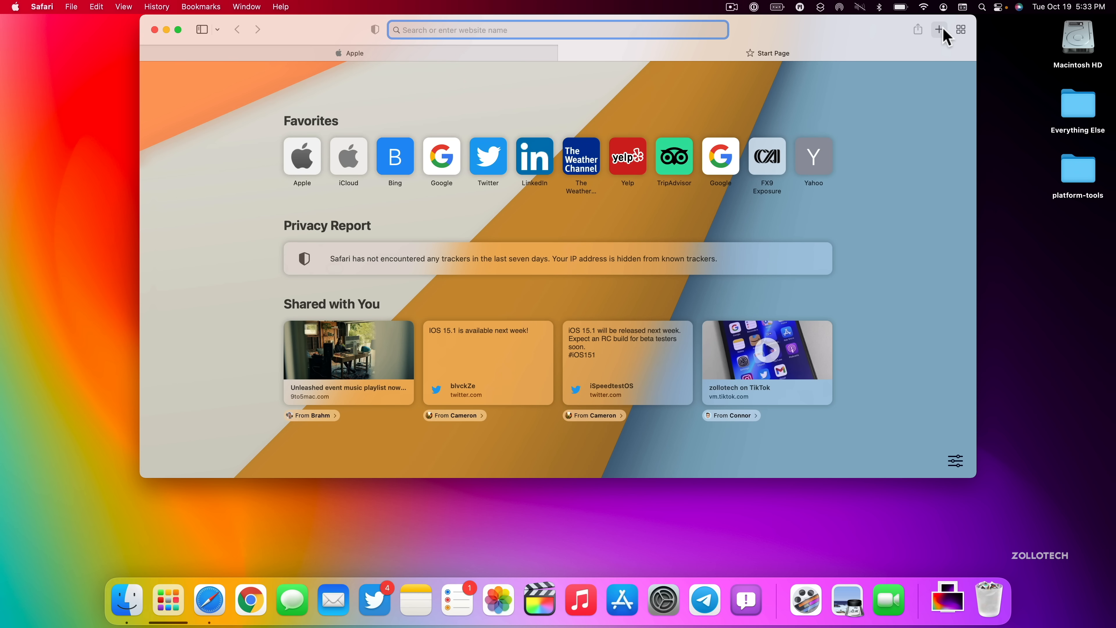
mouse_move(539, 59)
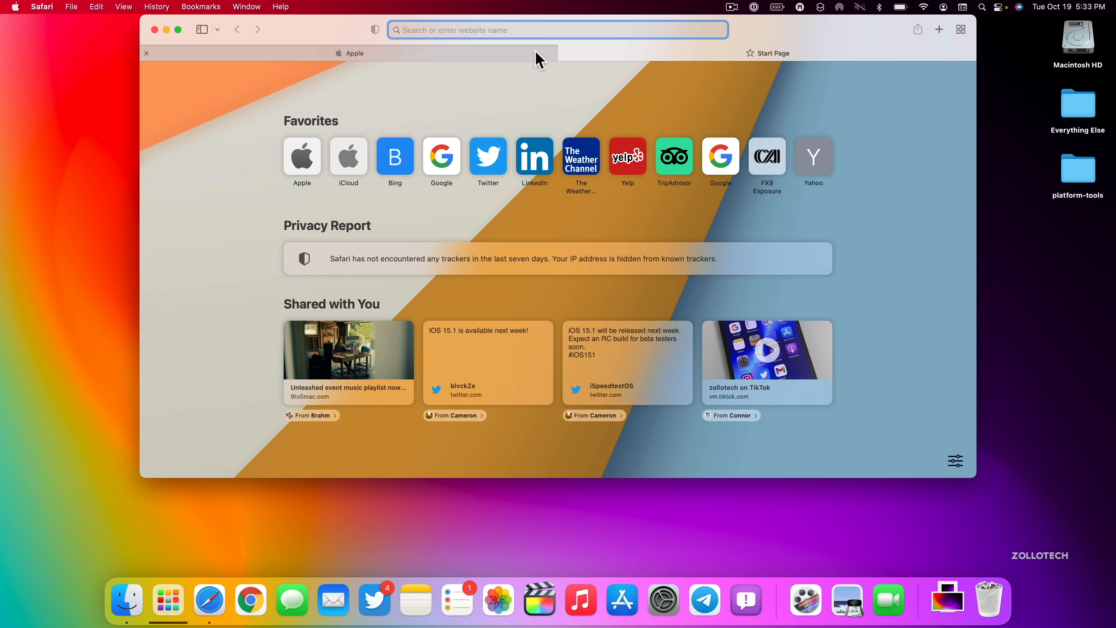
In Safari Preferences' Tabs pane, choose the Compact tab layout and close the window.
left_click(42, 6)
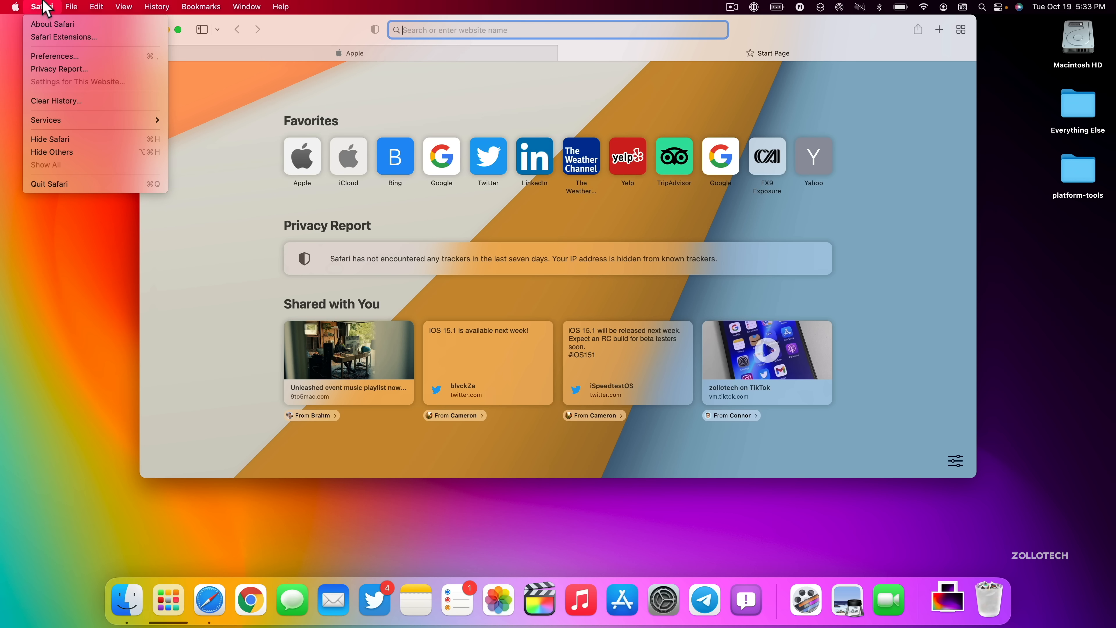
mouse_move(54, 56)
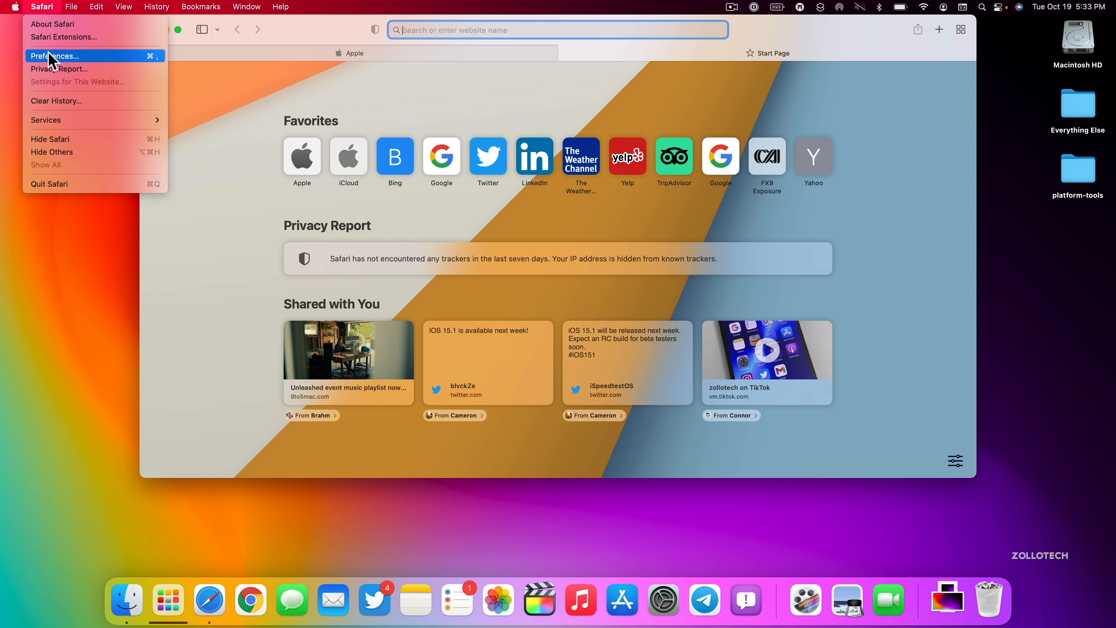
left_click(53, 56)
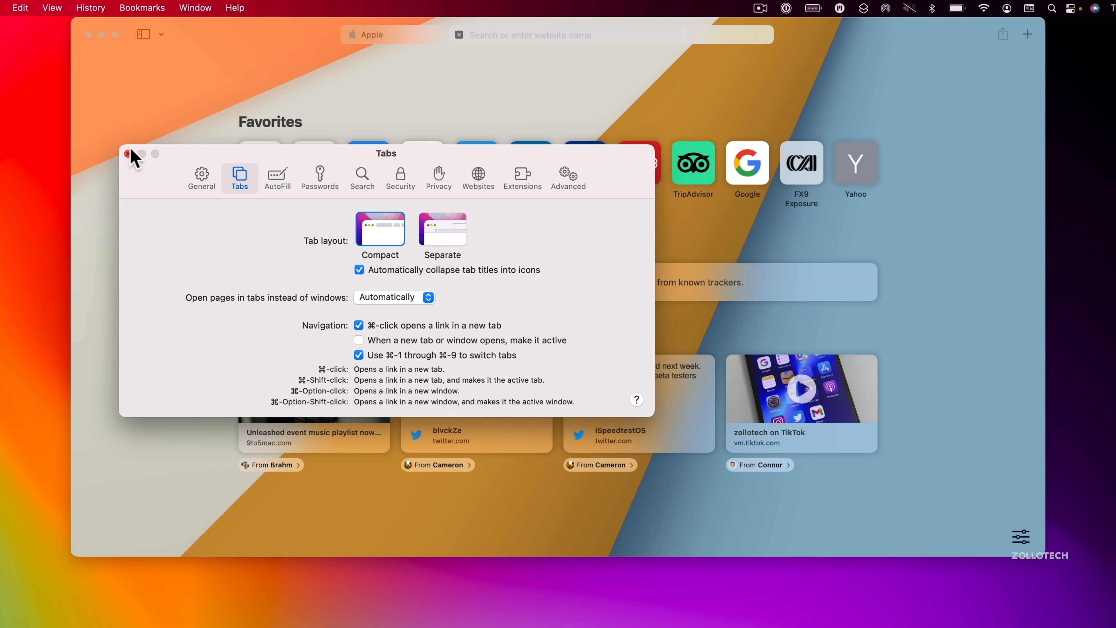
left_click(128, 153)
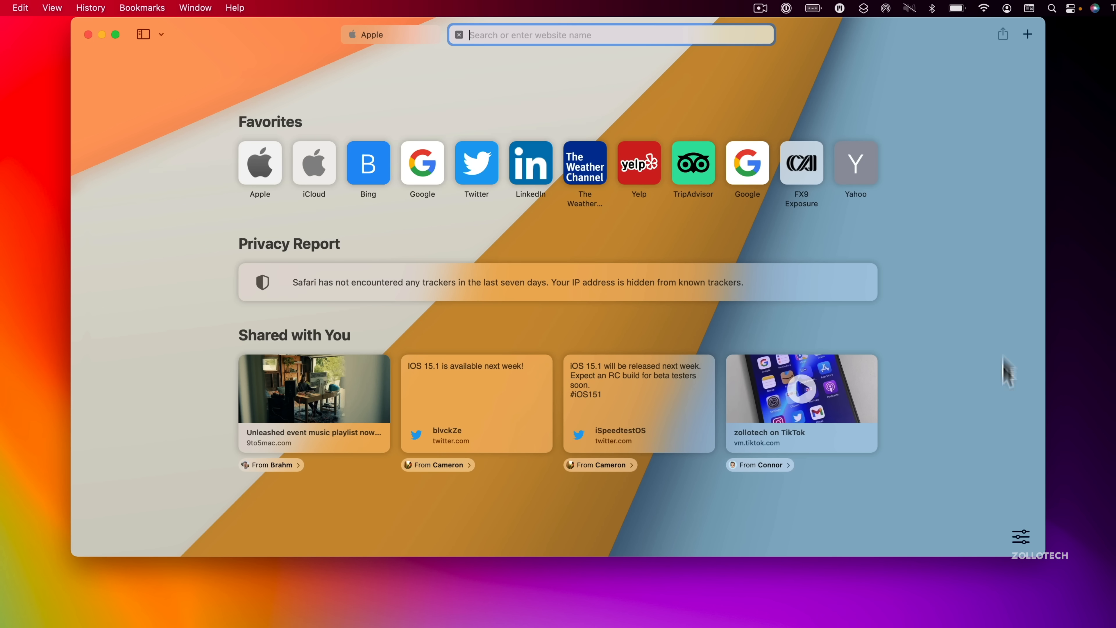
mouse_move(1014, 21)
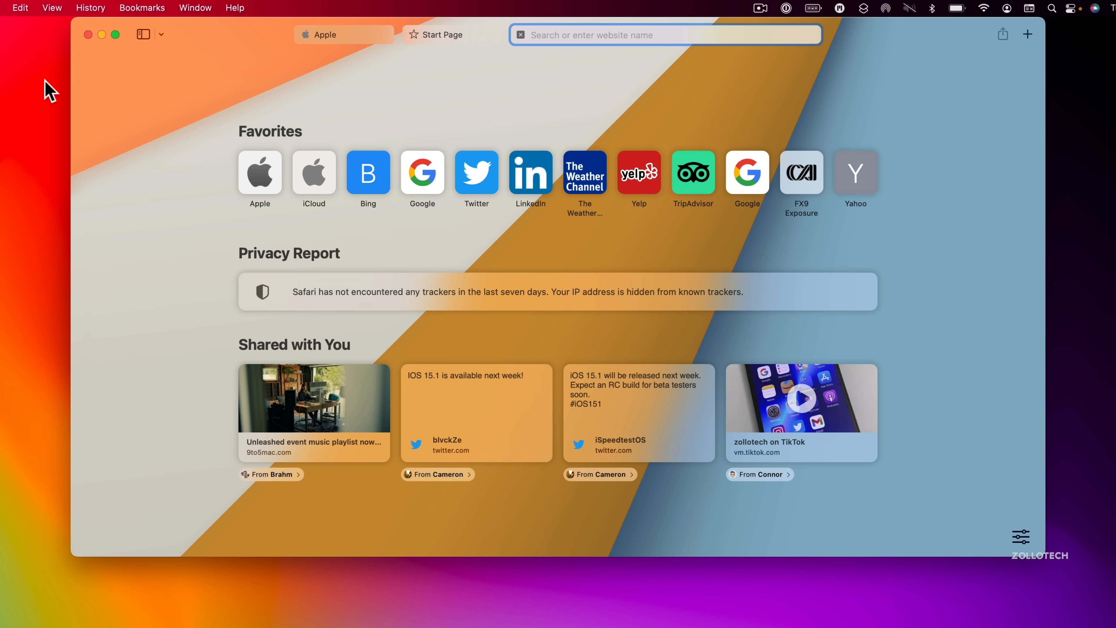
Show the Apple tab group's tab overview from the sidebar, then close the Safari window.
left_click(143, 35)
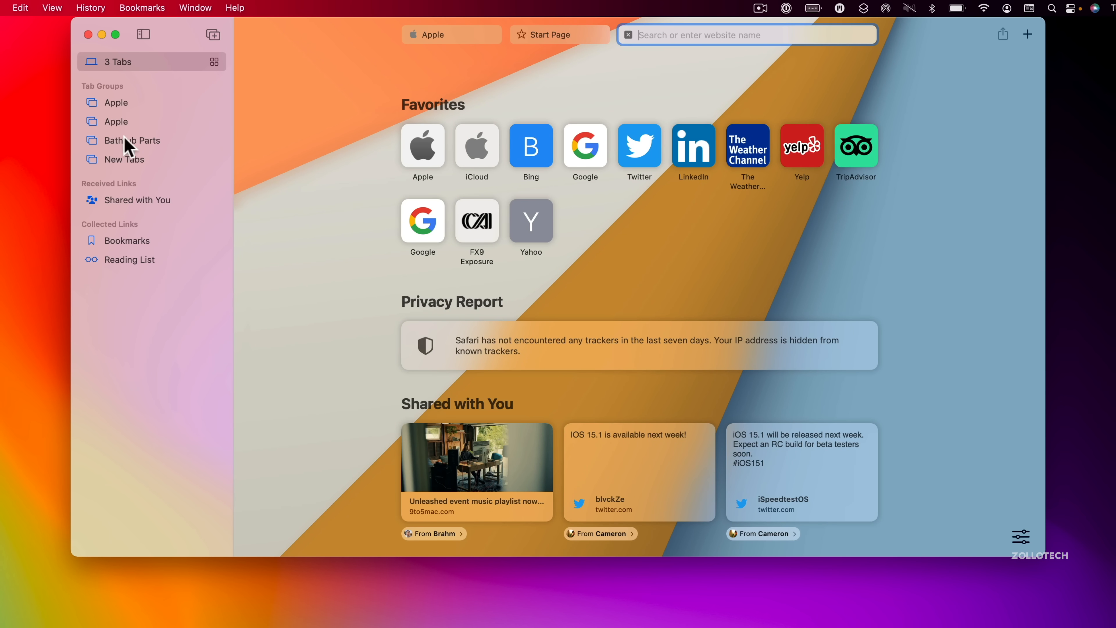
mouse_move(136, 148)
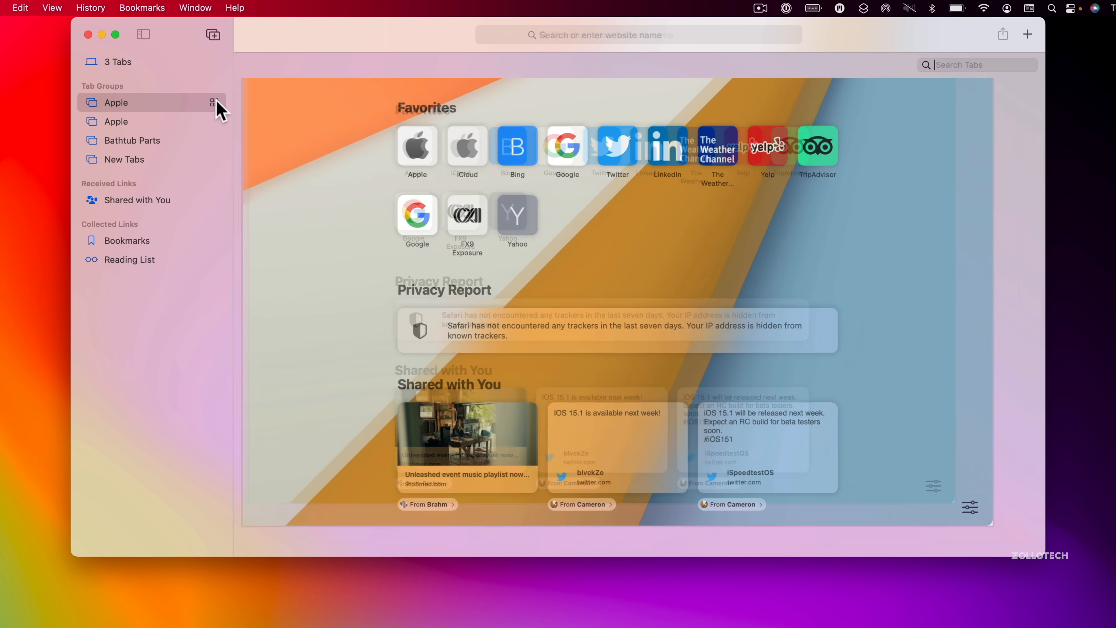
left_click(115, 121)
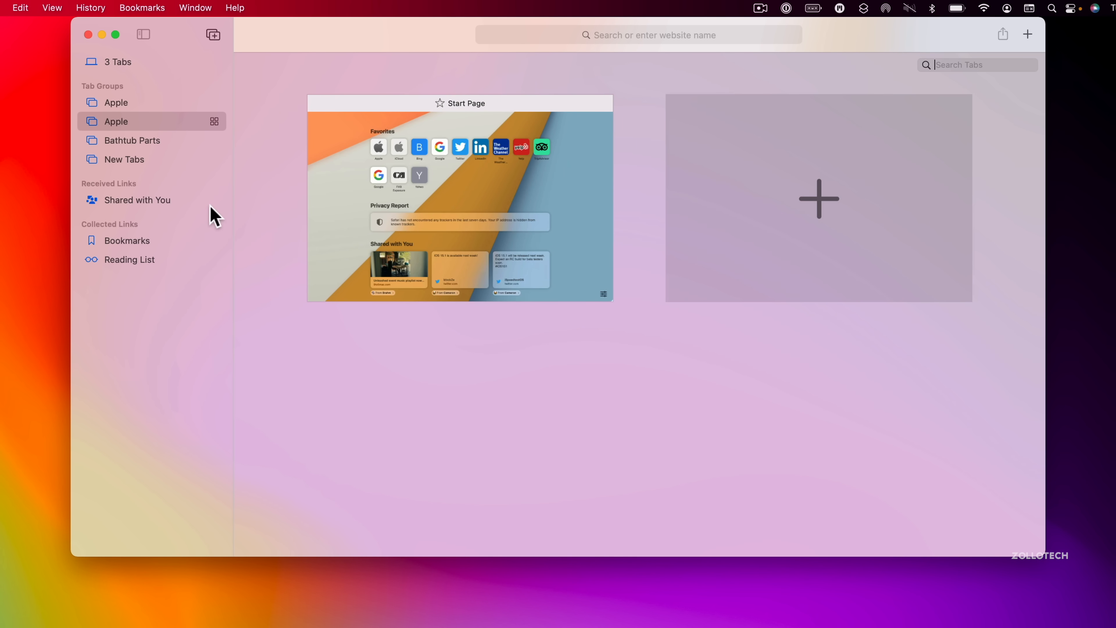
mouse_move(694, 263)
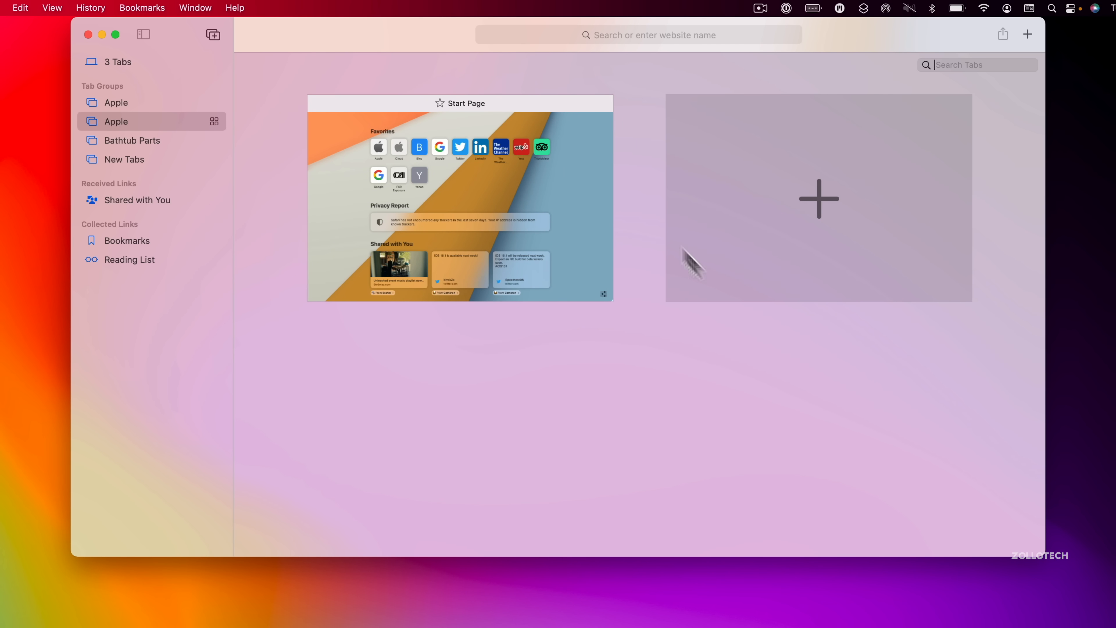
mouse_move(664, 237)
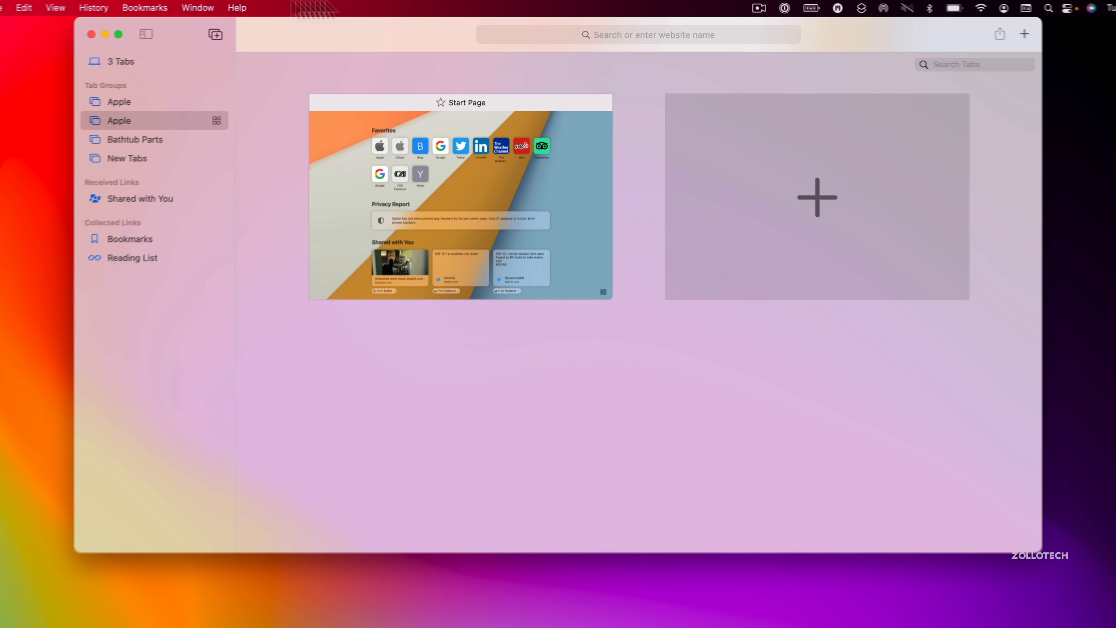
left_click(90, 35)
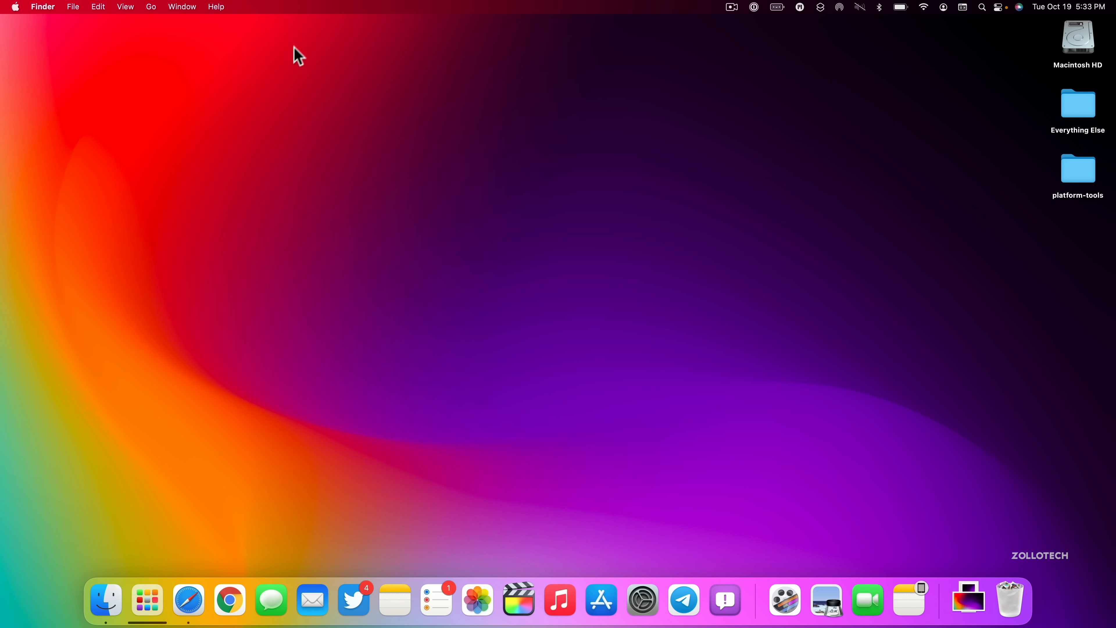
mouse_move(999, 114)
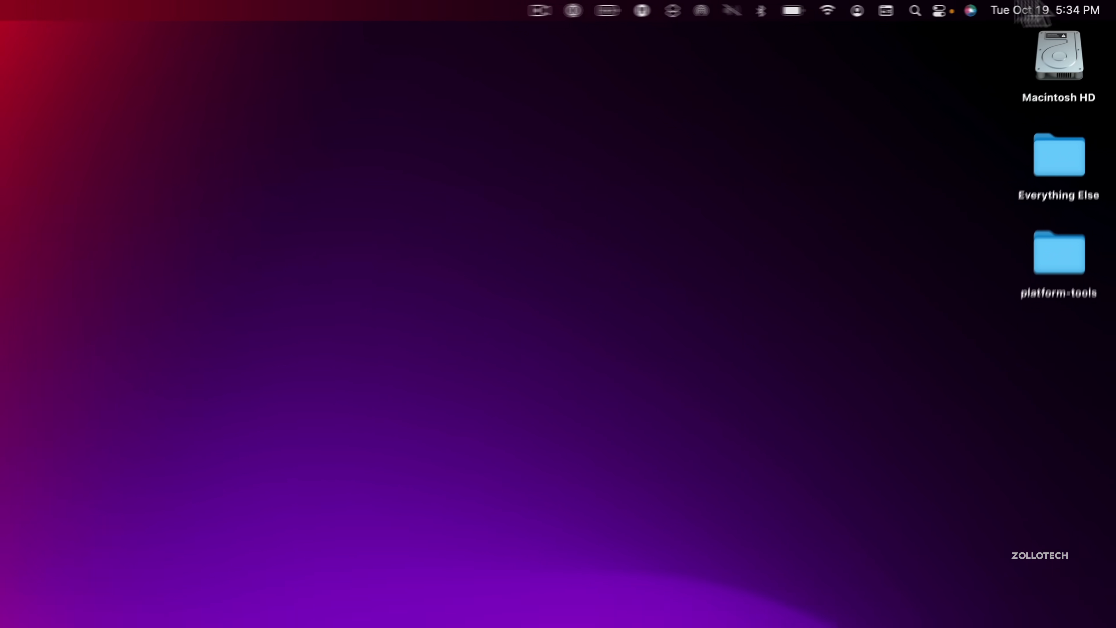
From Control Center's Focus menu, go to the Focus preferences in System Preferences.
left_click(922, 10)
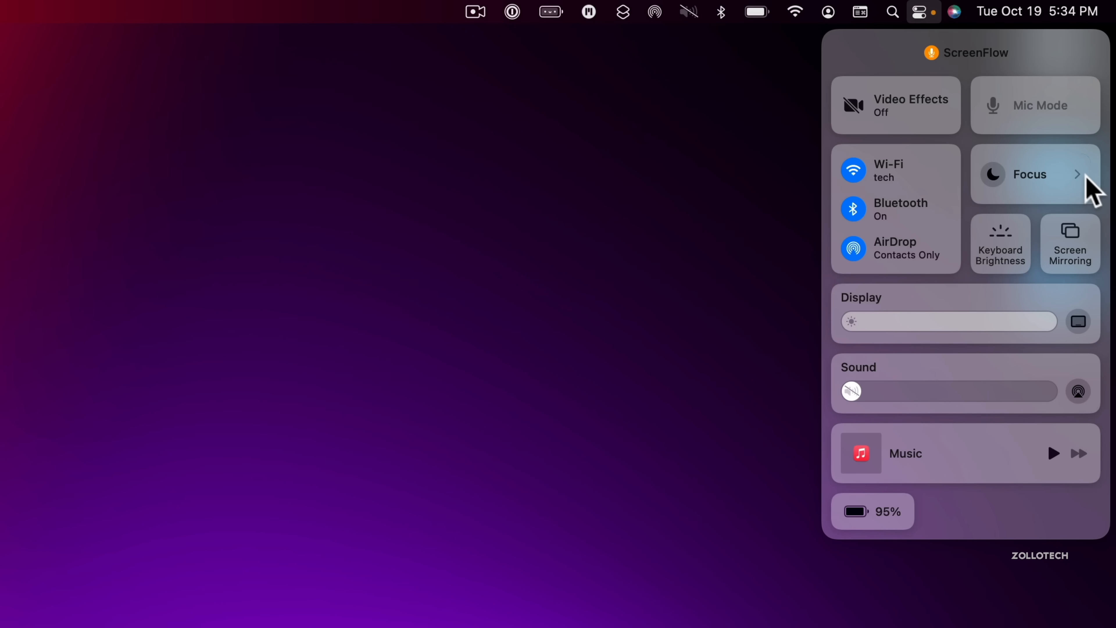
left_click(1033, 174)
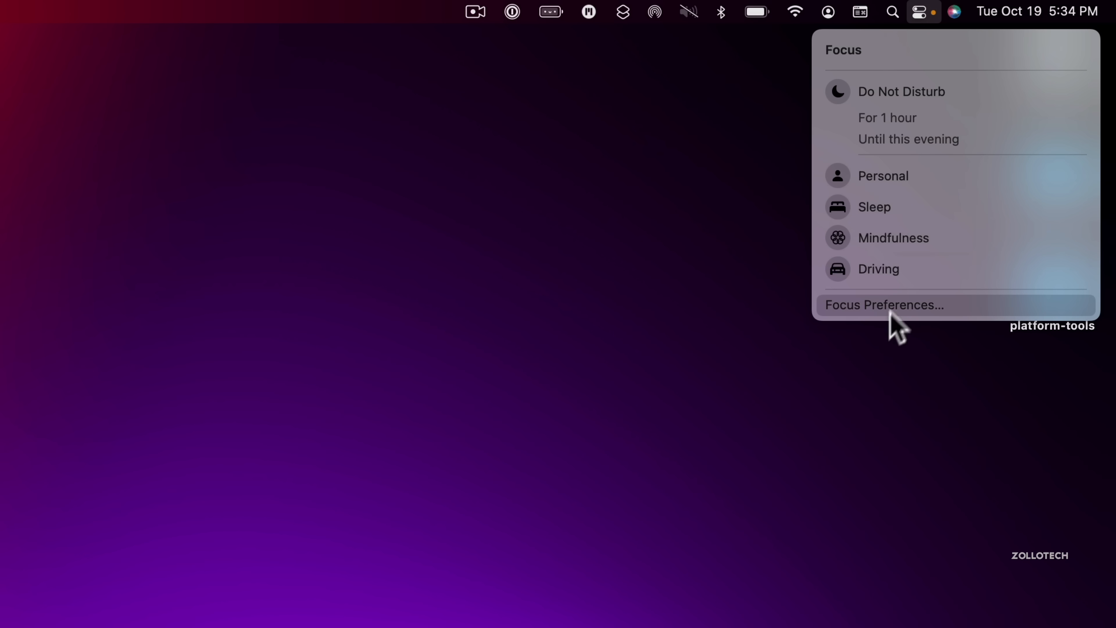
left_click(883, 305)
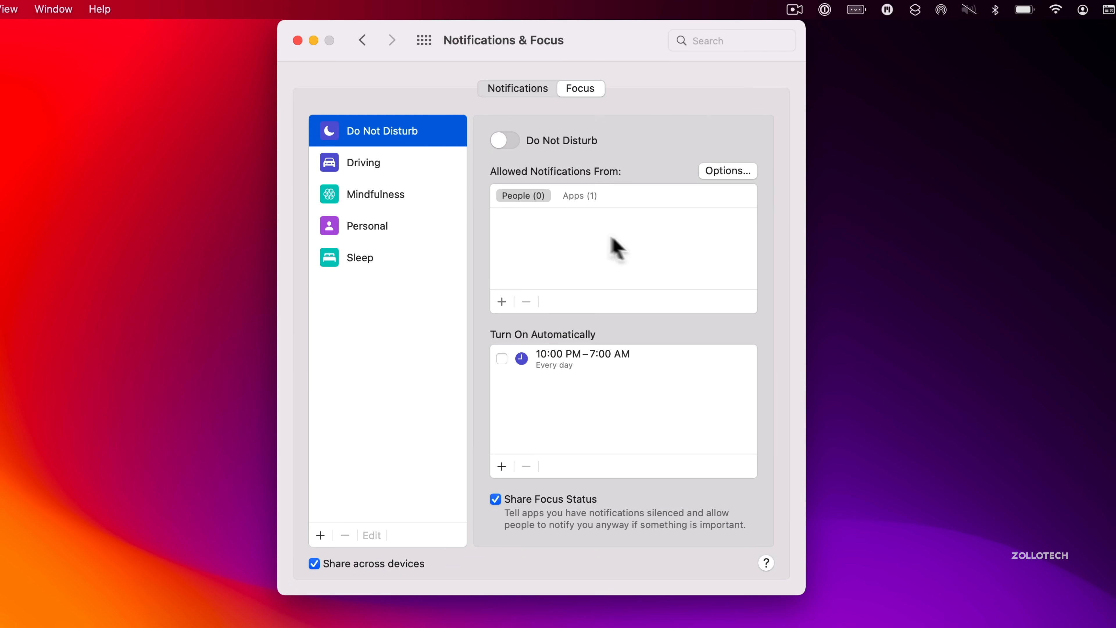
mouse_move(650, 227)
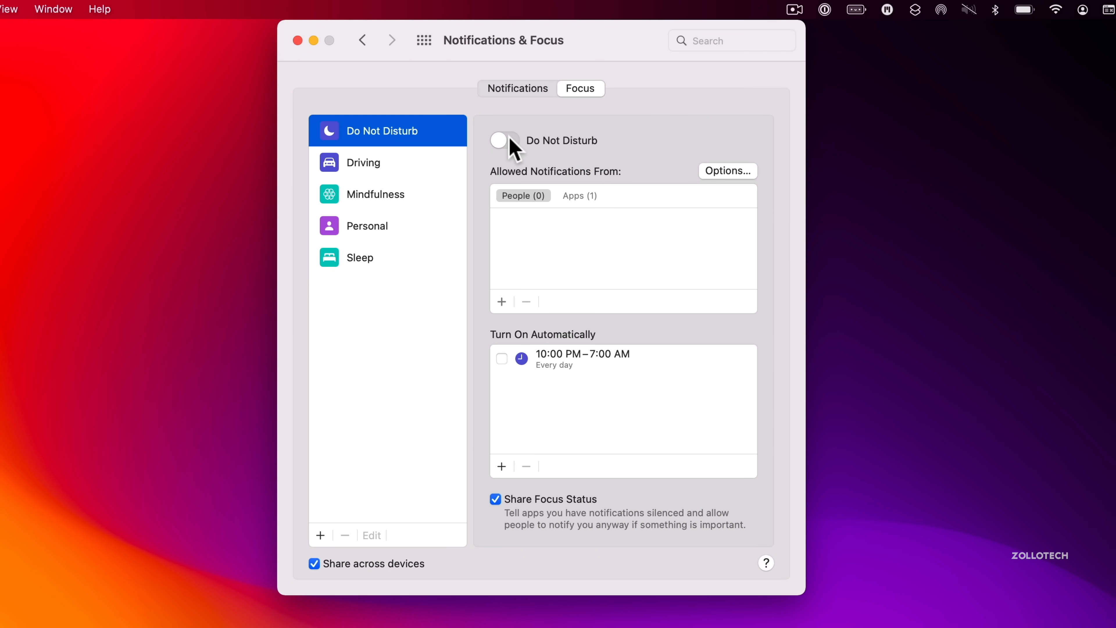
Review the Notifications pane, the Focus modes and the Sleep focus, then close Notifications & Focus.
left_click(516, 89)
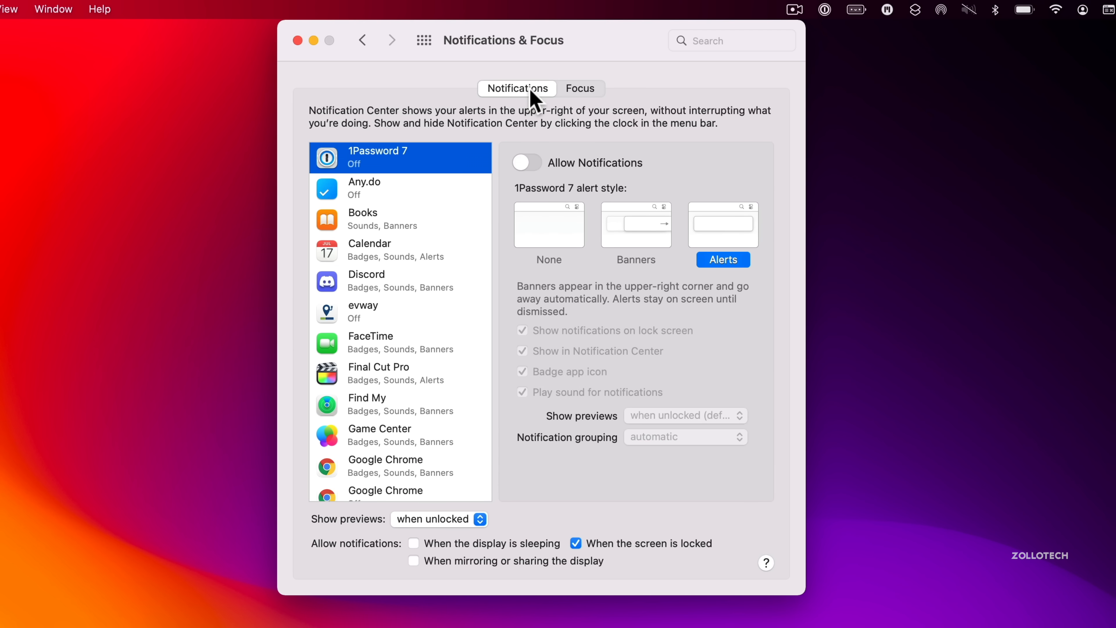
left_click(580, 89)
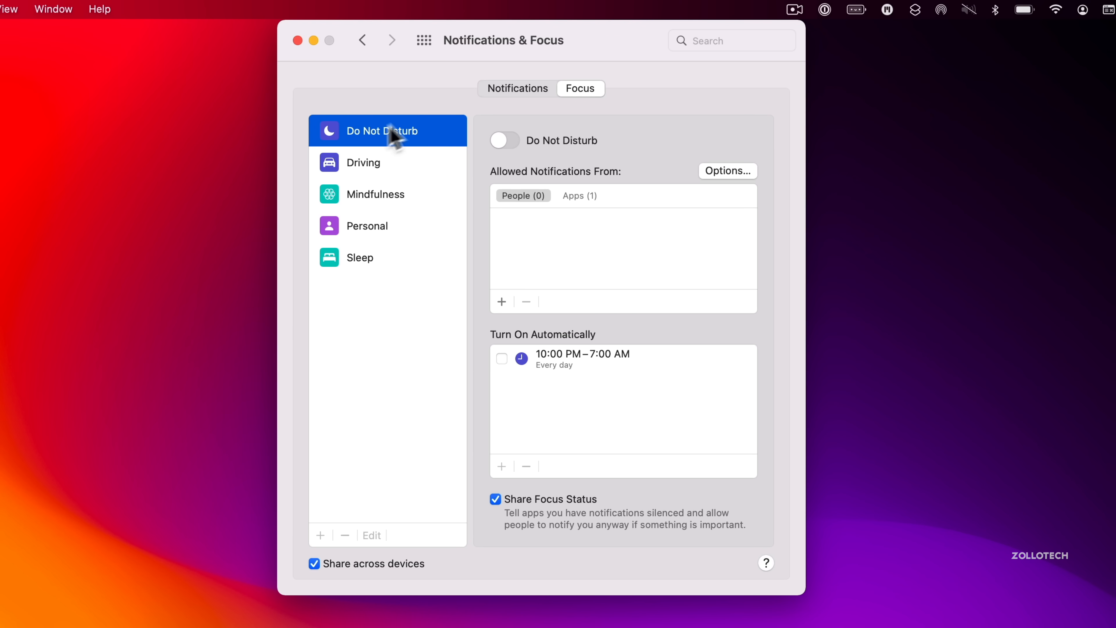
mouse_move(356, 263)
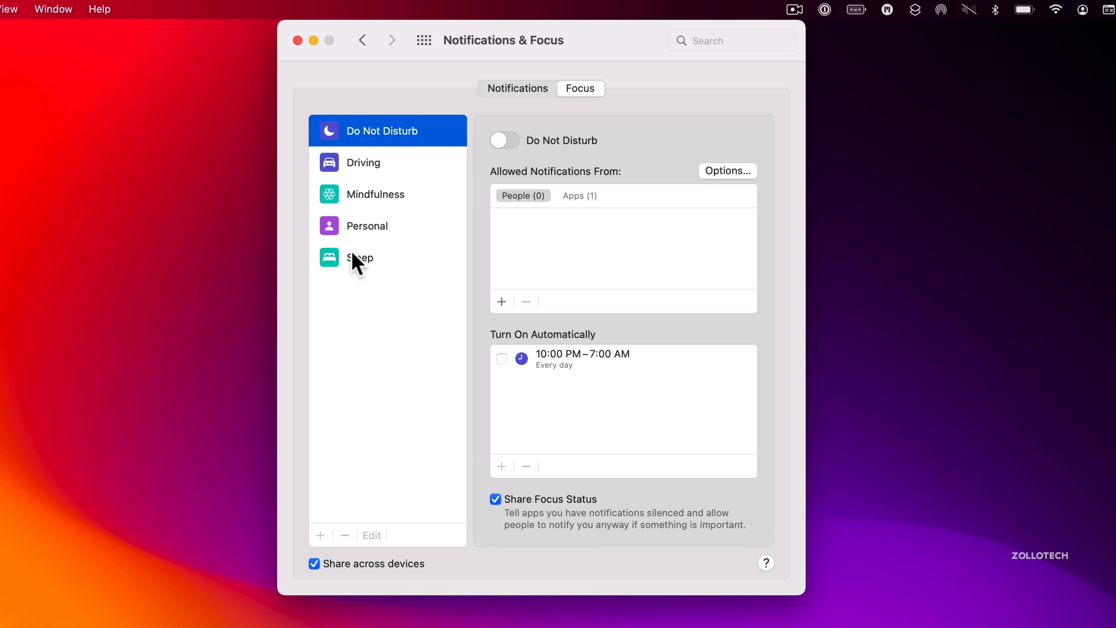
left_click(359, 257)
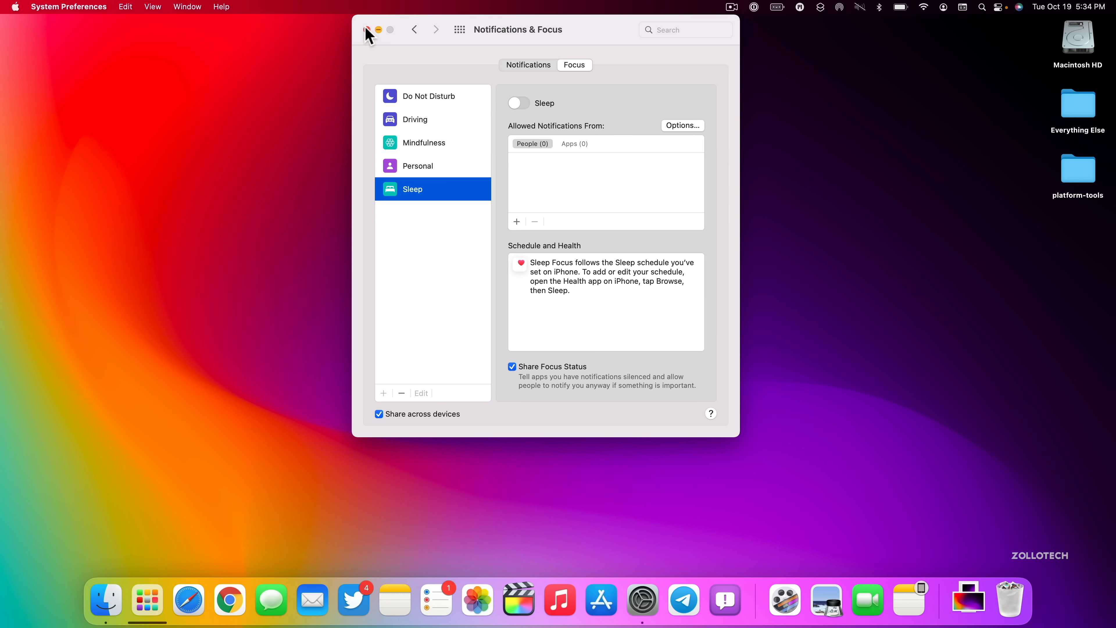
left_click(368, 30)
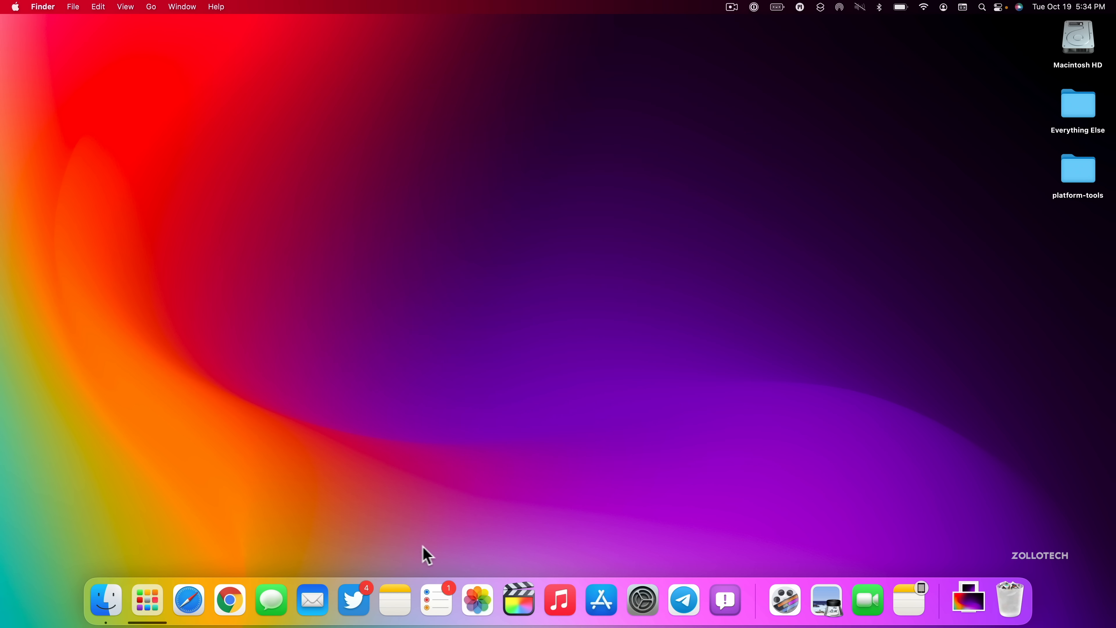
mouse_move(410, 557)
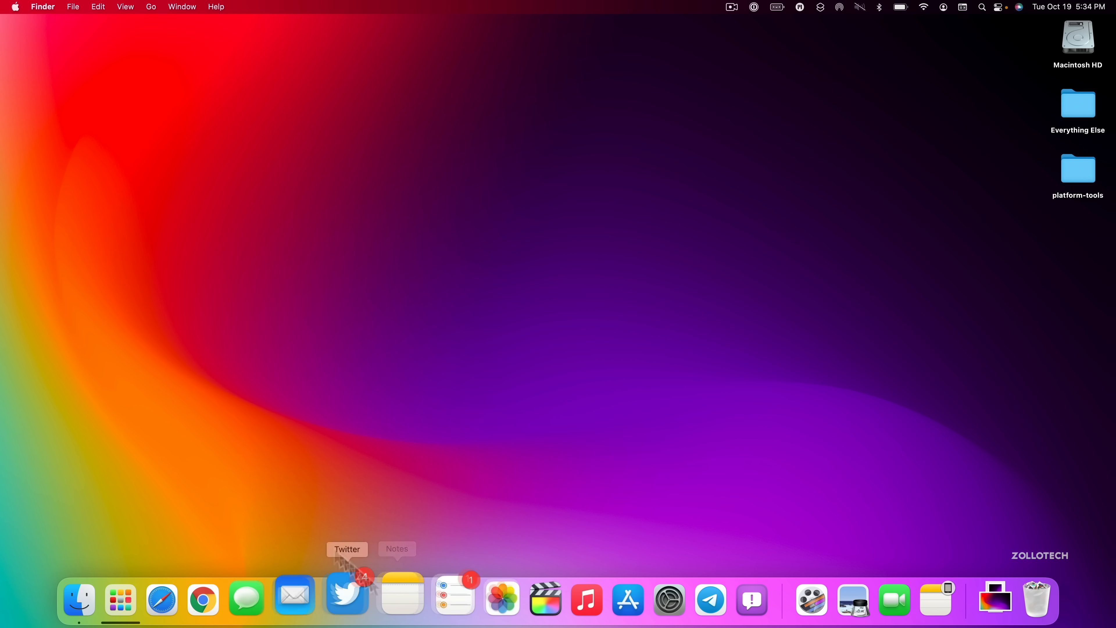
Relaunch Safari, load apple.com from Favorites, and hide the tab groups sidebar.
left_click(161, 599)
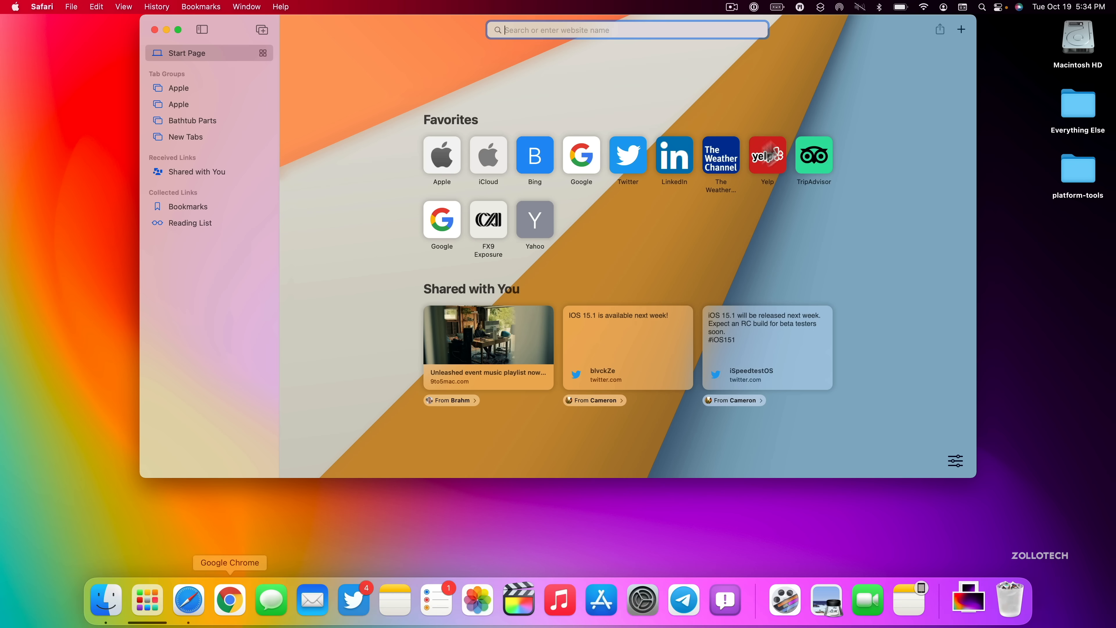
left_click(441, 155)
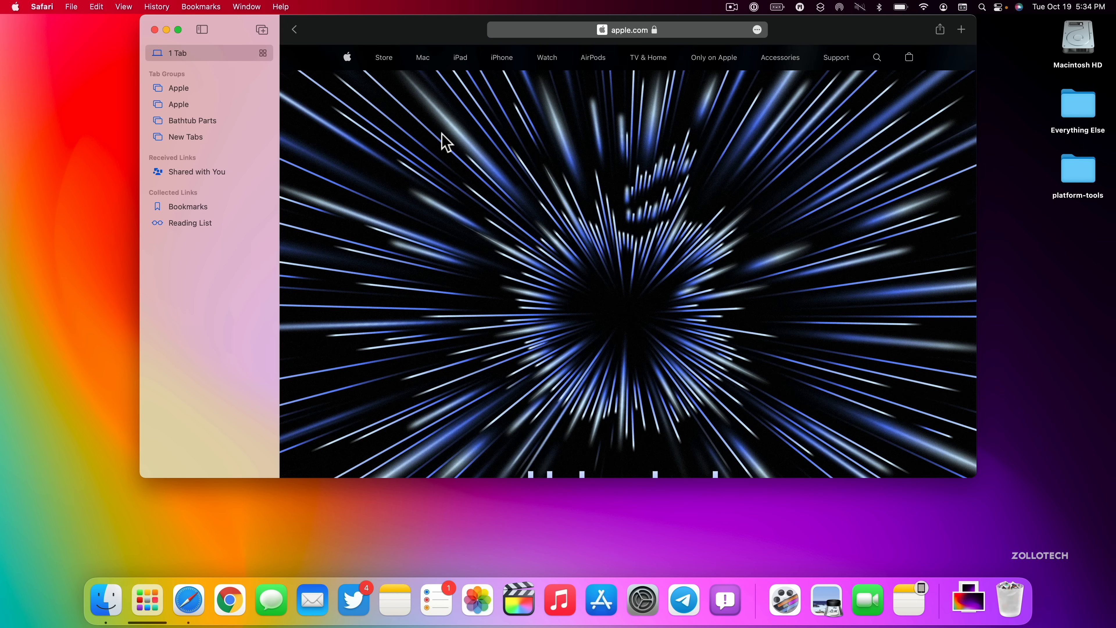
left_click(202, 29)
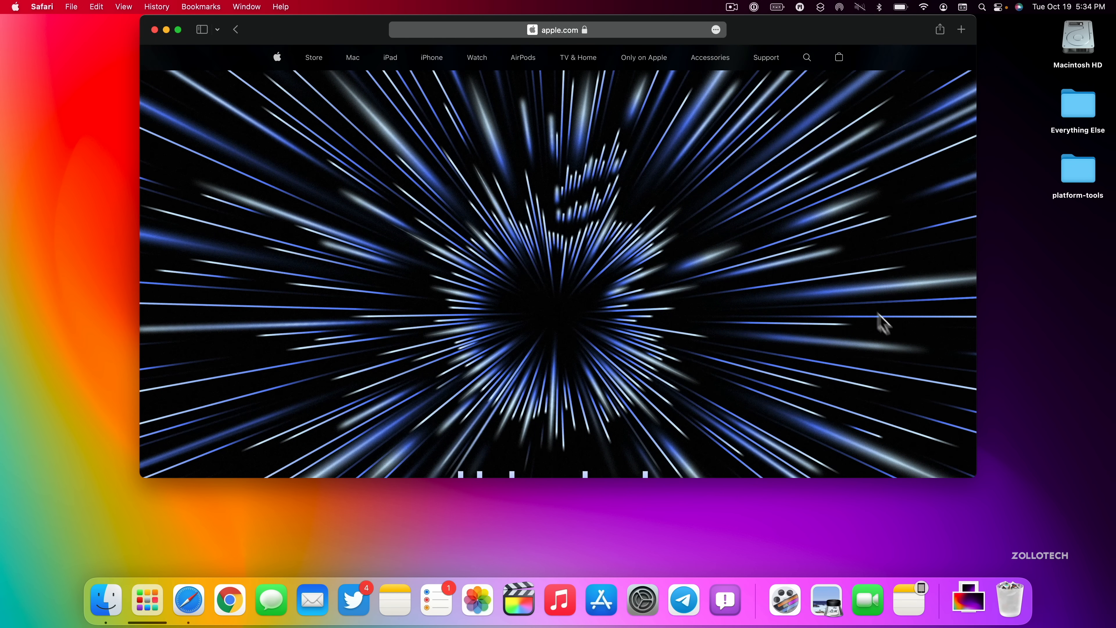
mouse_move(374, 491)
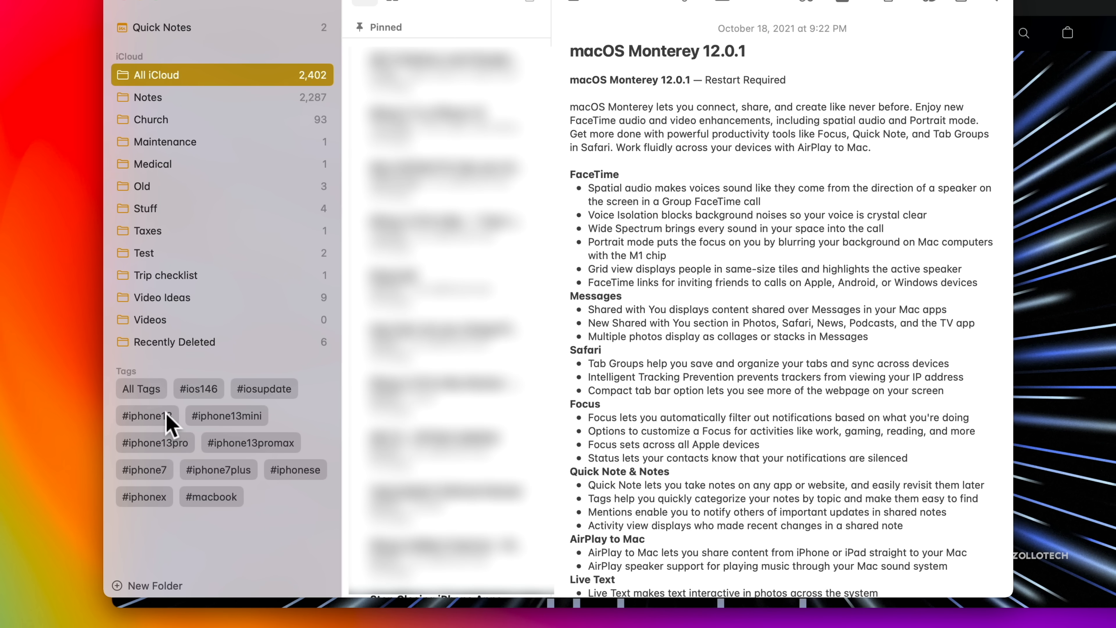
mouse_move(207, 434)
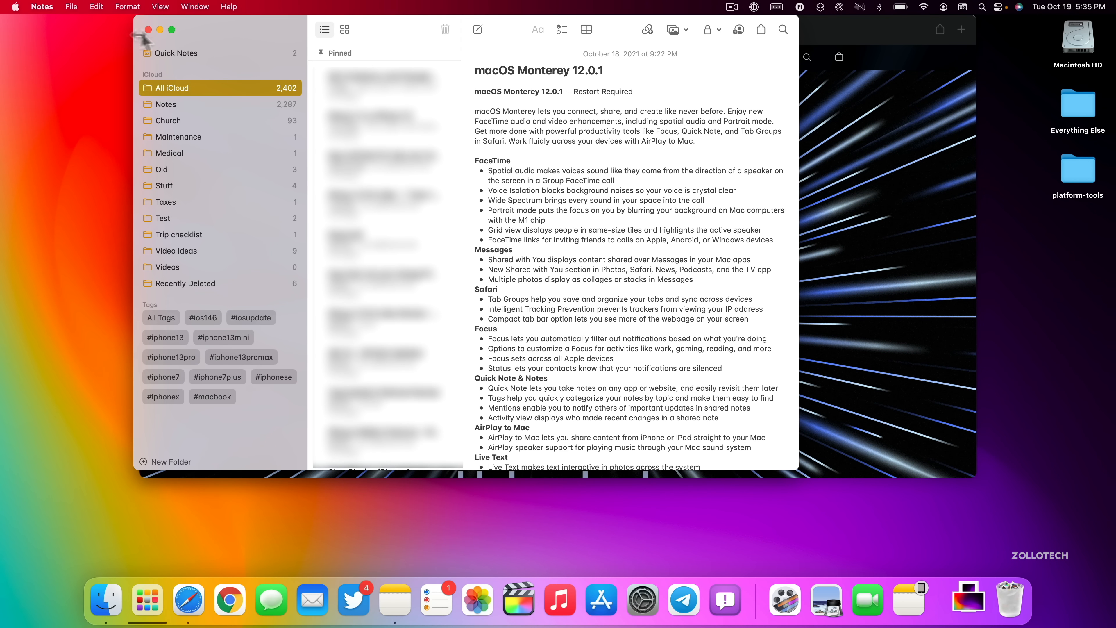
Close the Notes window after reading the macOS Monterey 12.0.1 note.
left_click(160, 30)
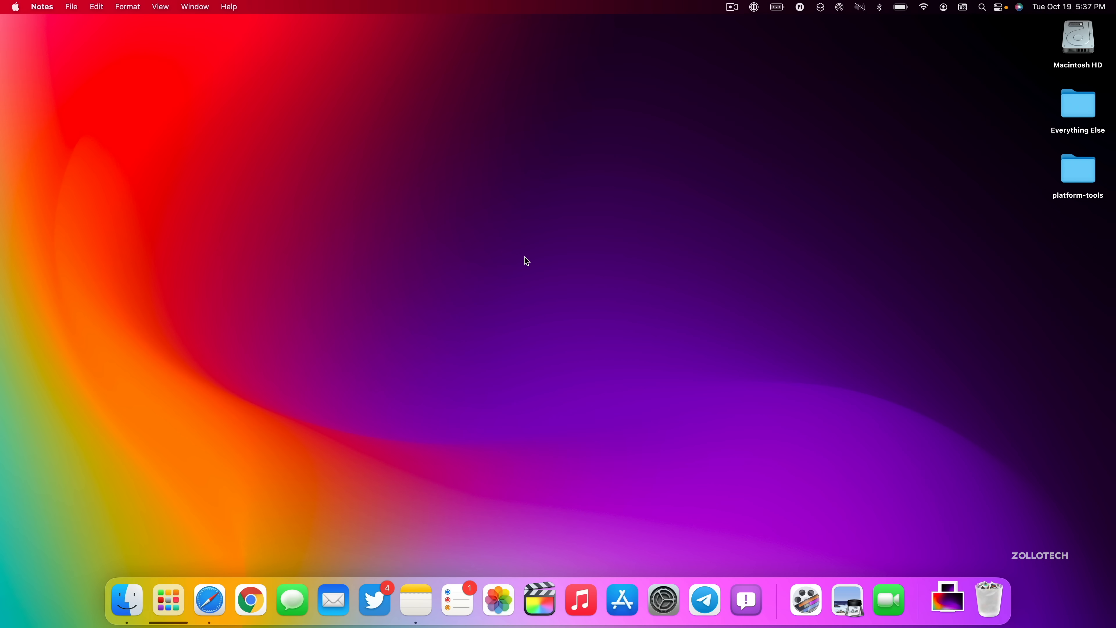
mouse_move(470, 368)
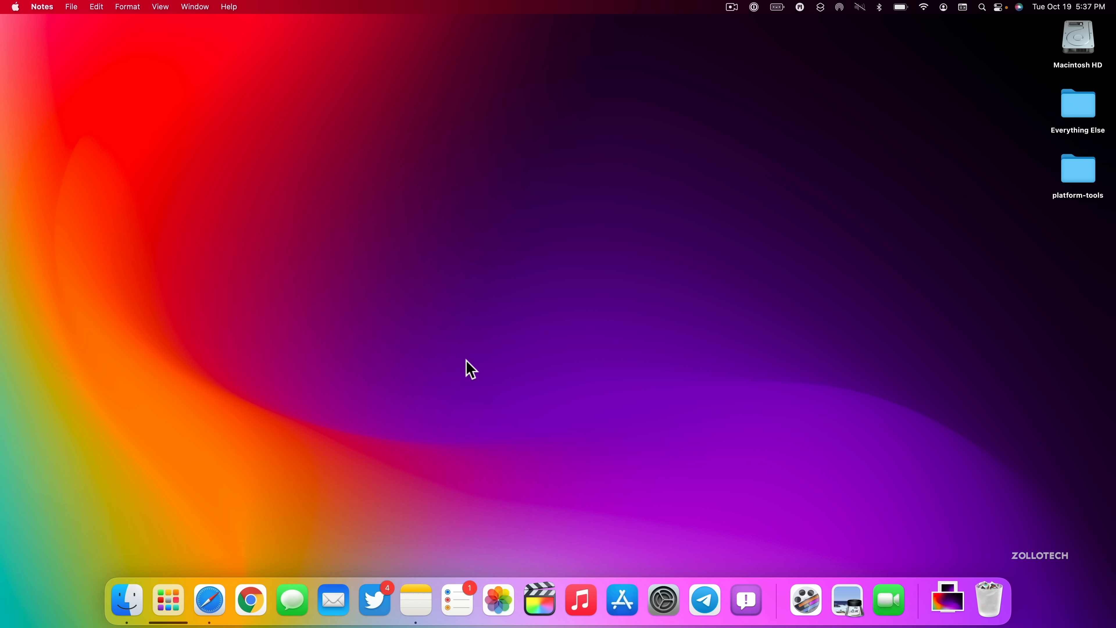
mouse_move(499, 599)
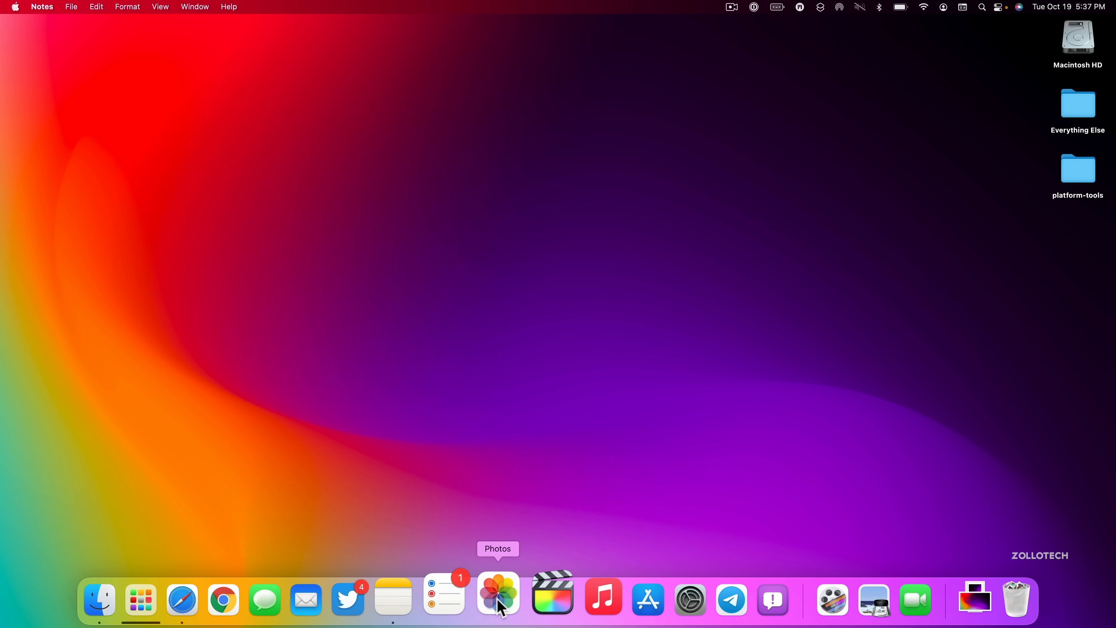
Launch Photos from the Dock to the iOS 15.1 Developer Beta 3 screenshot.
left_click(498, 596)
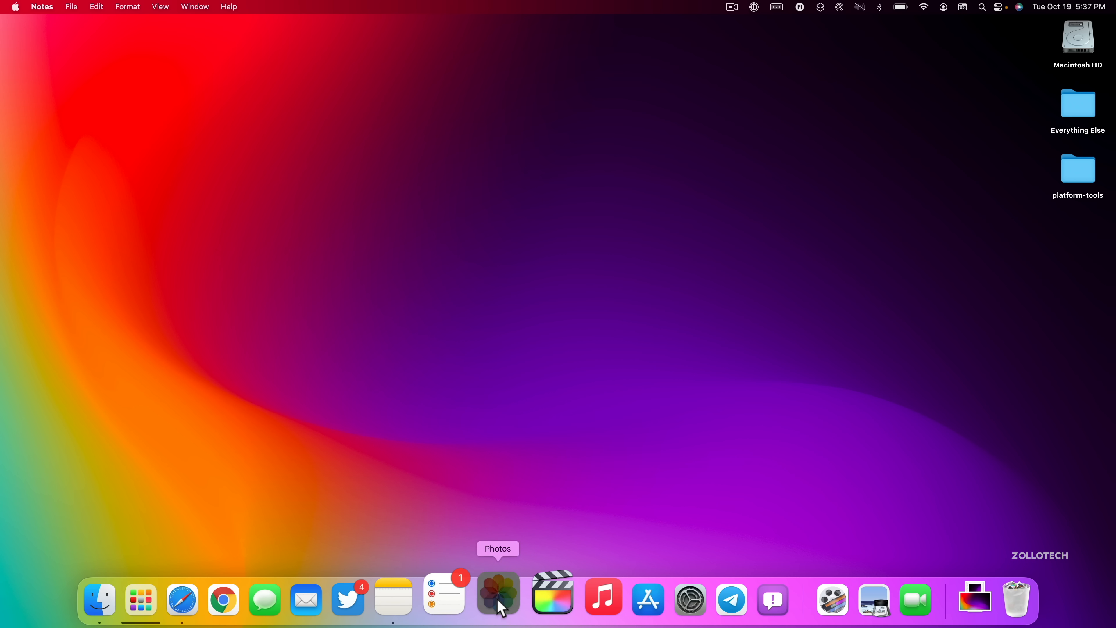
left_click(498, 599)
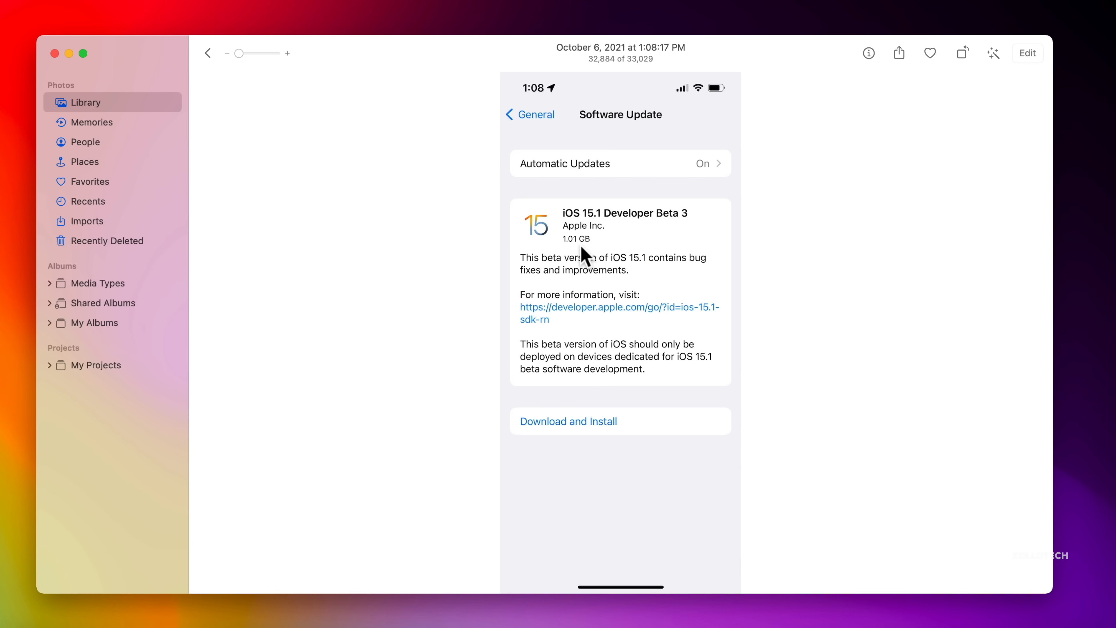
mouse_move(605, 260)
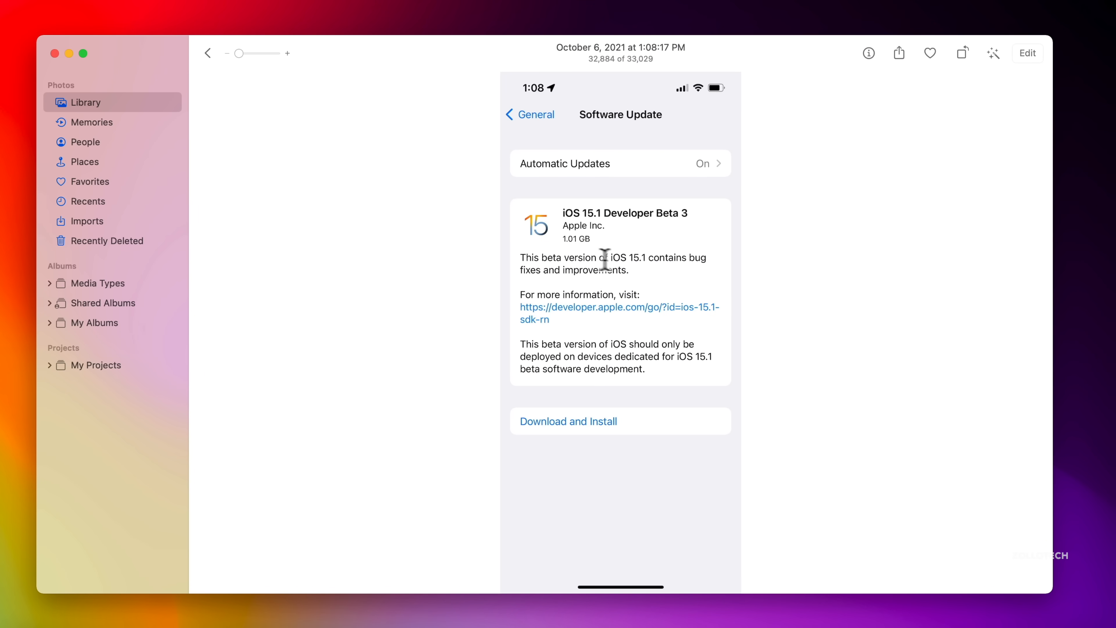
mouse_move(625, 285)
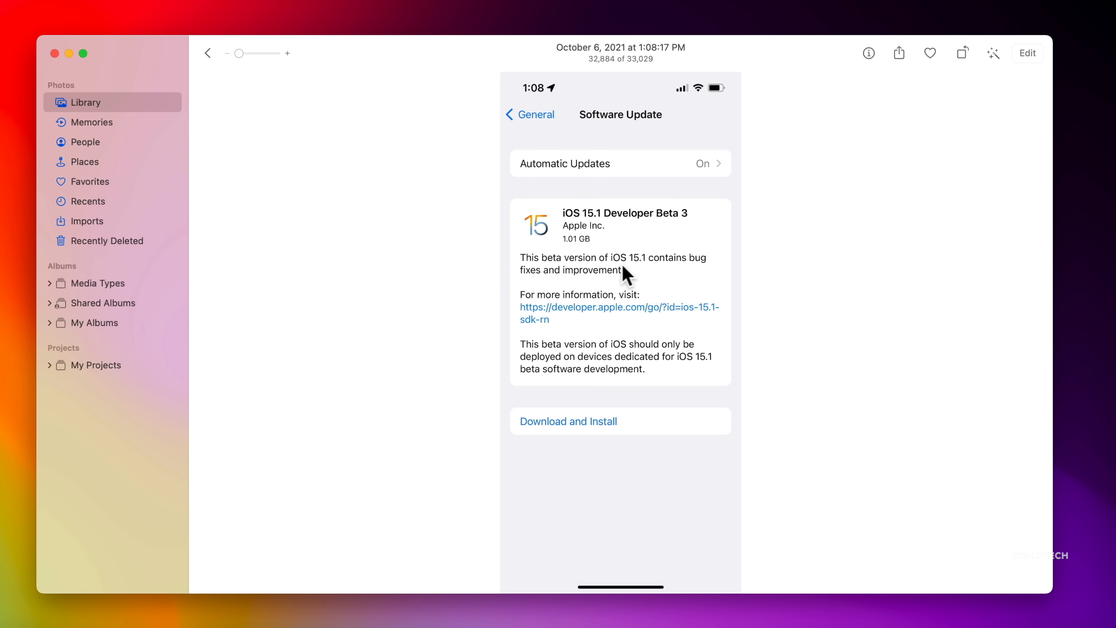
Select the bug-fix sentence in the iOS 15.1 beta screenshot via Live Text and show its Look Up/Translate actions.
double_click(595, 270)
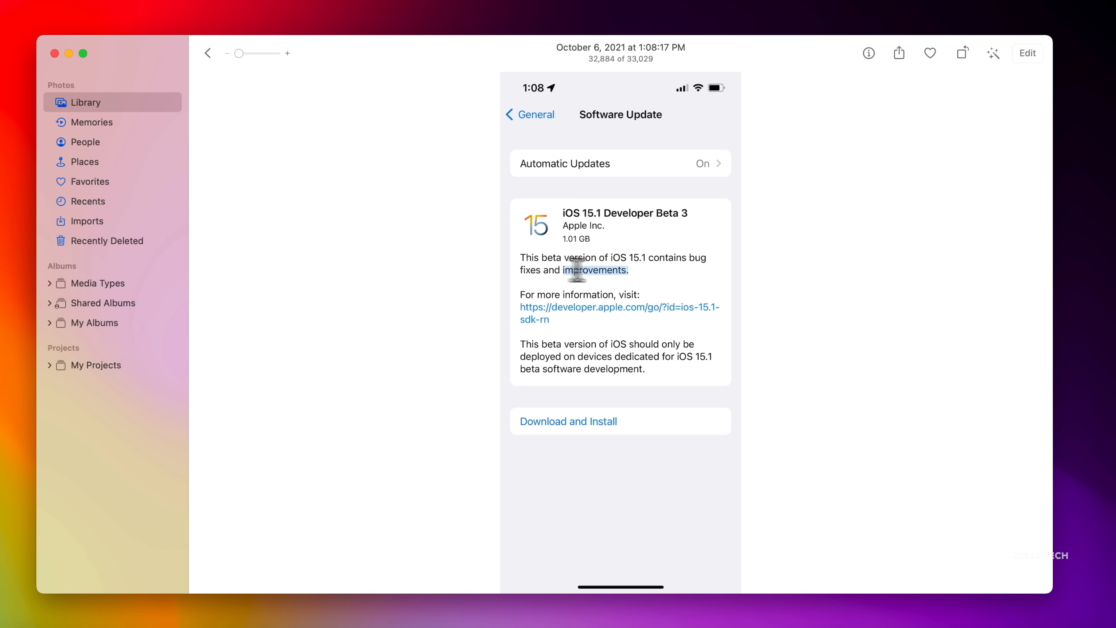
left_click_drag(565, 270, 609, 283)
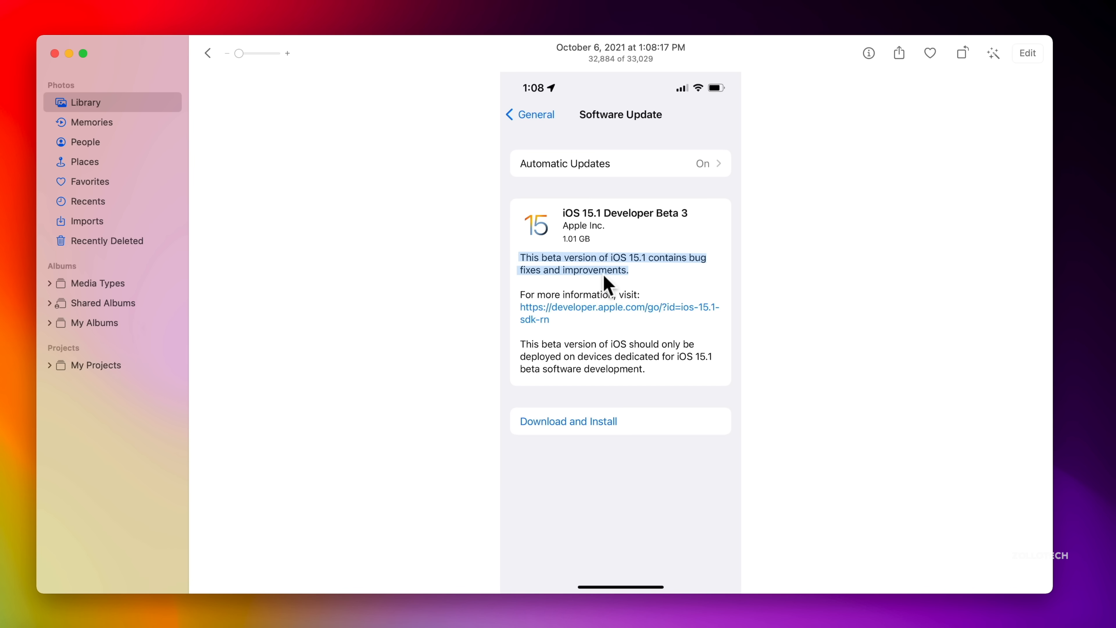
right_click(602, 282)
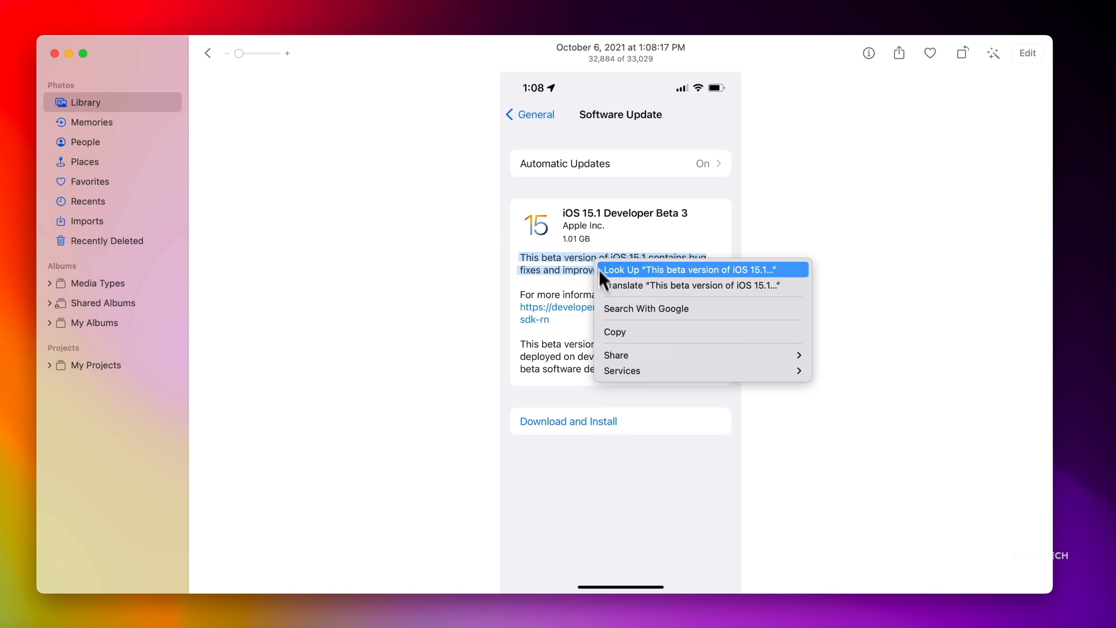
mouse_move(549, 294)
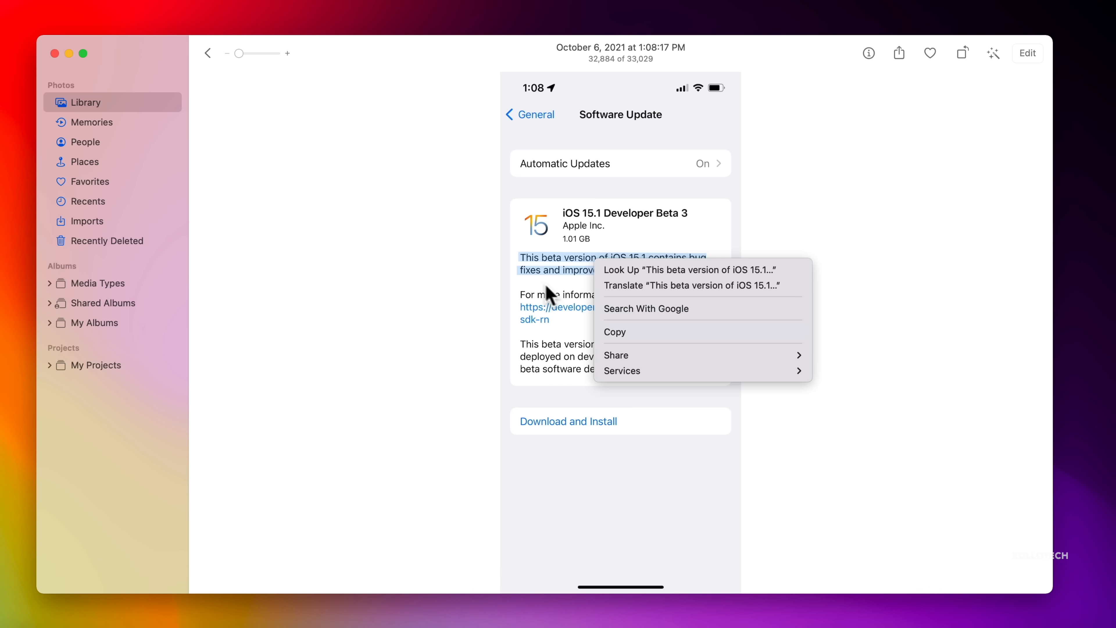
mouse_move(535, 291)
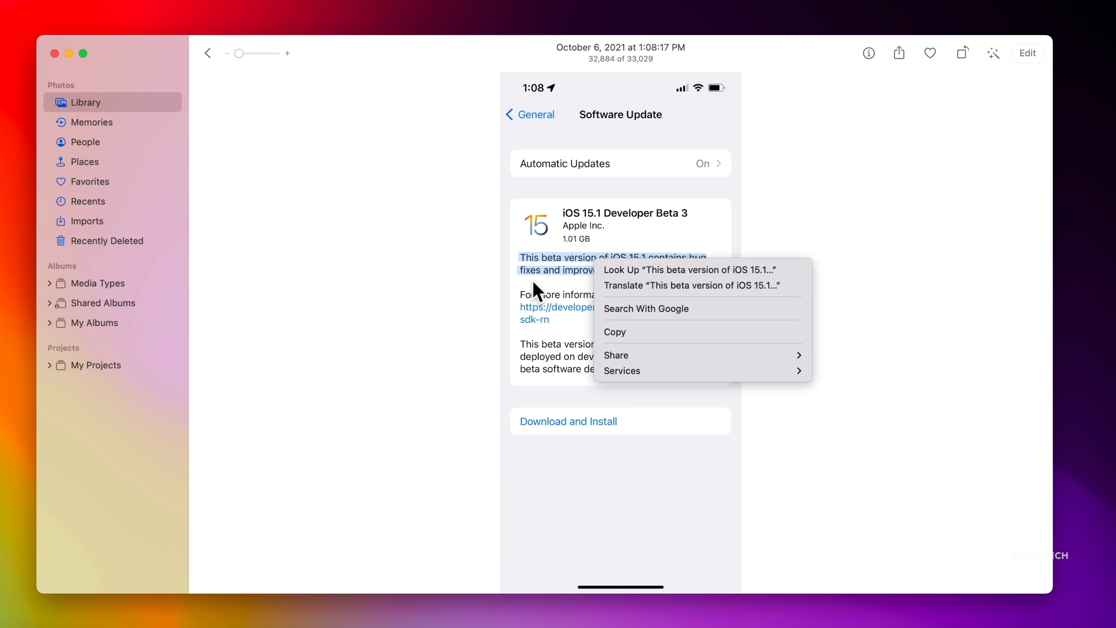
mouse_move(245, 75)
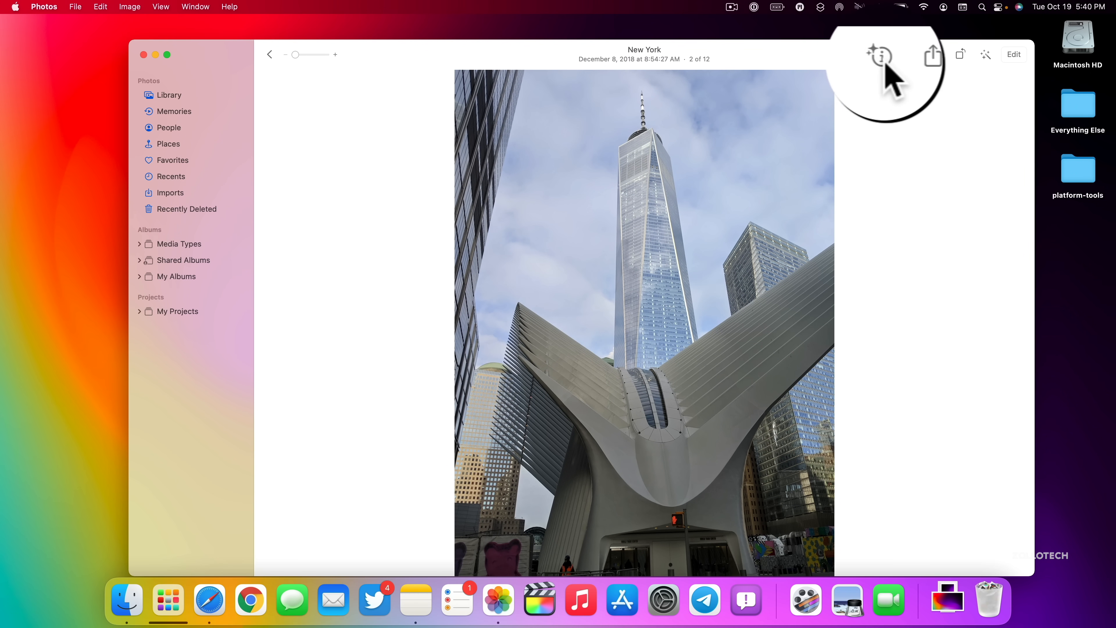
mouse_move(880, 55)
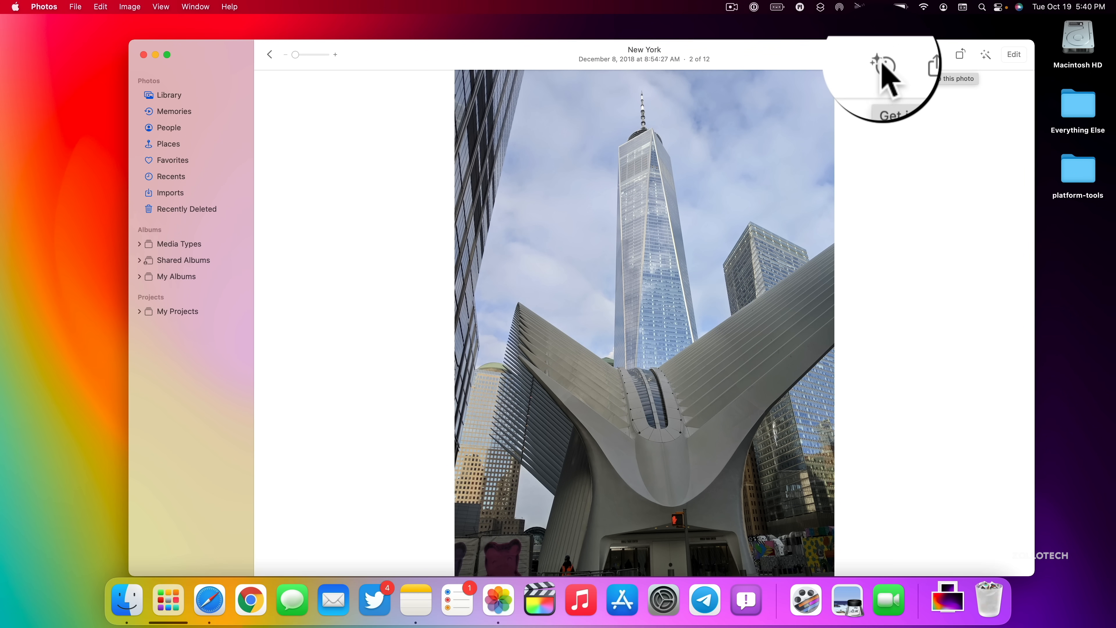
Show the December 2018 New York photo's Info window (Pixel 3 XL), then dismiss it.
left_click(882, 54)
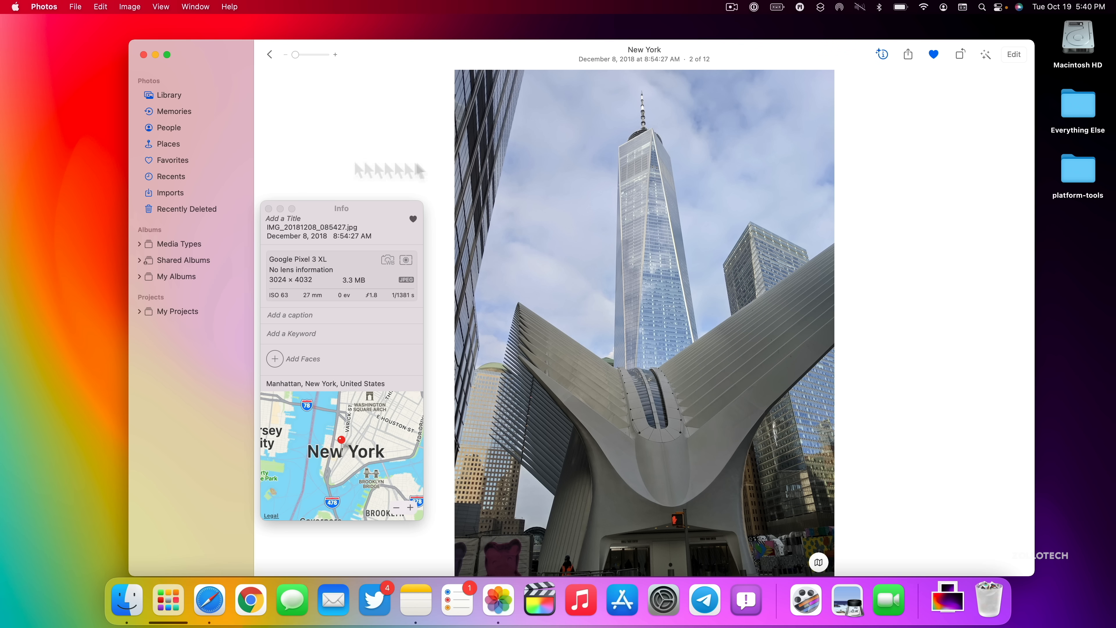
left_click(881, 54)
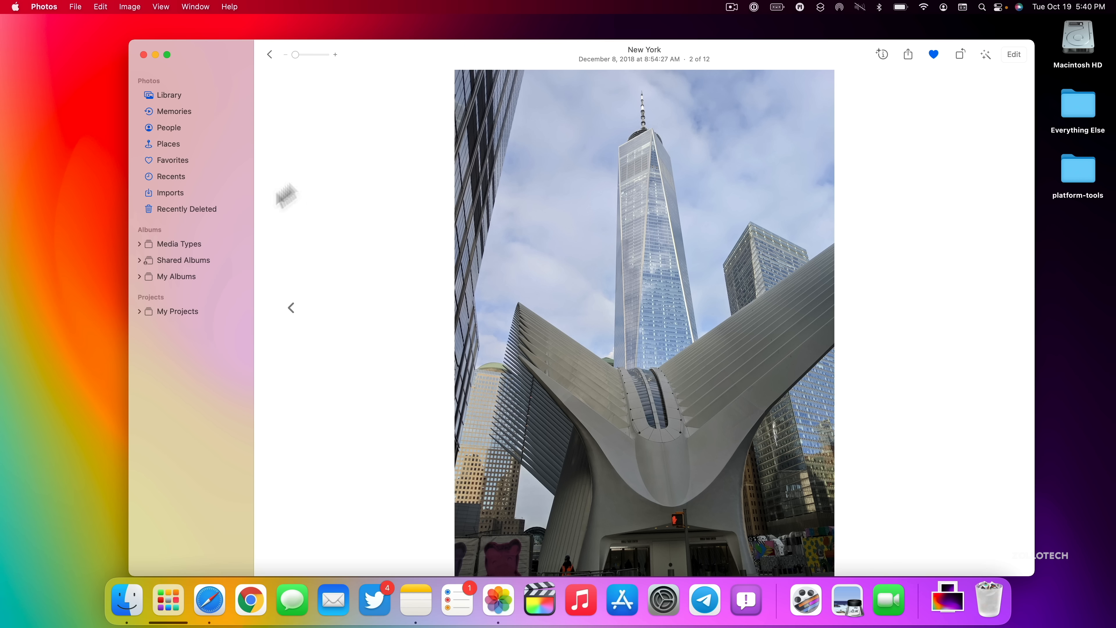
mouse_move(790, 262)
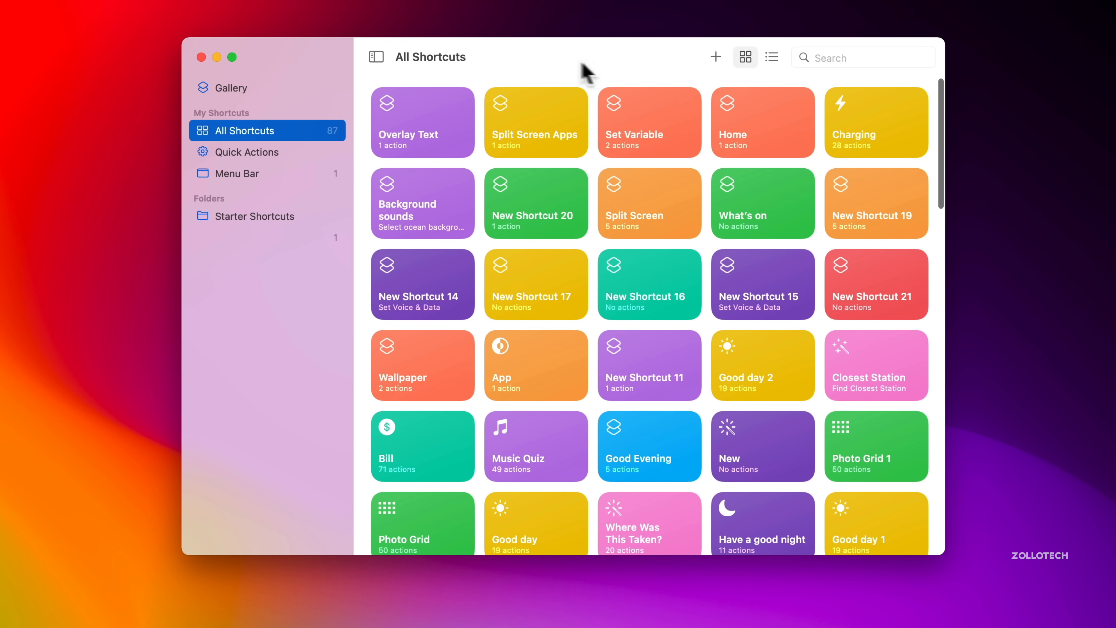
mouse_move(466, 78)
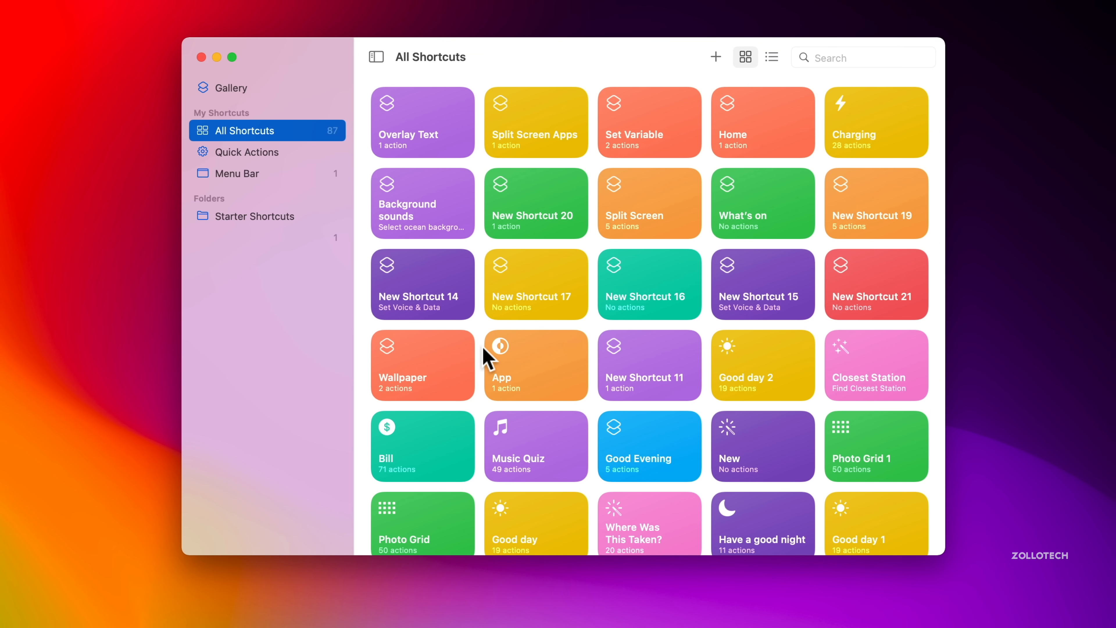
Start a new shortcut with a Hide App action from the Scripting category and browse further scripting actions.
scroll("down", 3)
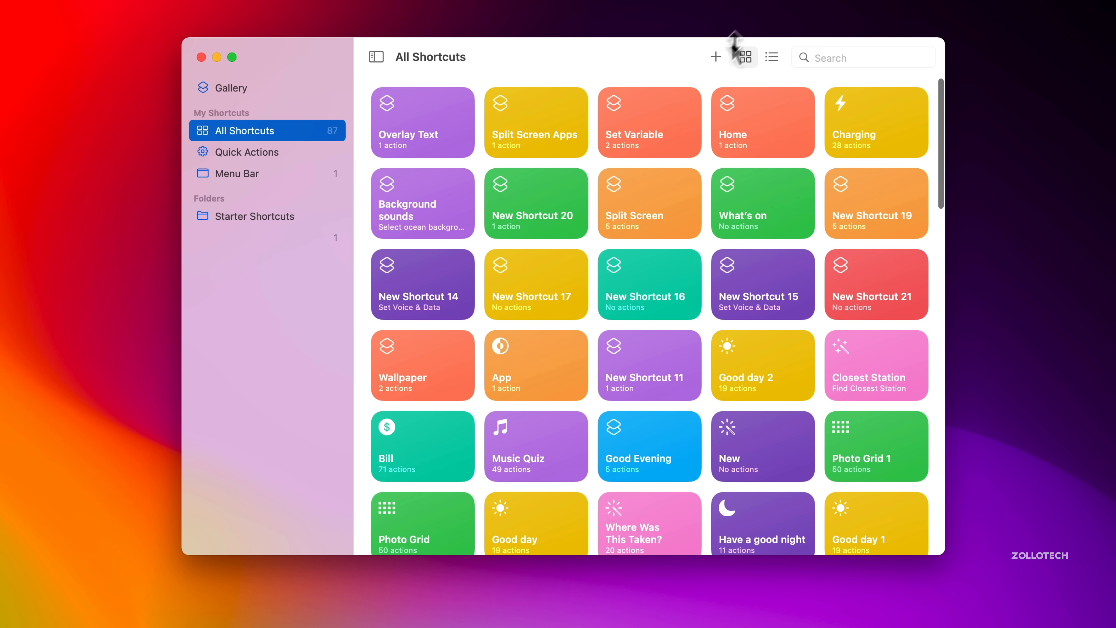
left_click(716, 57)
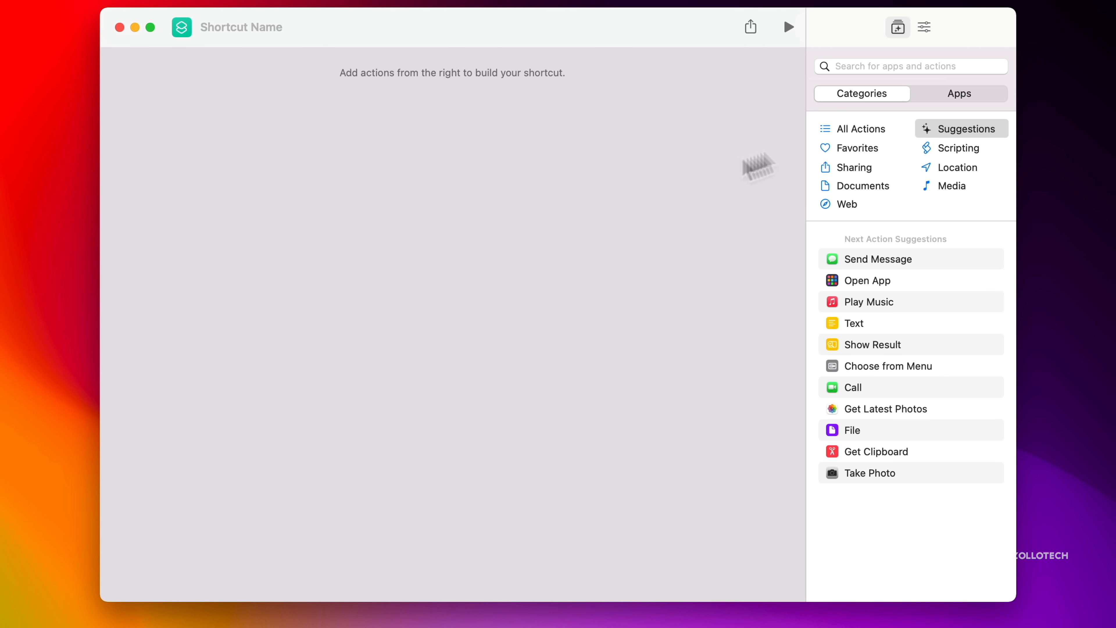
left_click(958, 148)
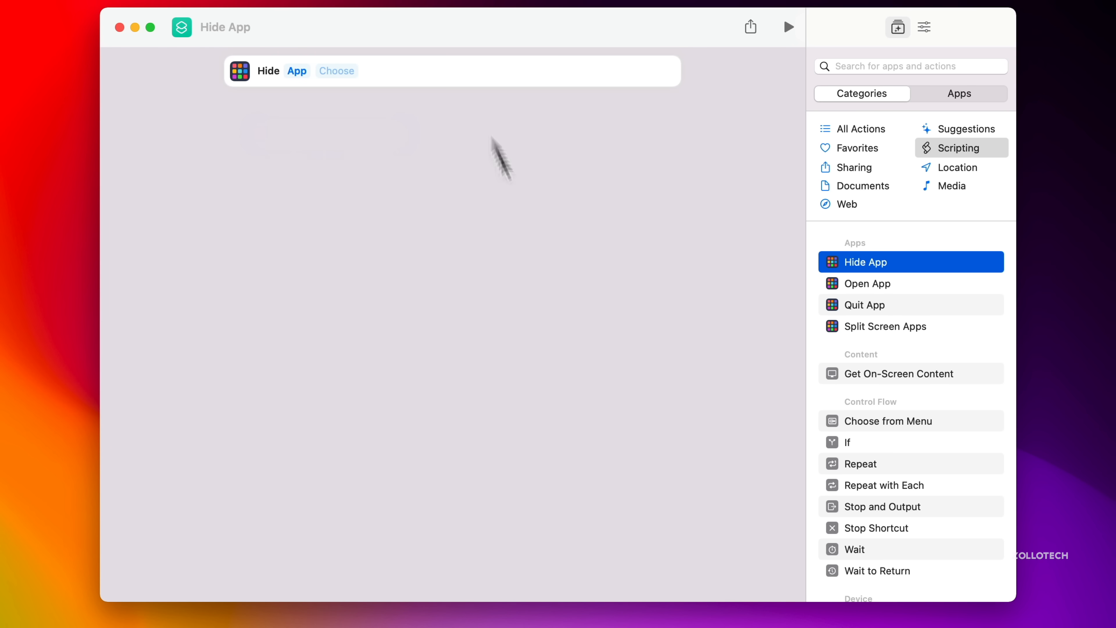
mouse_move(463, 301)
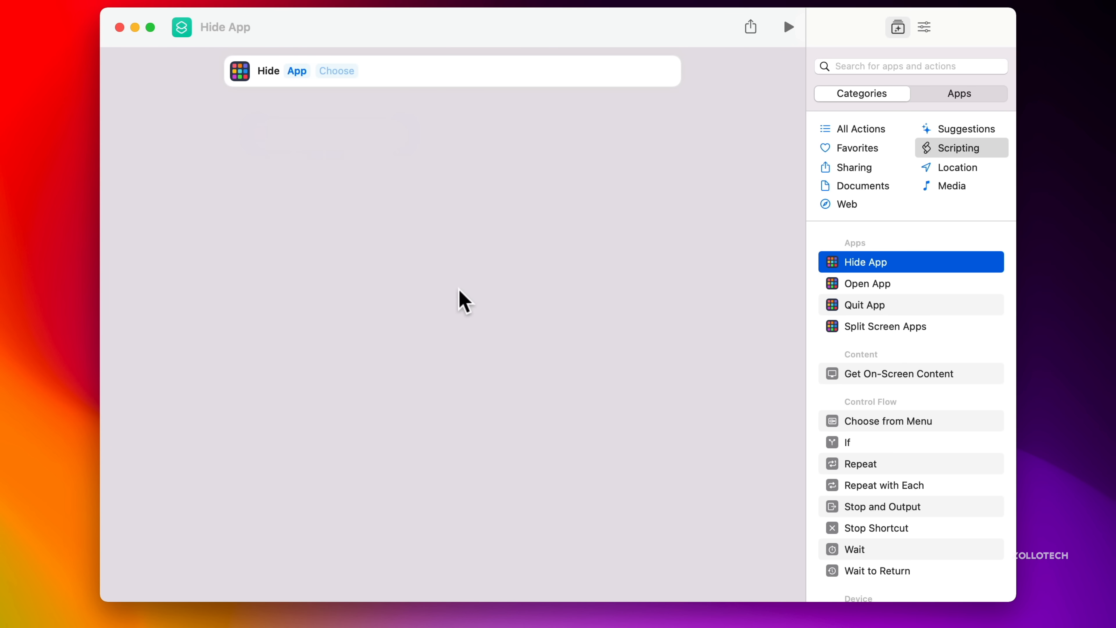
mouse_move(762, 345)
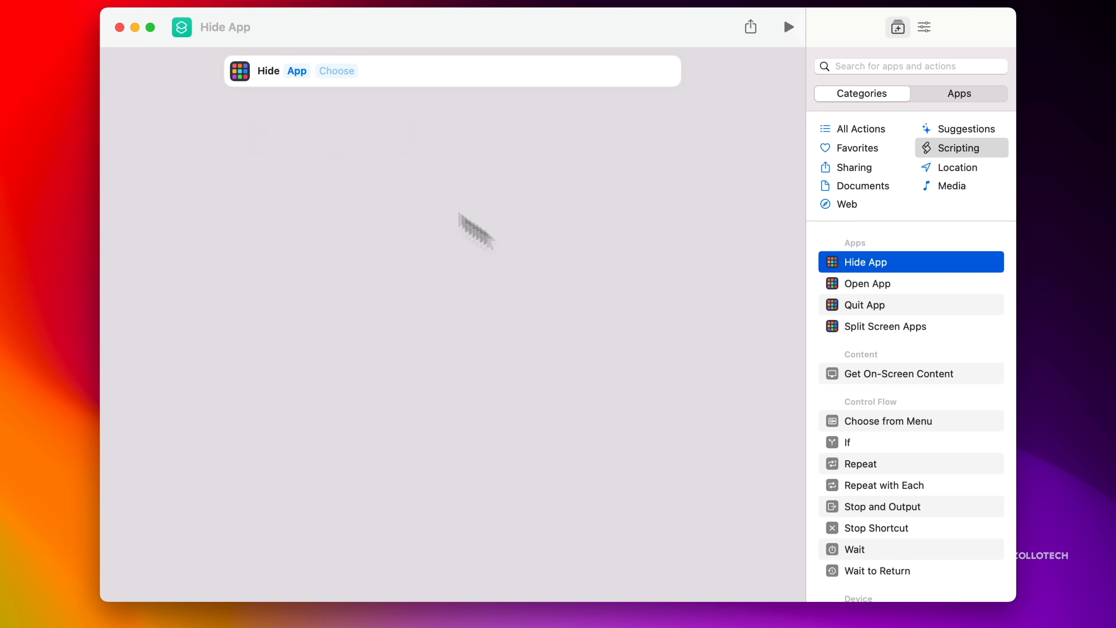
mouse_move(438, 294)
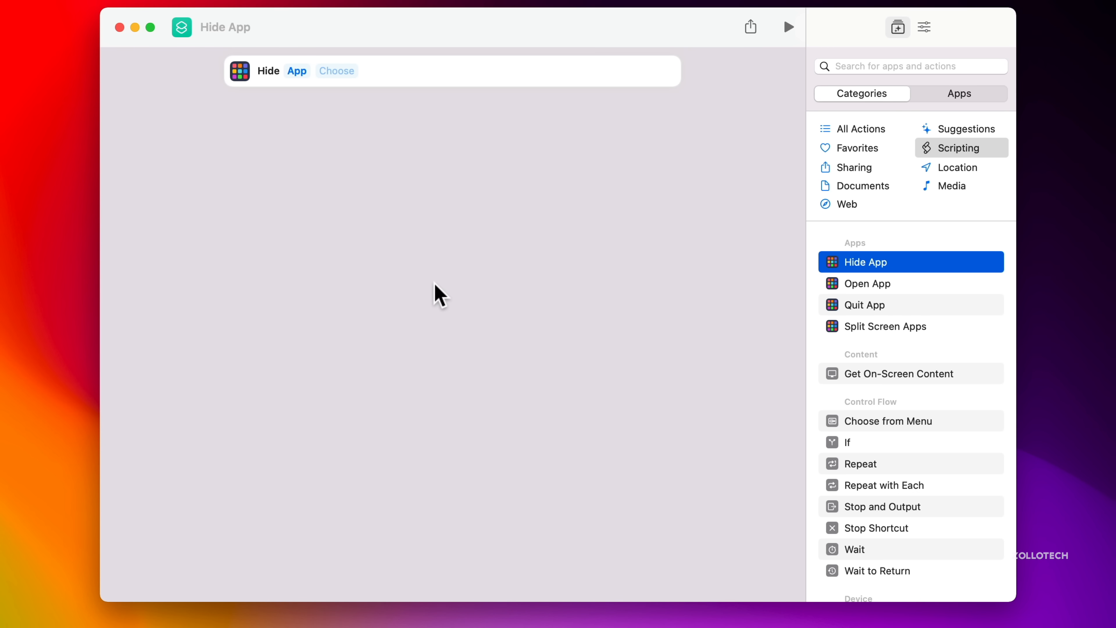
mouse_move(898, 542)
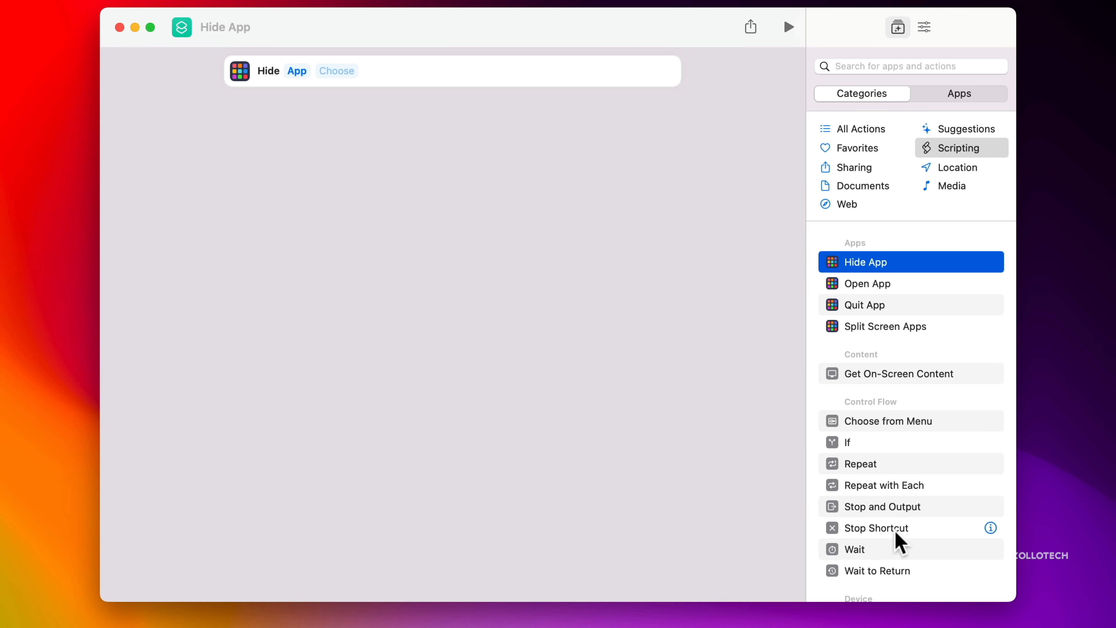
scroll("down", 3)
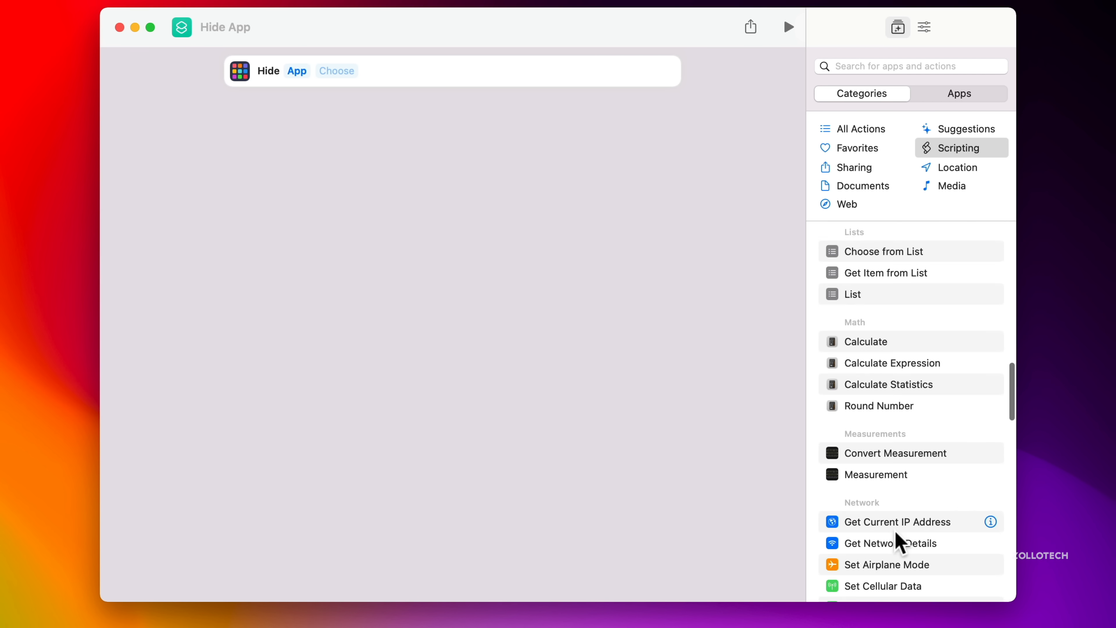
scroll("down", 3)
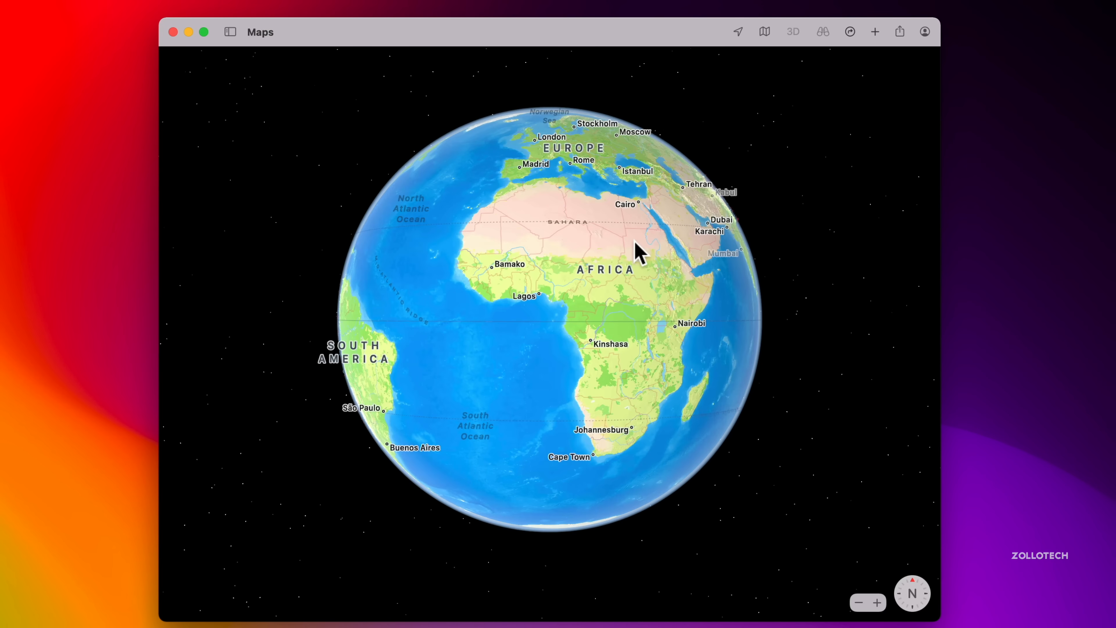
Rotate the Maps globe westward from Africa across the Atlantic to the Americas.
left_click_drag(638, 253, 498, 345)
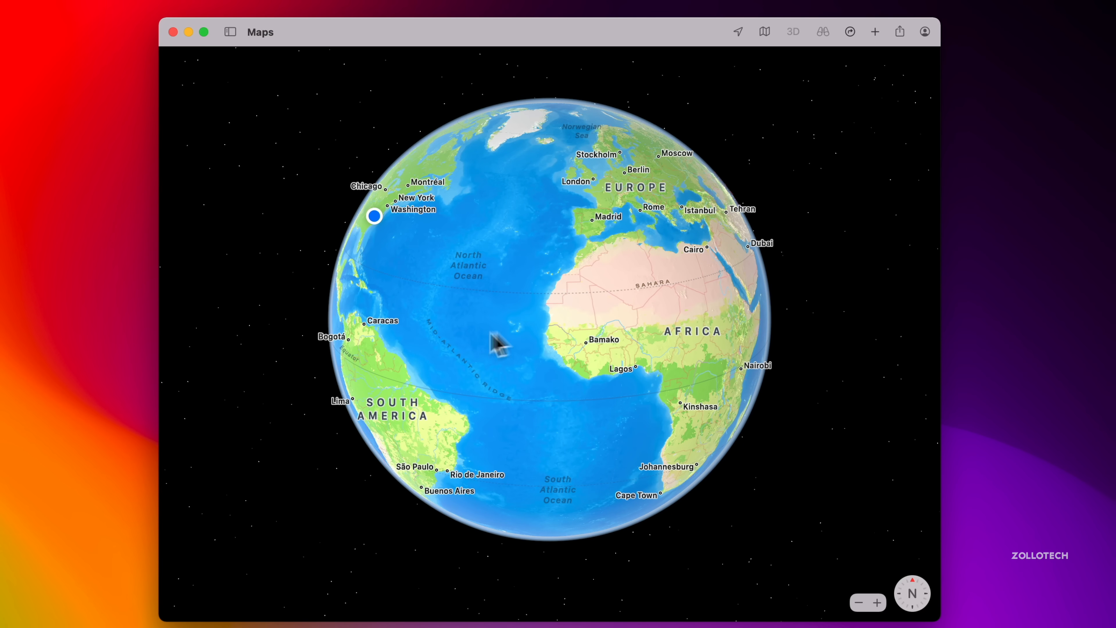
left_click_drag(498, 345, 405, 338)
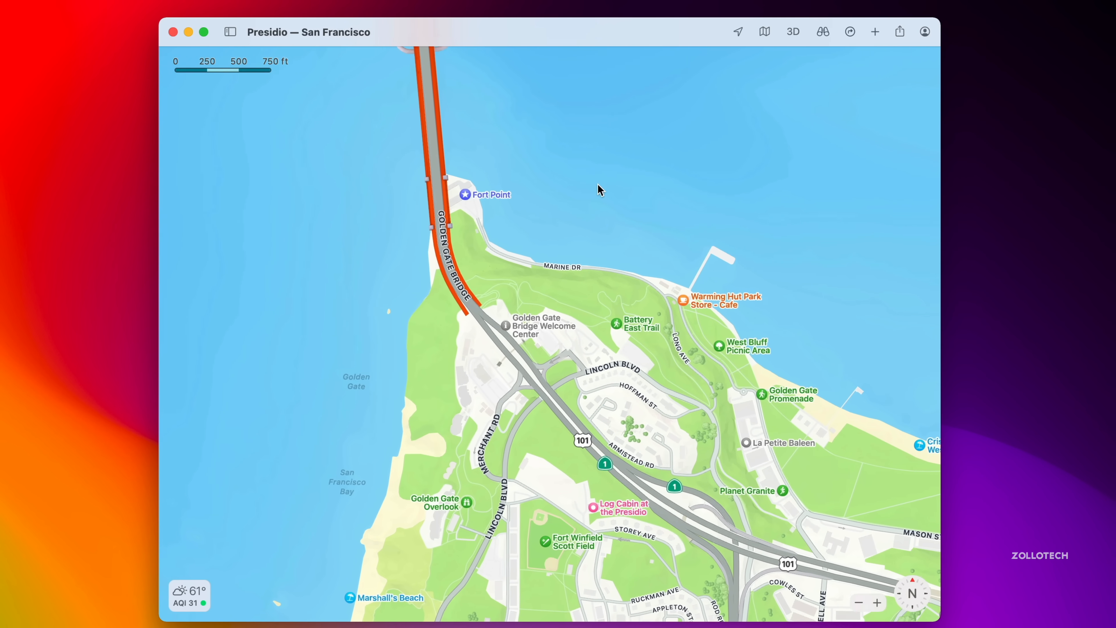
Toggle the Presidio and Golden Gate Bridge map into tilted 3D view with raised buildings and terrain.
left_click(792, 31)
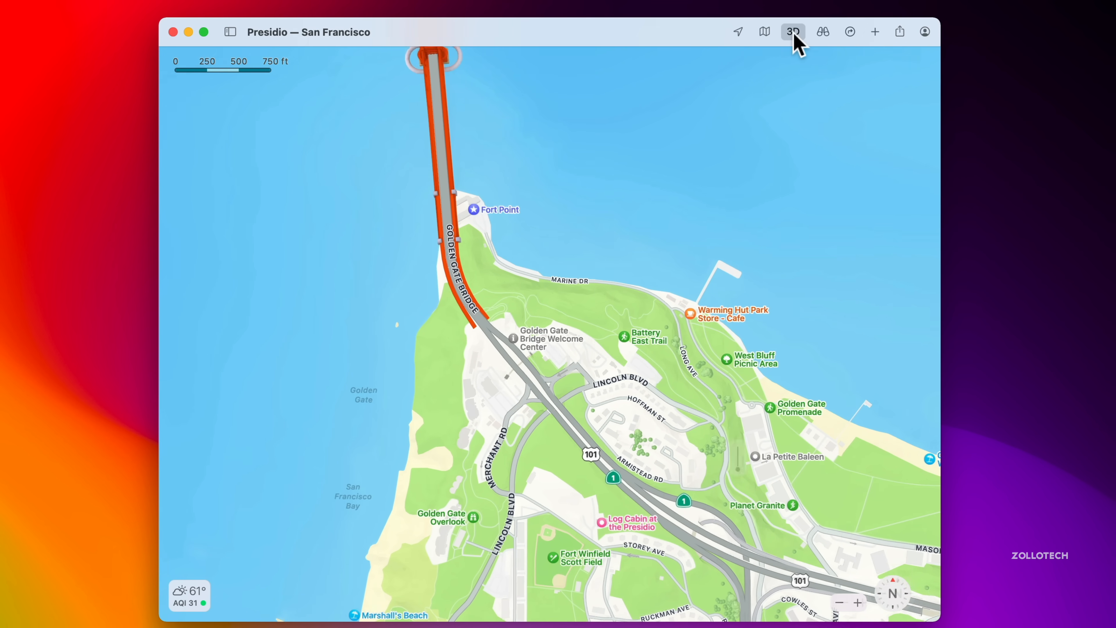
left_click(792, 31)
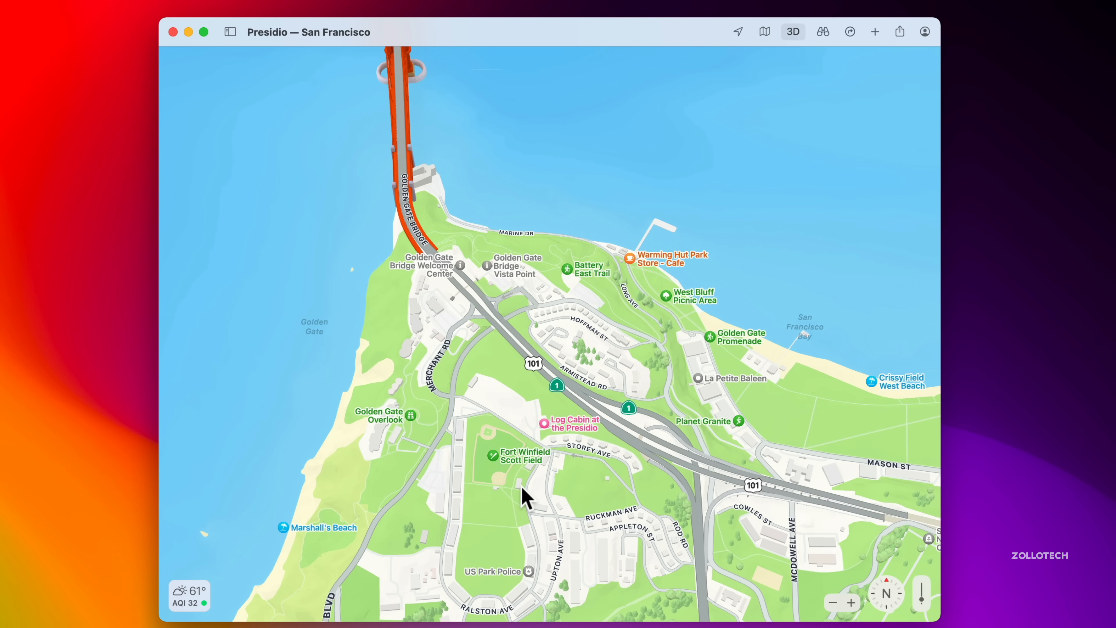
mouse_move(564, 491)
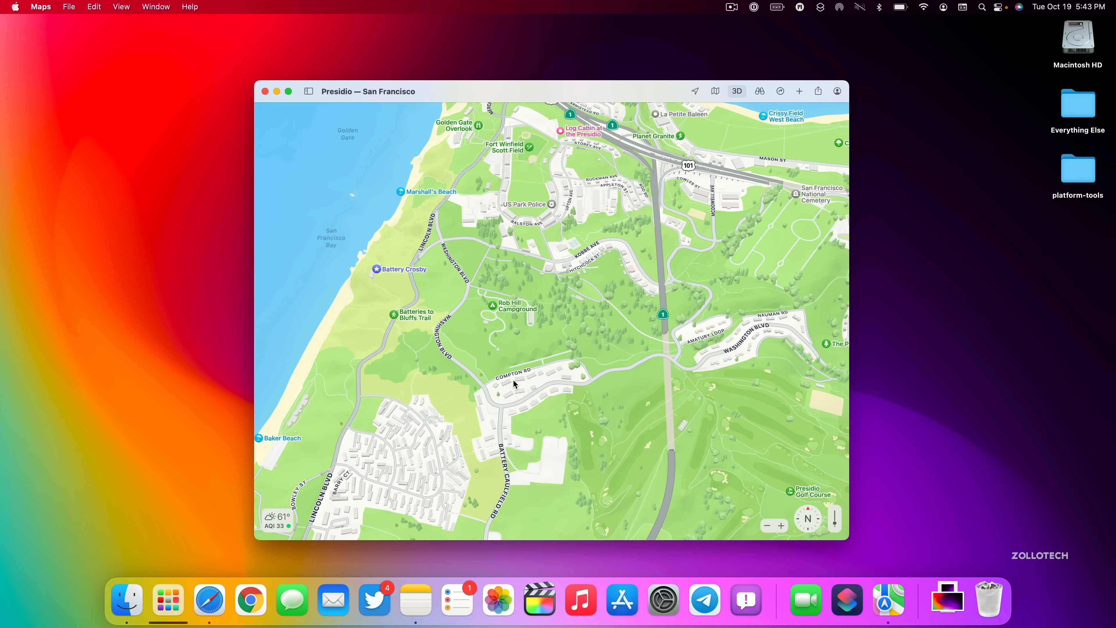
Close Maps and bring up the System Preferences overview from the Dock.
left_click(265, 92)
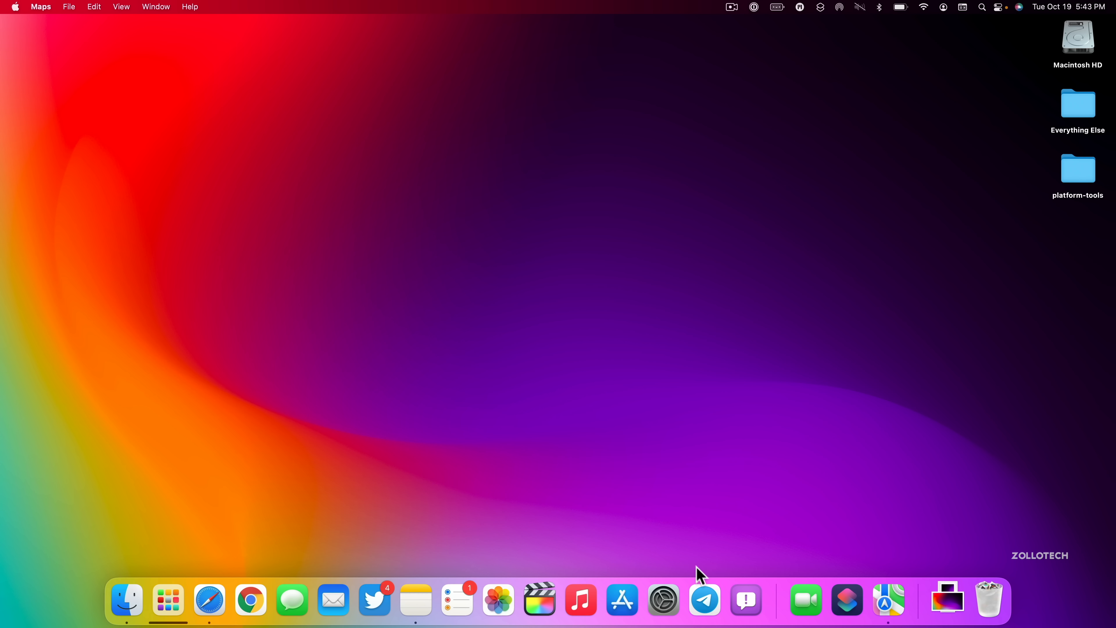
left_click(662, 599)
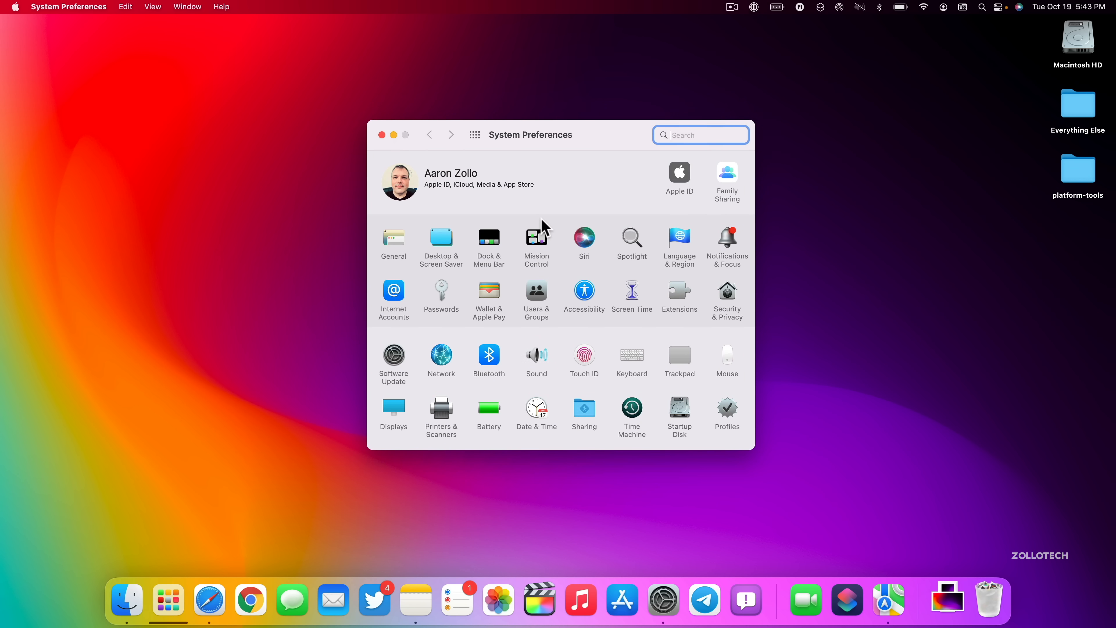
mouse_move(602, 265)
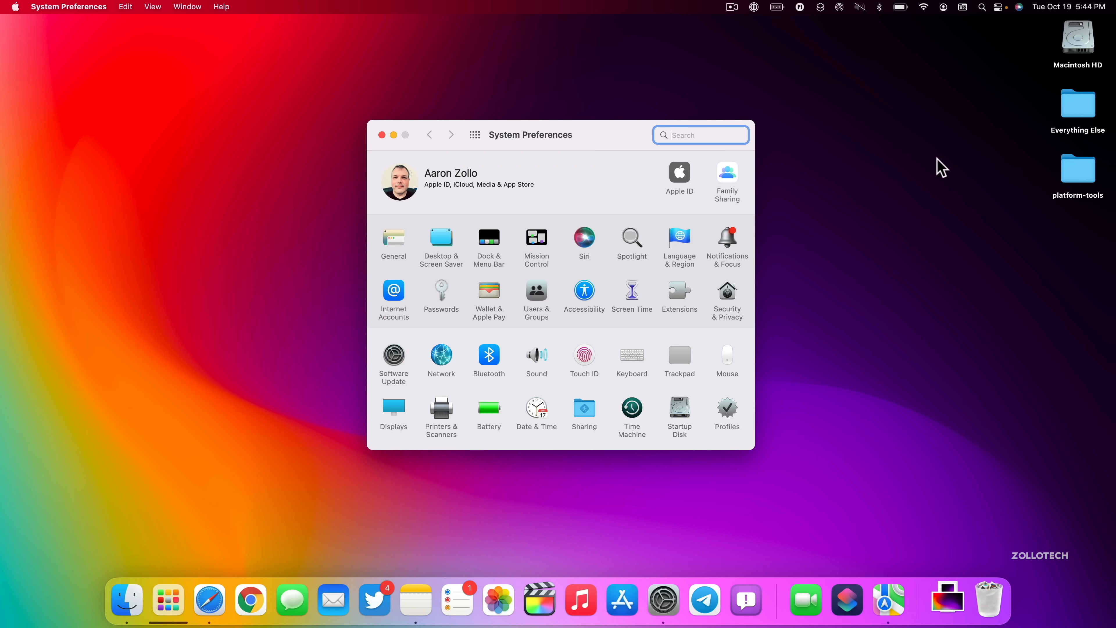
mouse_move(620, 182)
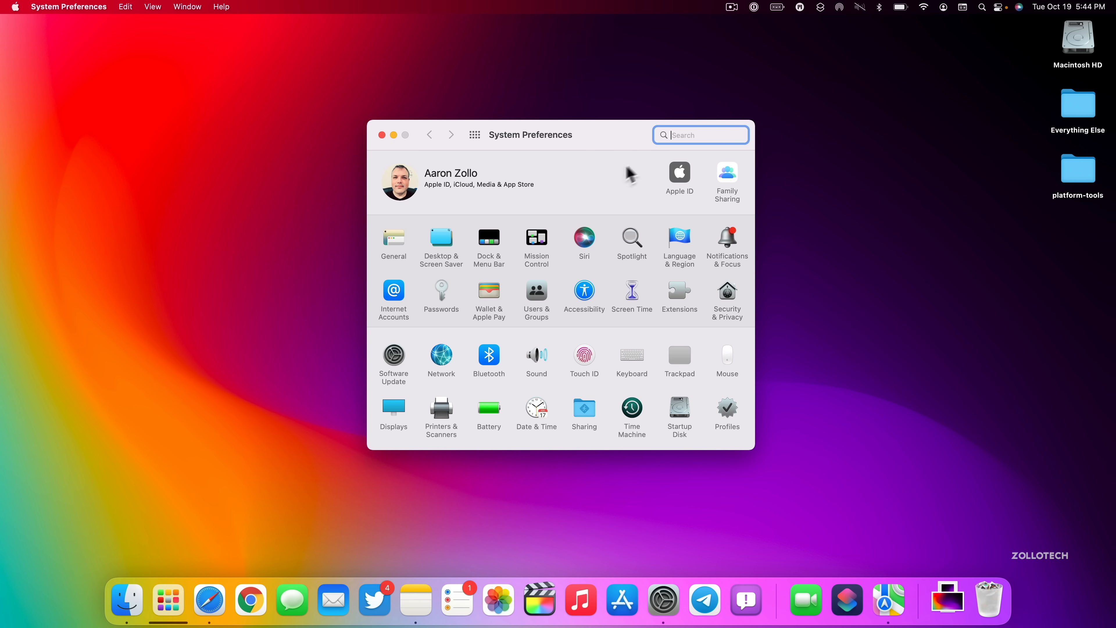
mouse_move(608, 178)
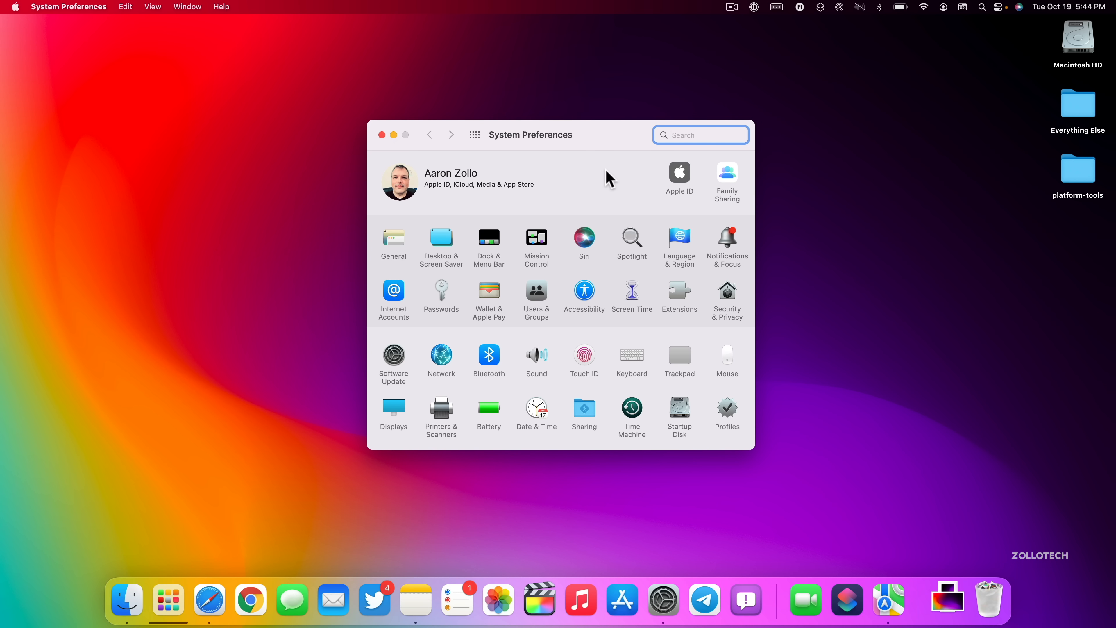
mouse_move(621, 180)
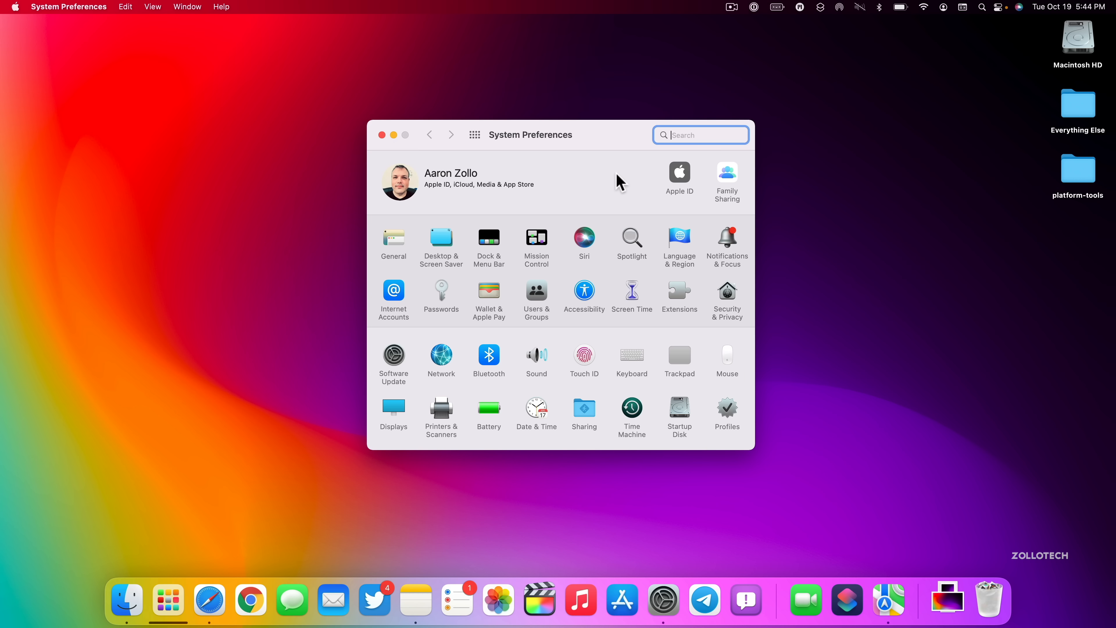
mouse_move(587, 181)
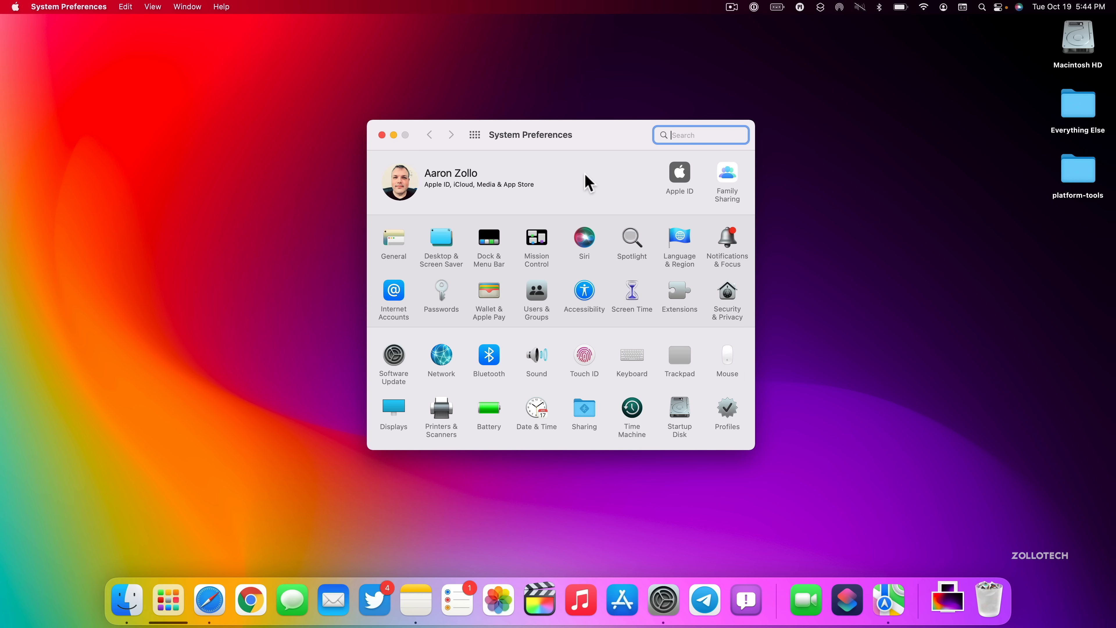
In Displays settings, compare the BenQ PD2700U and built-in Retina display options, then close the pane.
left_click(393, 412)
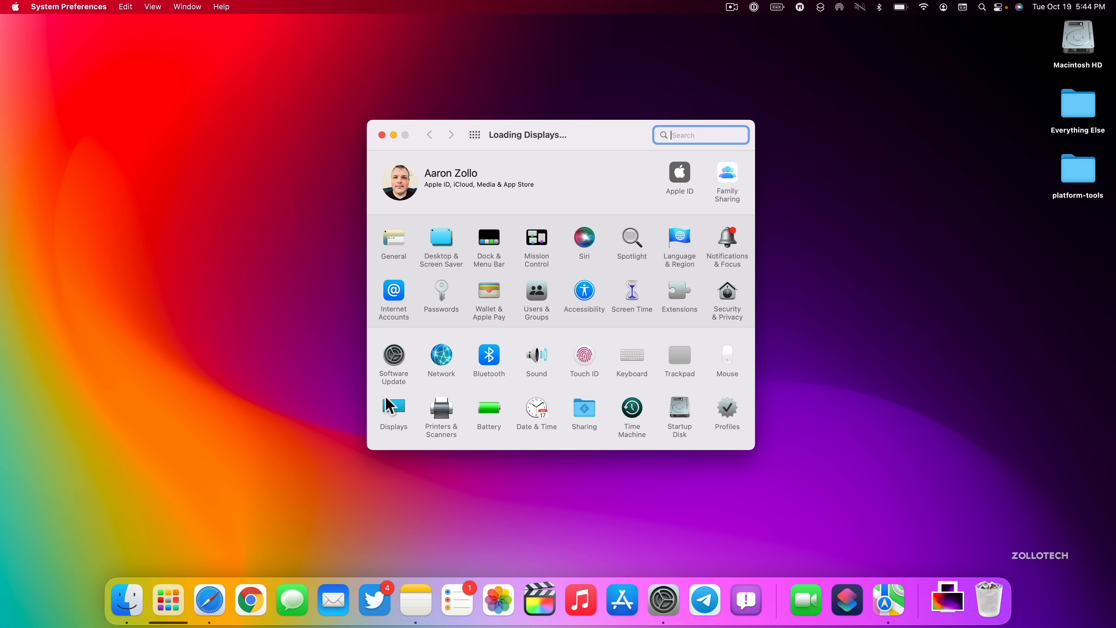
left_click(393, 409)
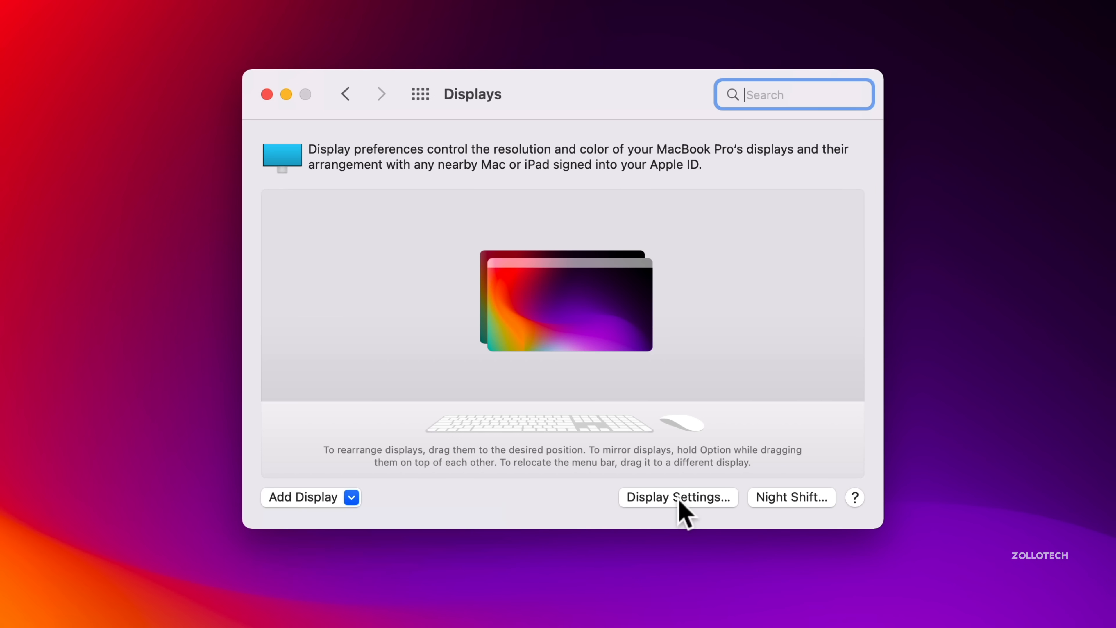
left_click(676, 497)
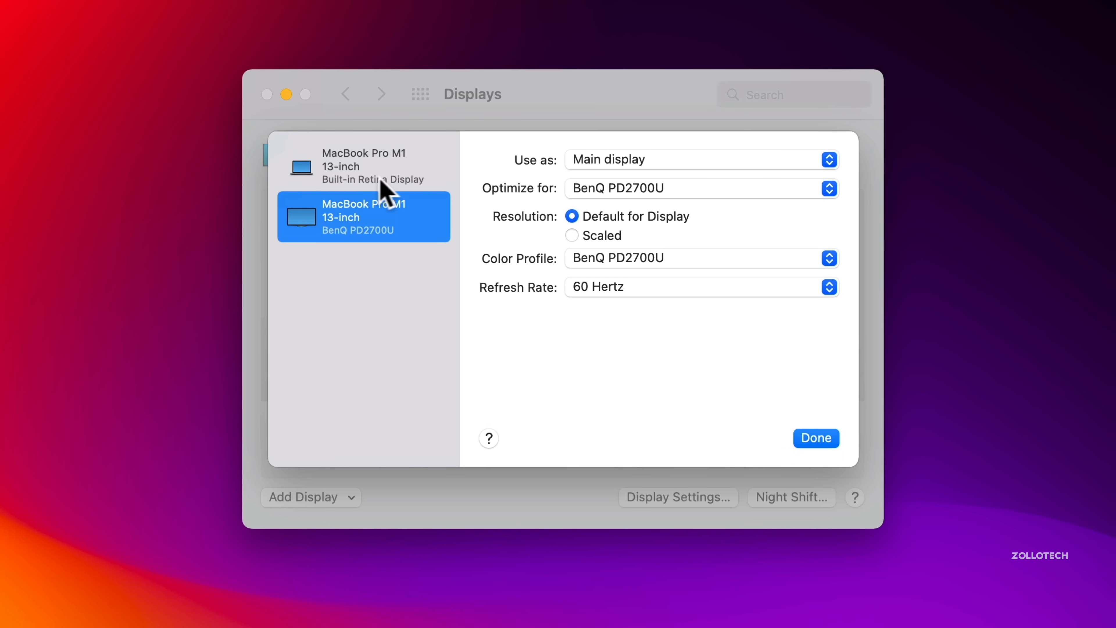
left_click(363, 166)
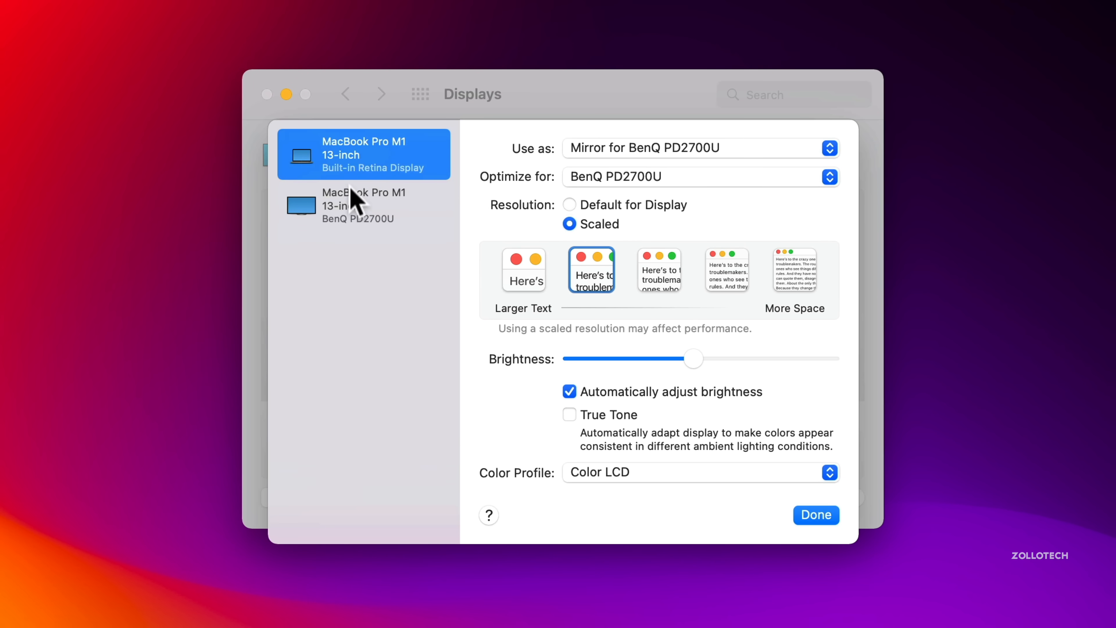
left_click(363, 205)
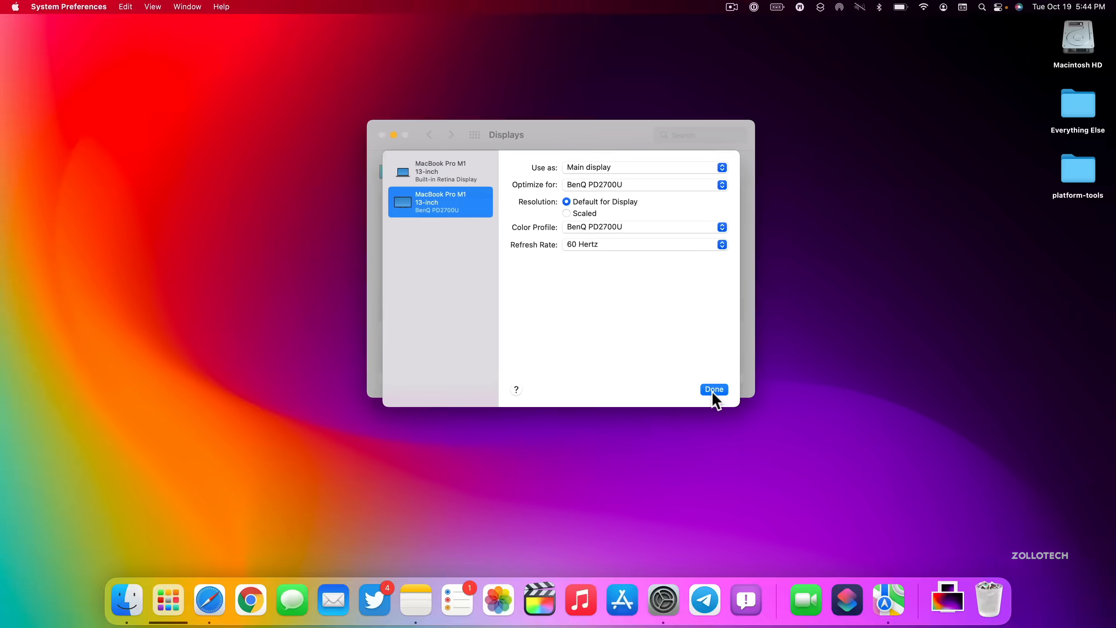
left_click(713, 390)
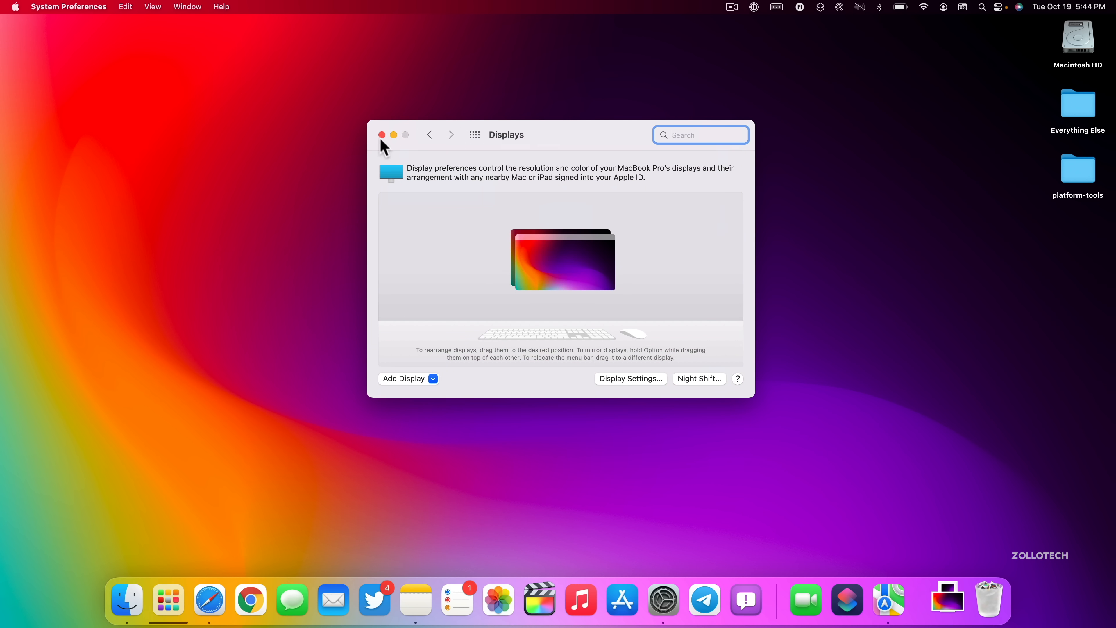
left_click(381, 134)
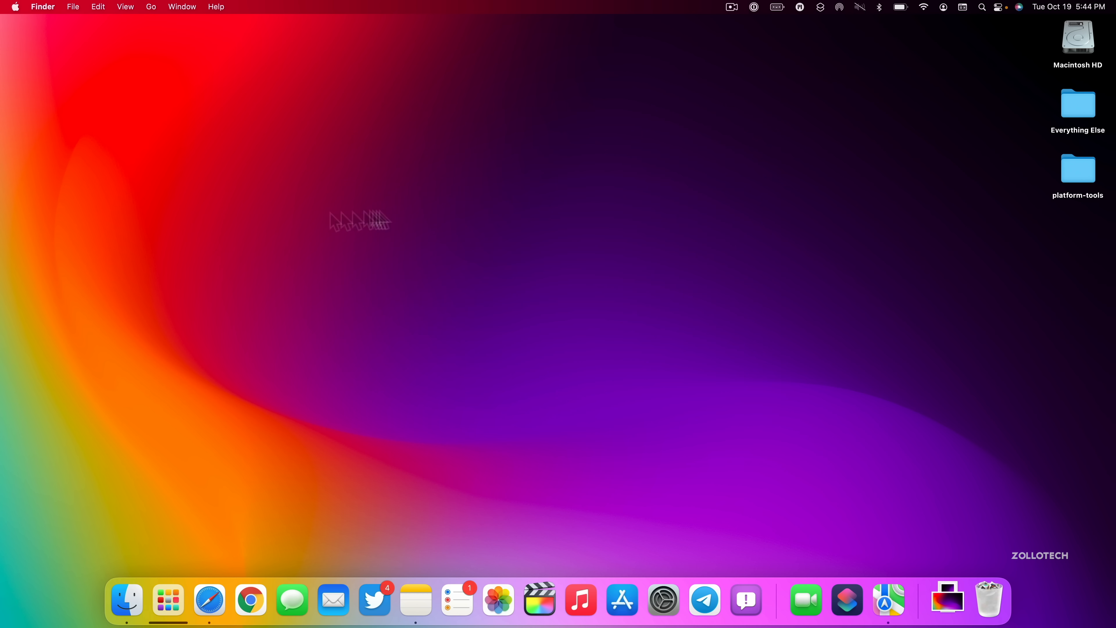
mouse_move(583, 266)
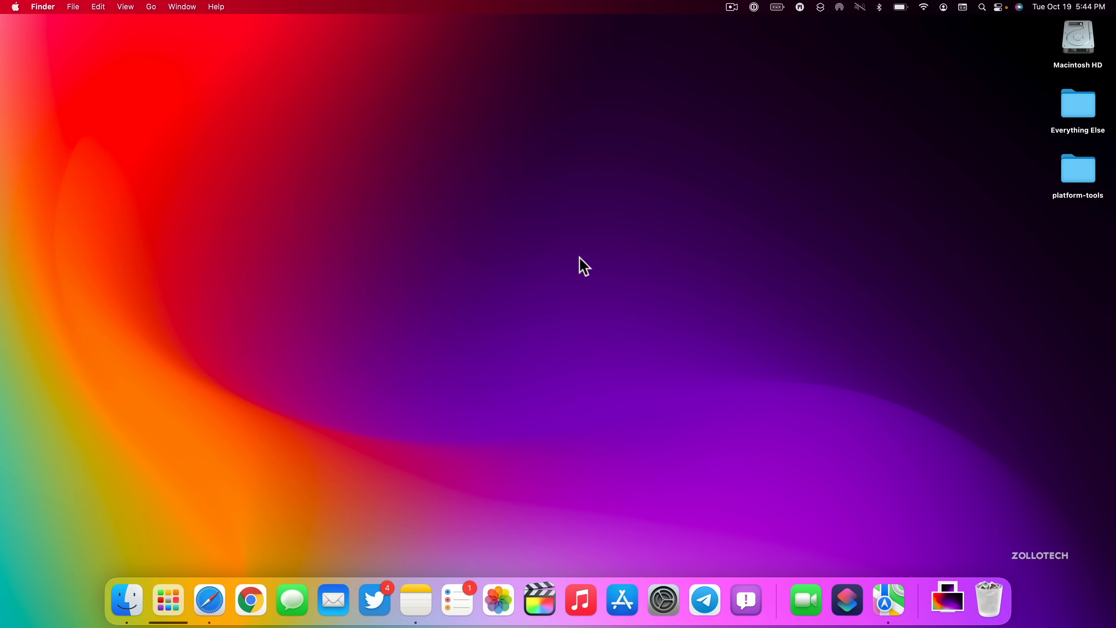
mouse_move(456, 270)
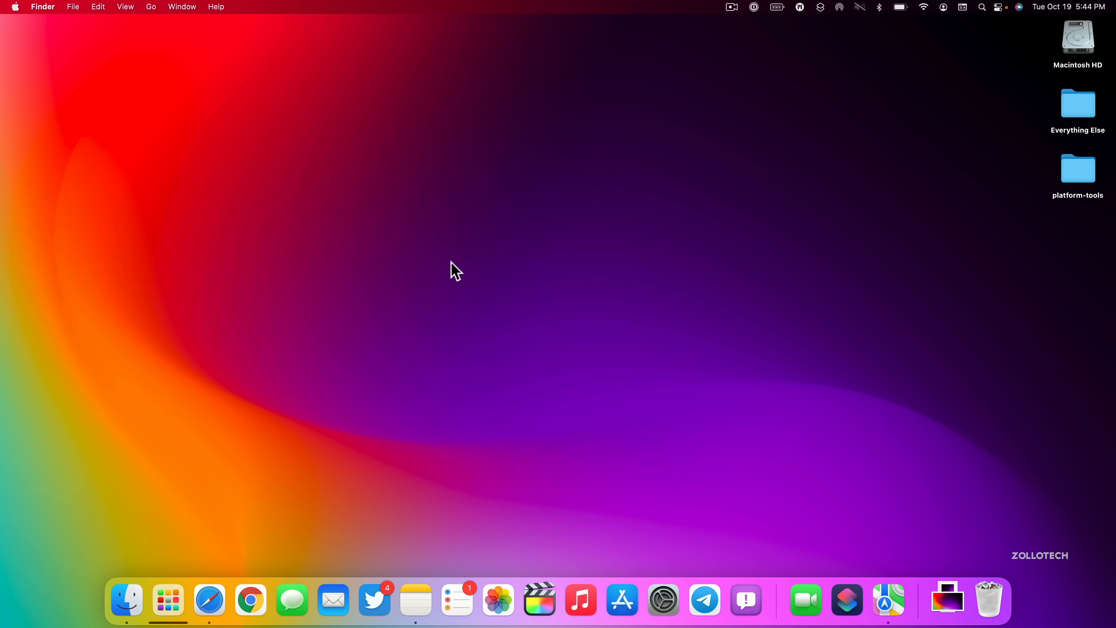
mouse_move(4, 278)
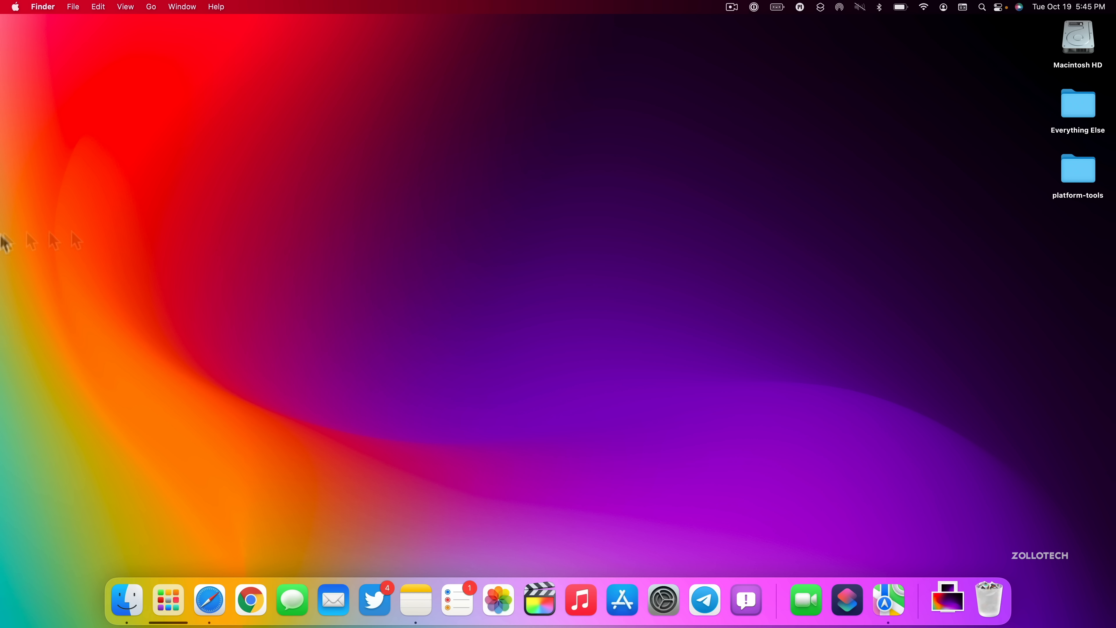
mouse_move(508, 283)
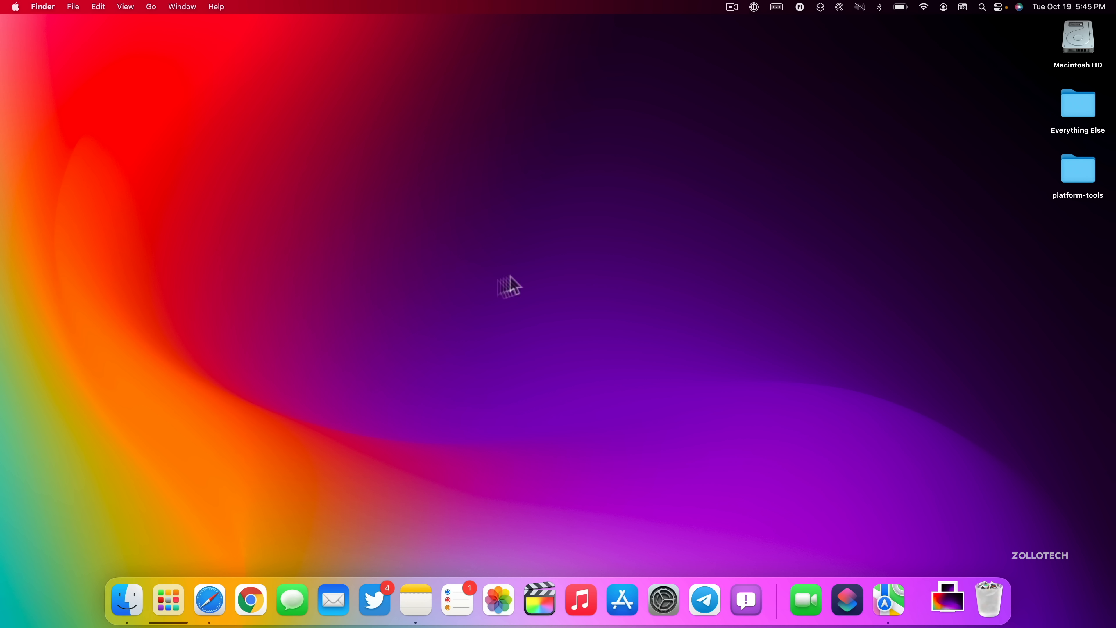
mouse_move(732, 213)
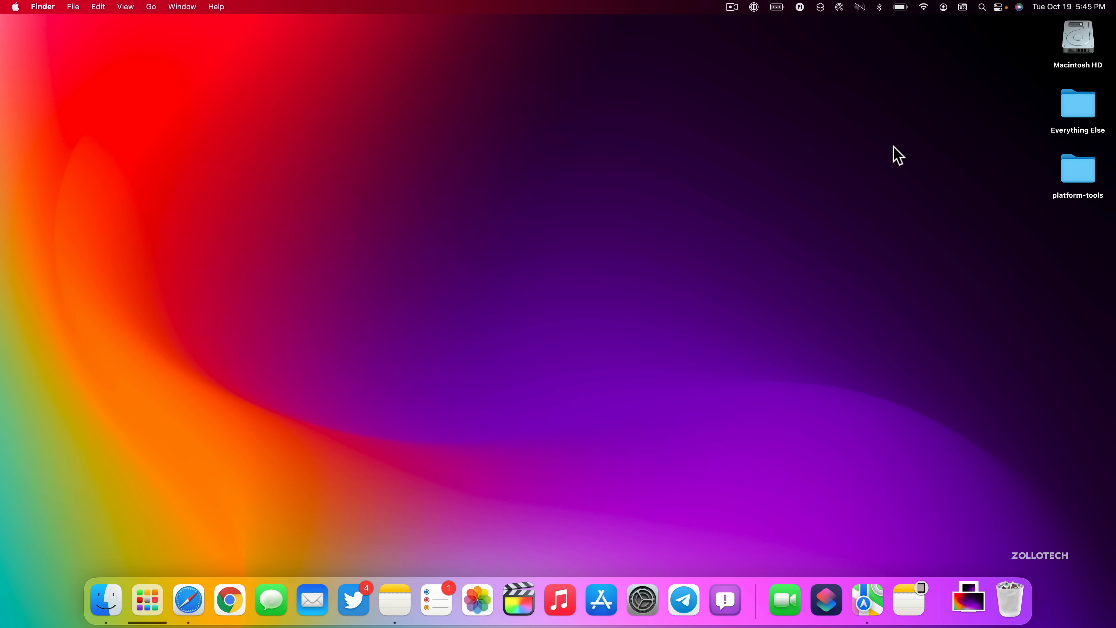
mouse_move(1023, 16)
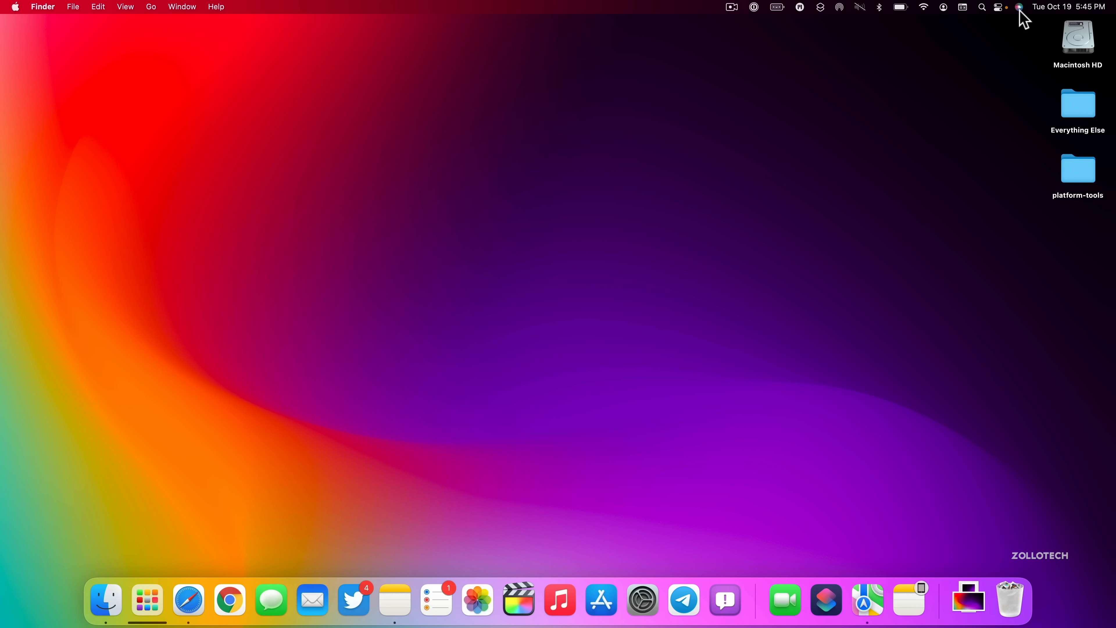
mouse_move(926, 192)
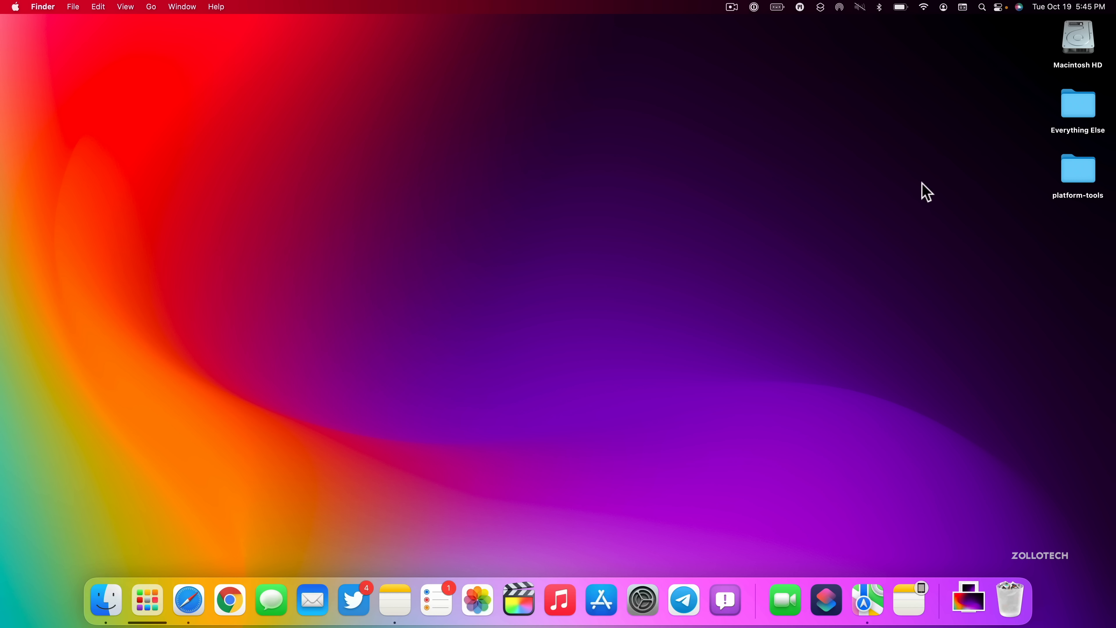
left_click(999, 7)
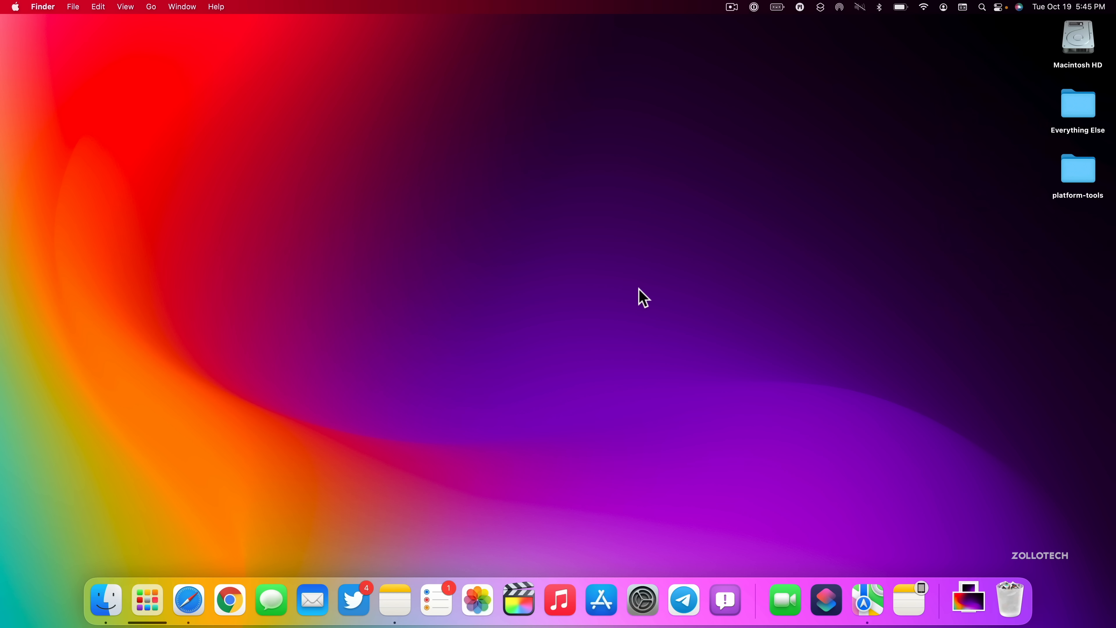
left_click(187, 600)
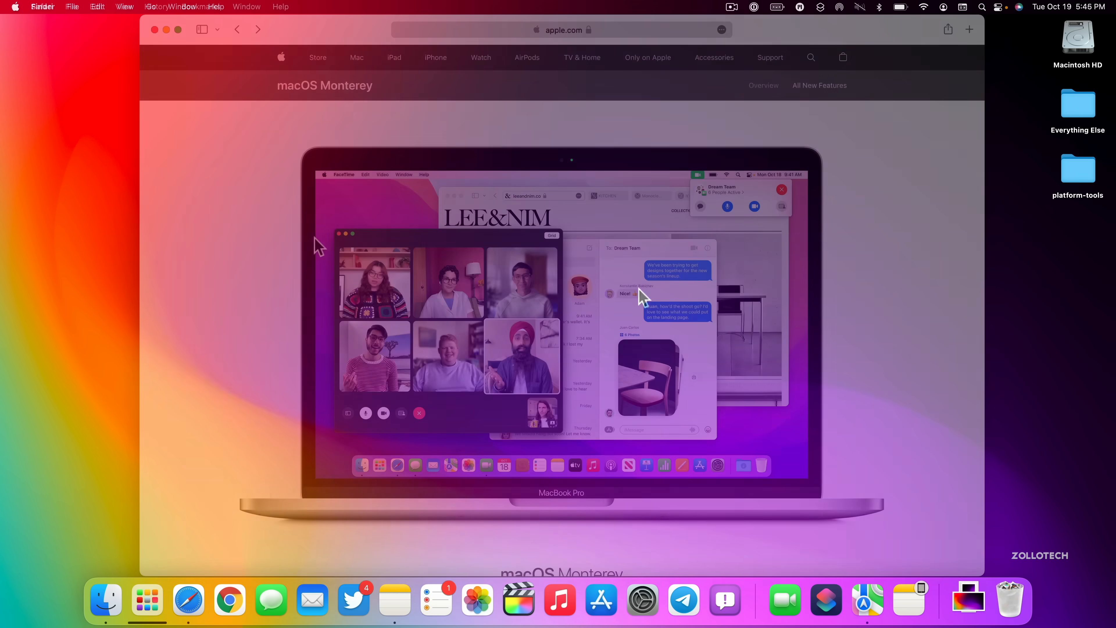
Browse apple.com's macOS Monterey page and its All New Features list of key enhancements.
scroll("down", 3)
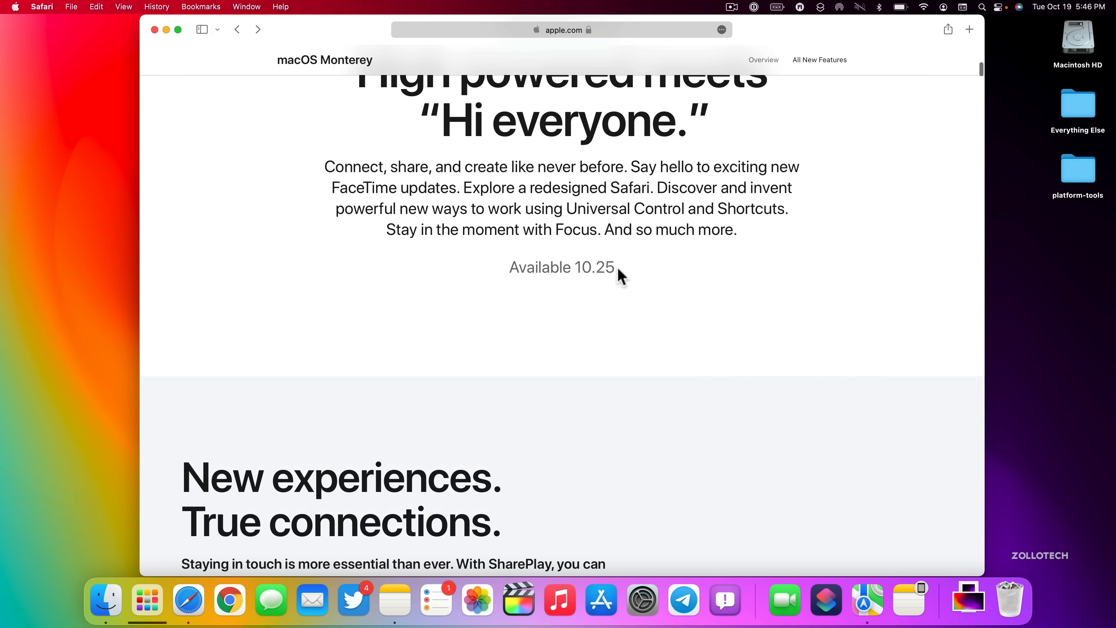
mouse_move(597, 291)
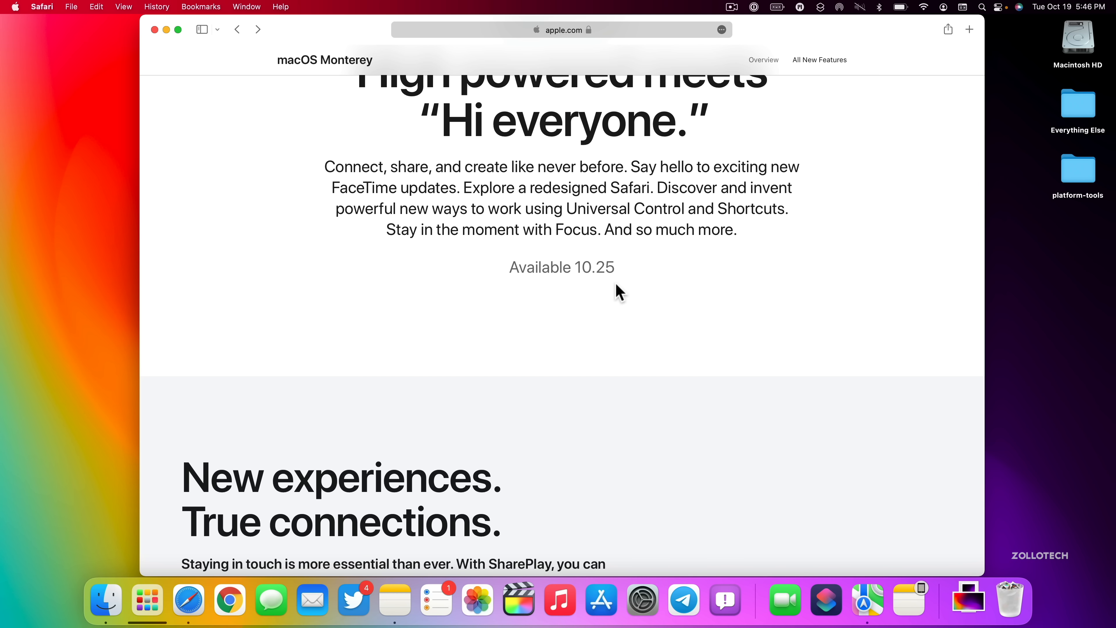
scroll("up", 3)
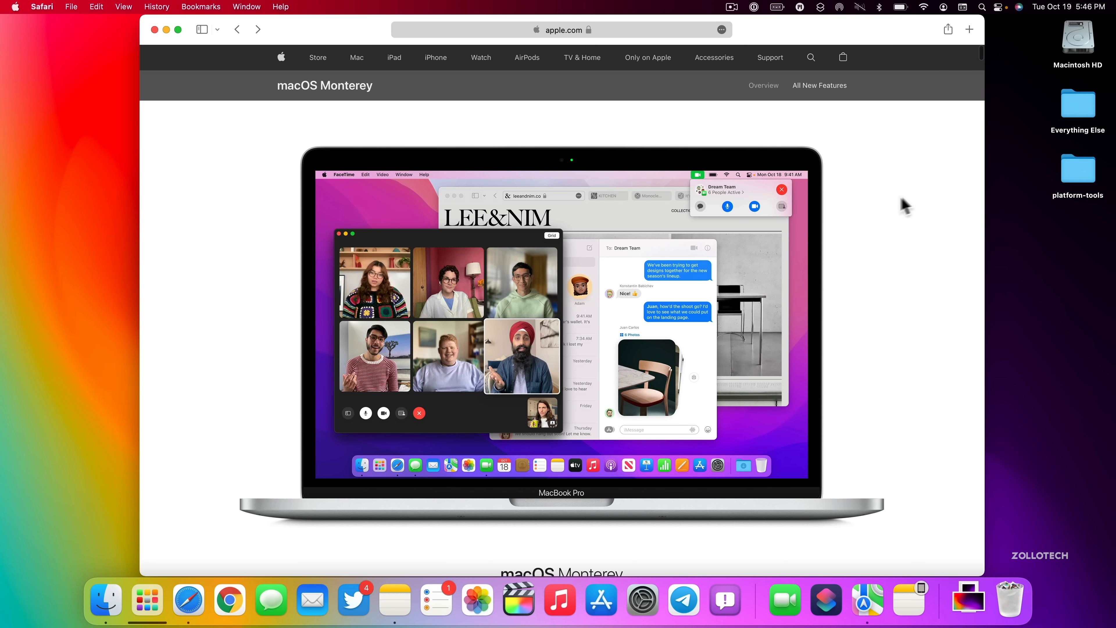
mouse_move(901, 120)
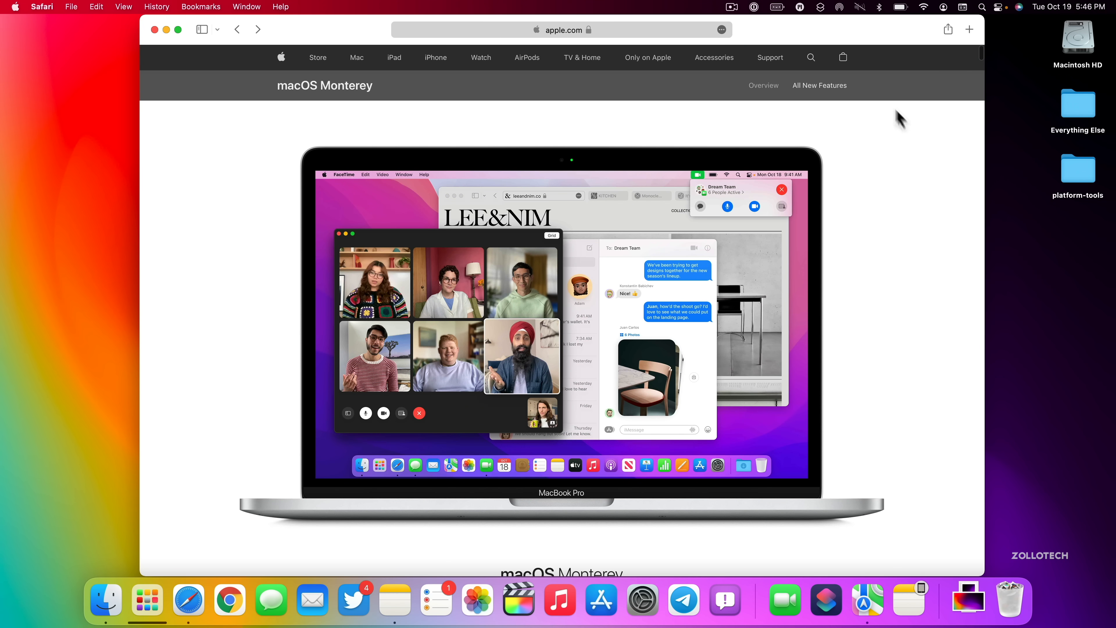
left_click(820, 85)
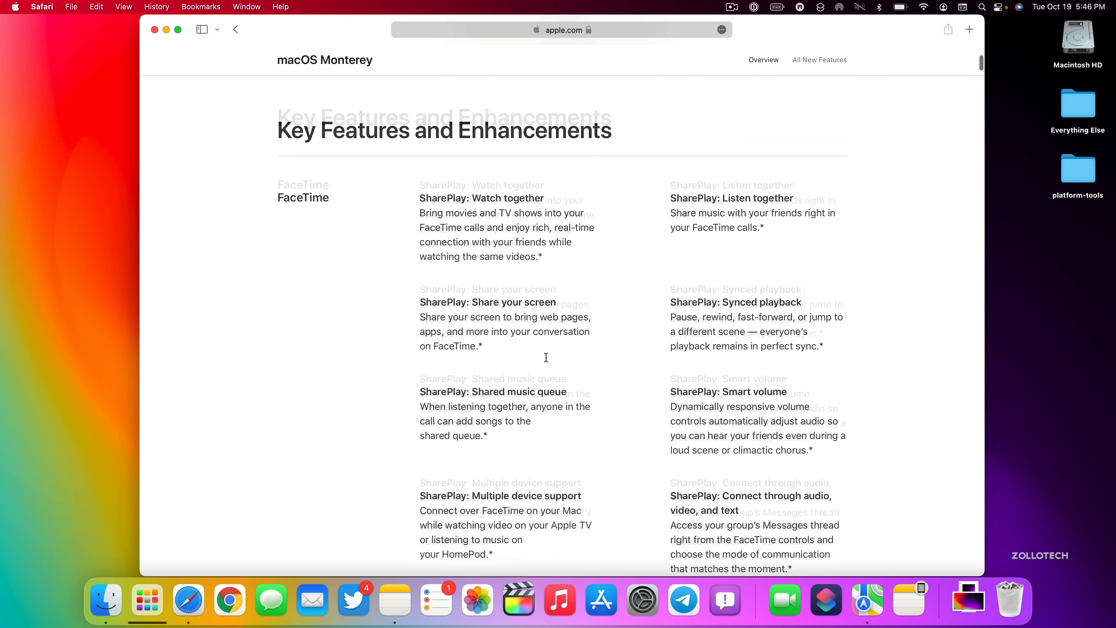
scroll("down", 3)
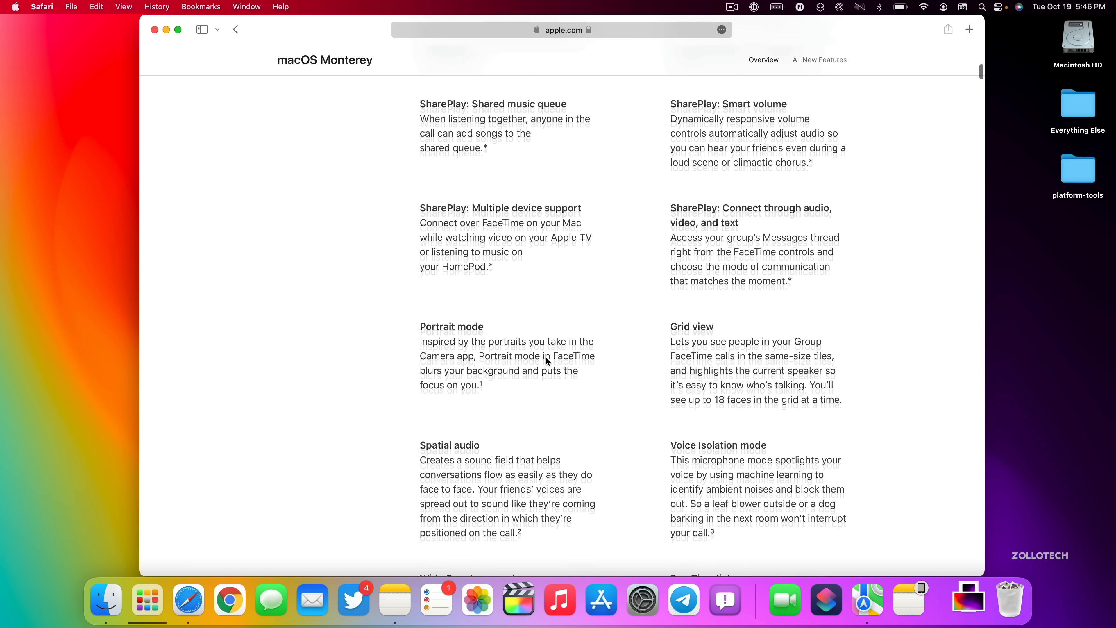
scroll("up", 3)
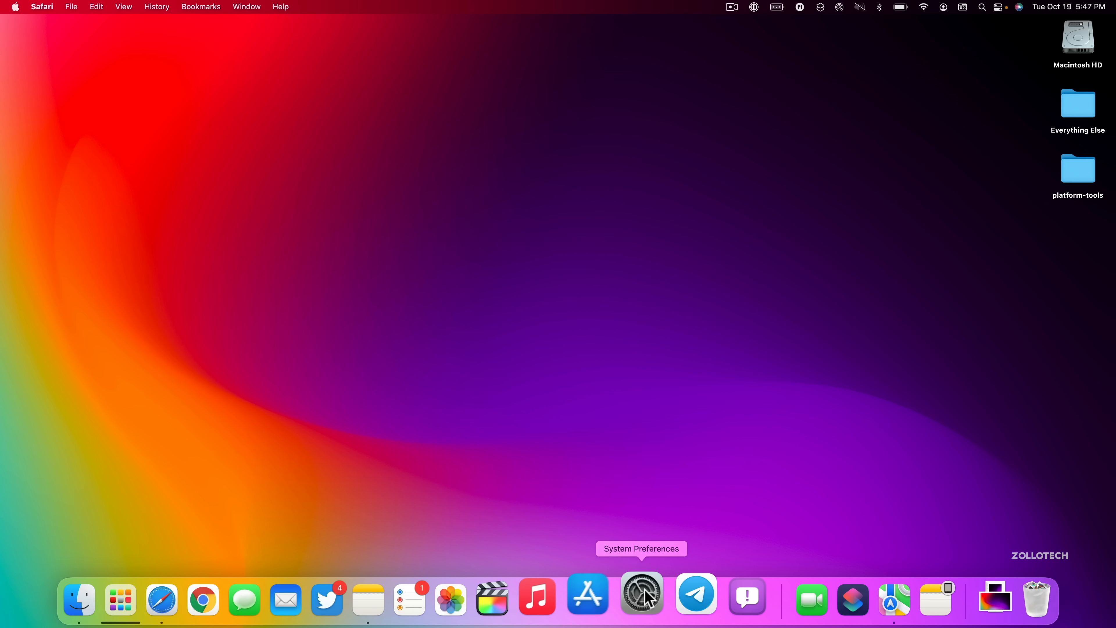
Quit Safari so the empty Finder desktop is frontmost.
left_click(641, 596)
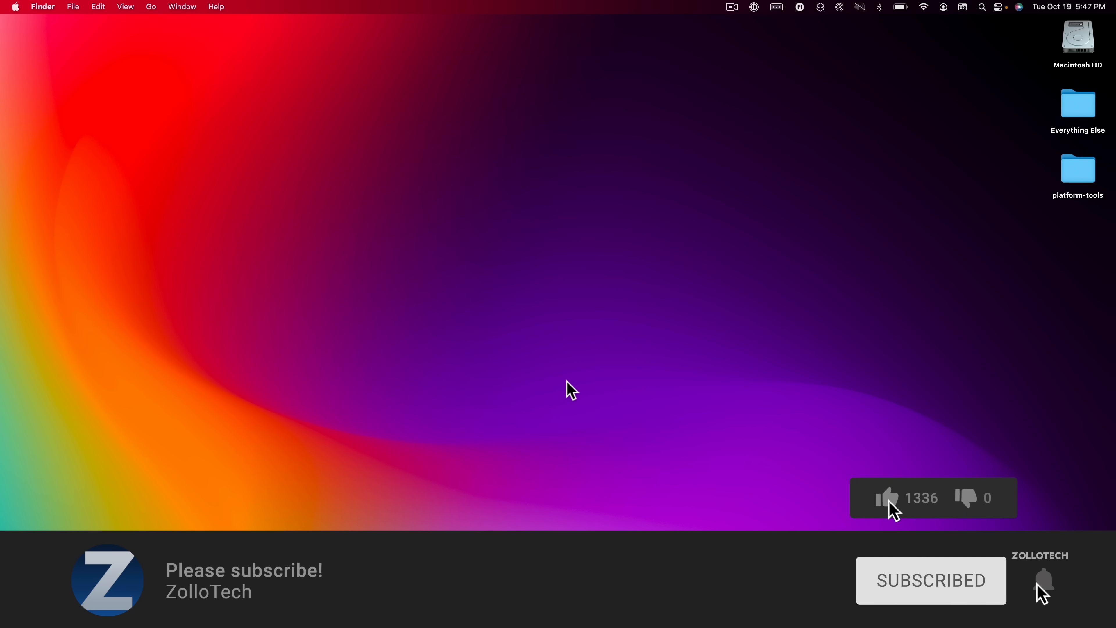
left_click(888, 497)
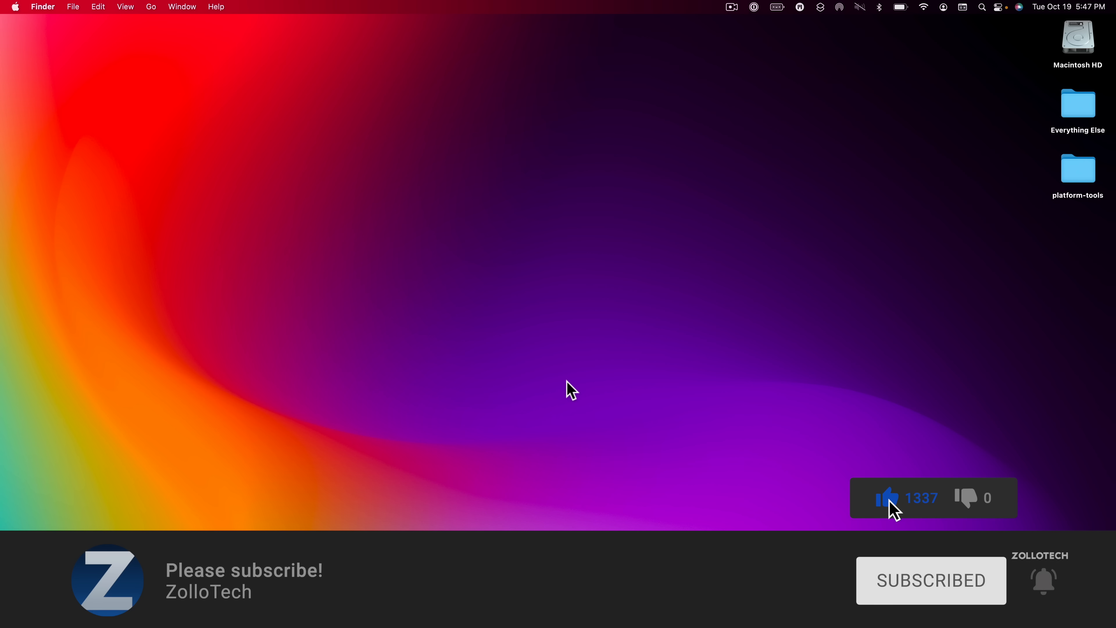